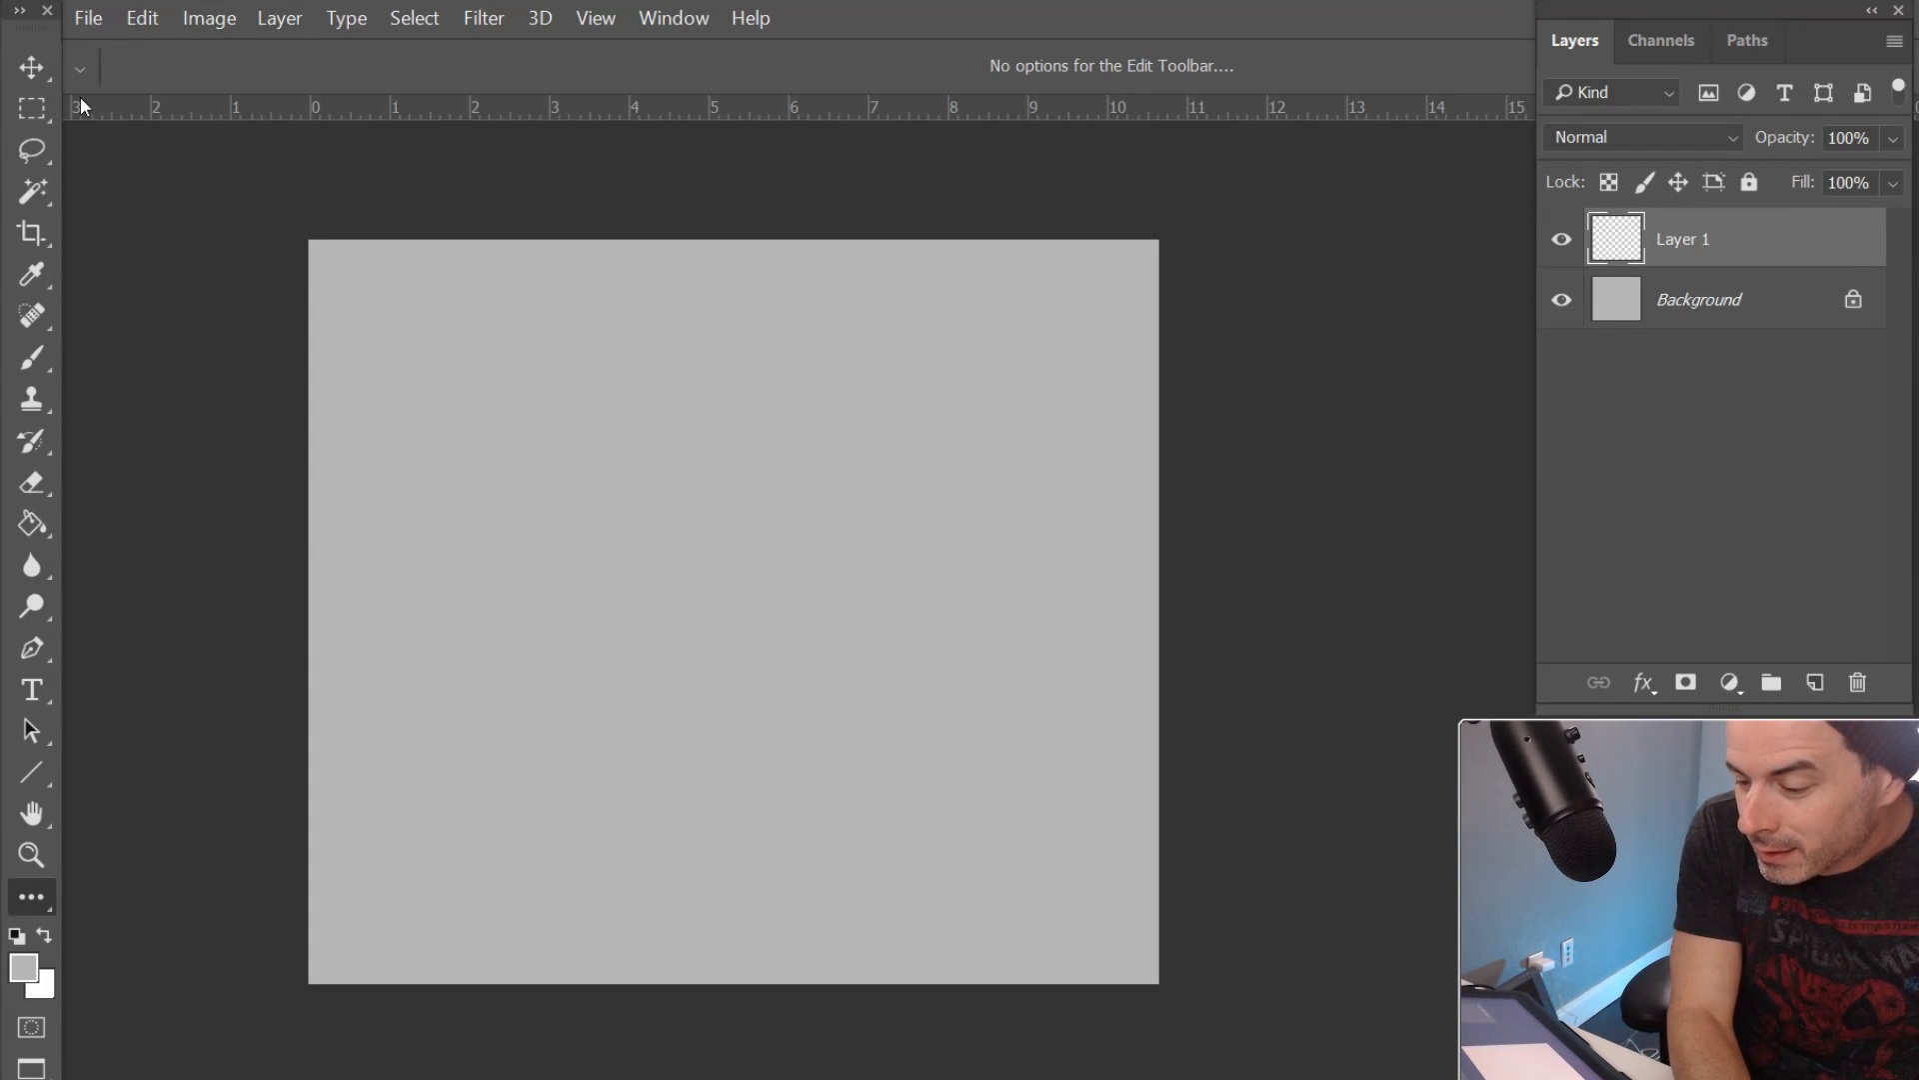
Choose the Brush tool and pick the DG_MAIN brush from the Davegrecoart folder
click(30, 108)
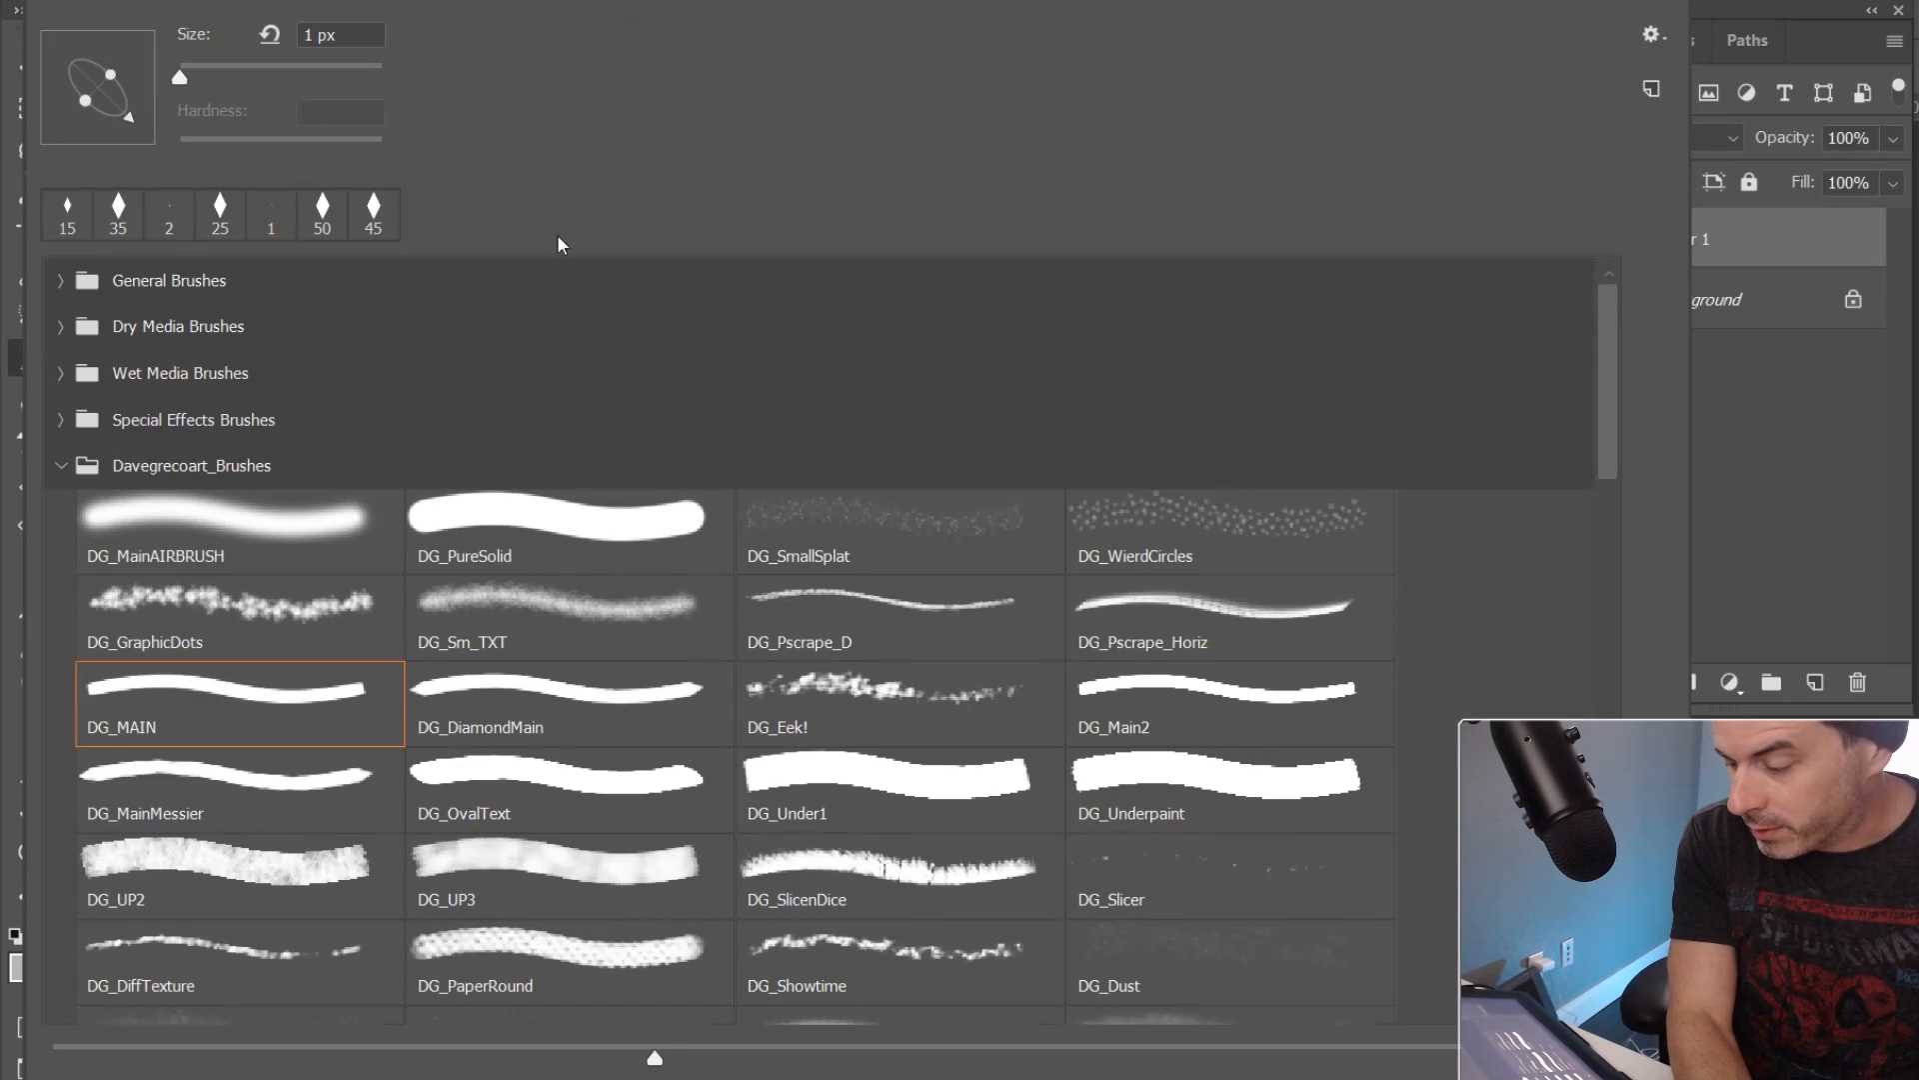
drag(180, 78, 226, 78)
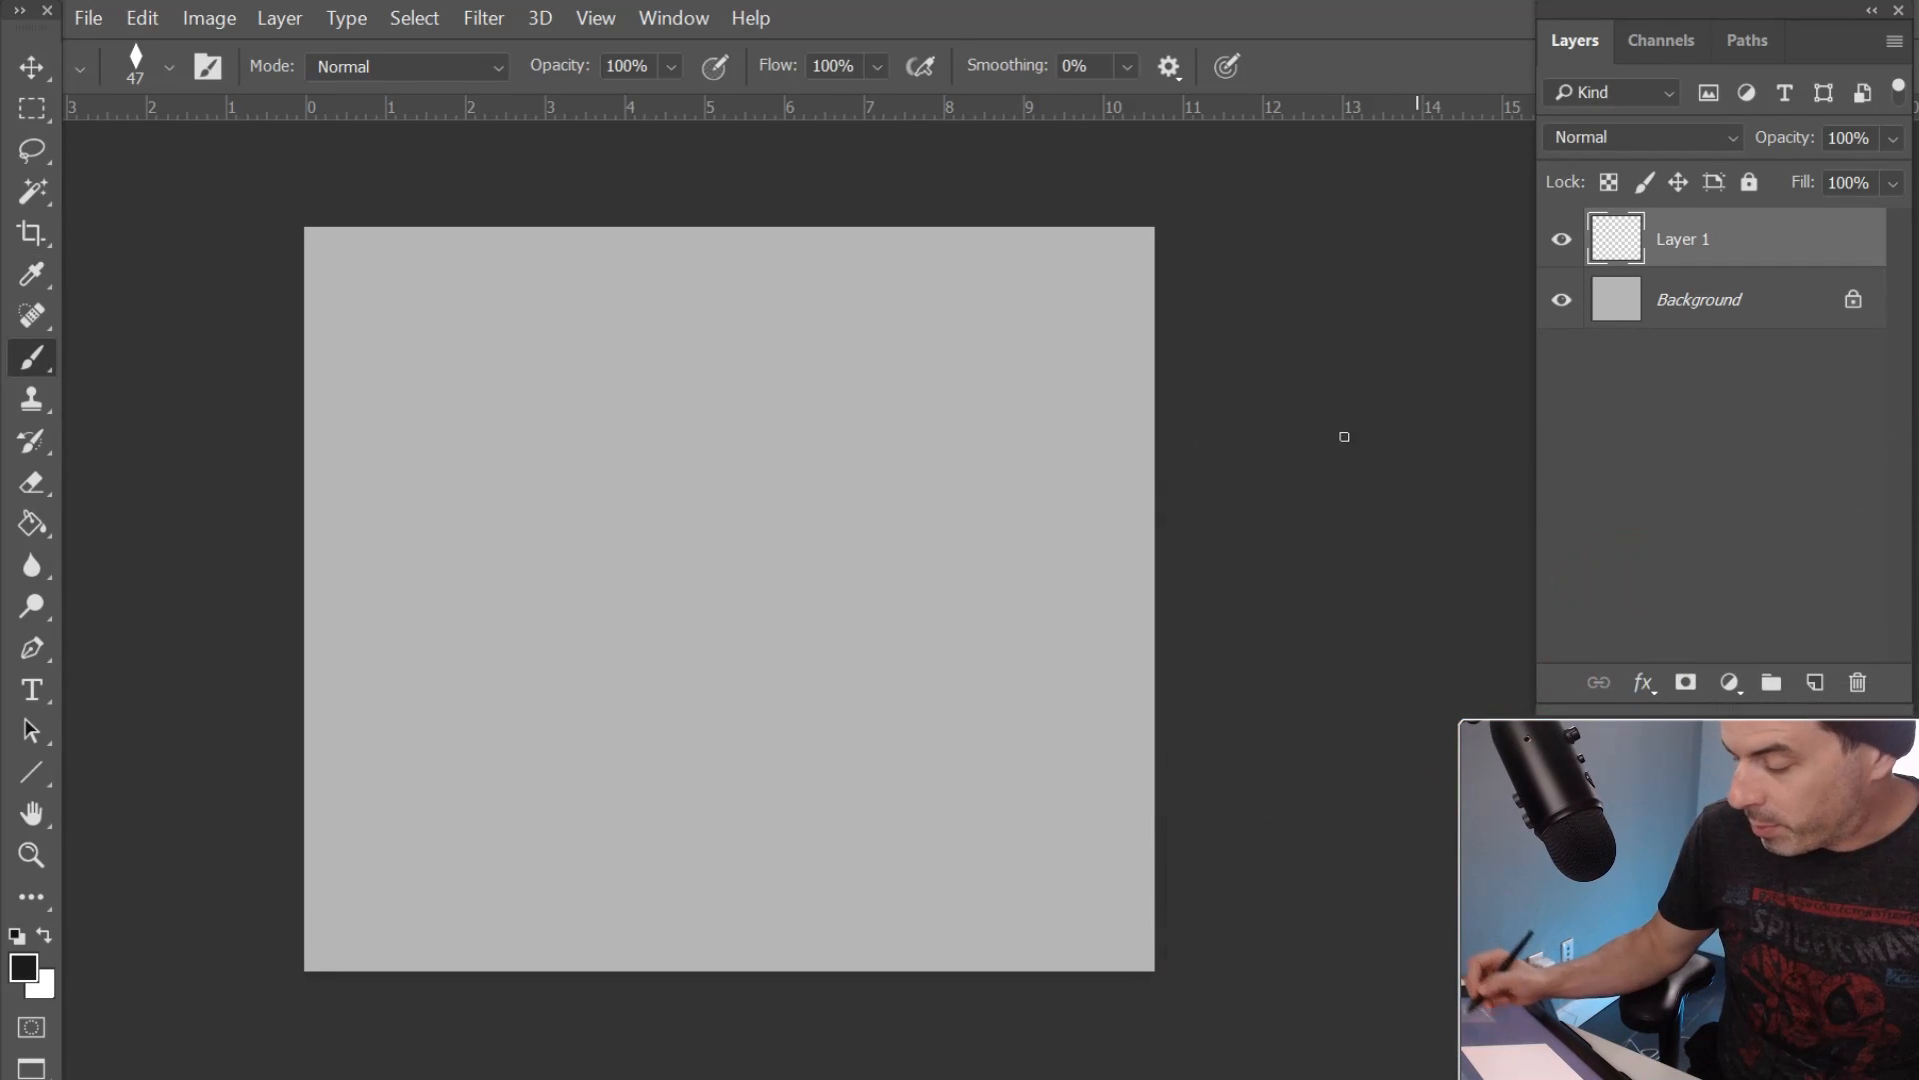
mouse_move(678, 548)
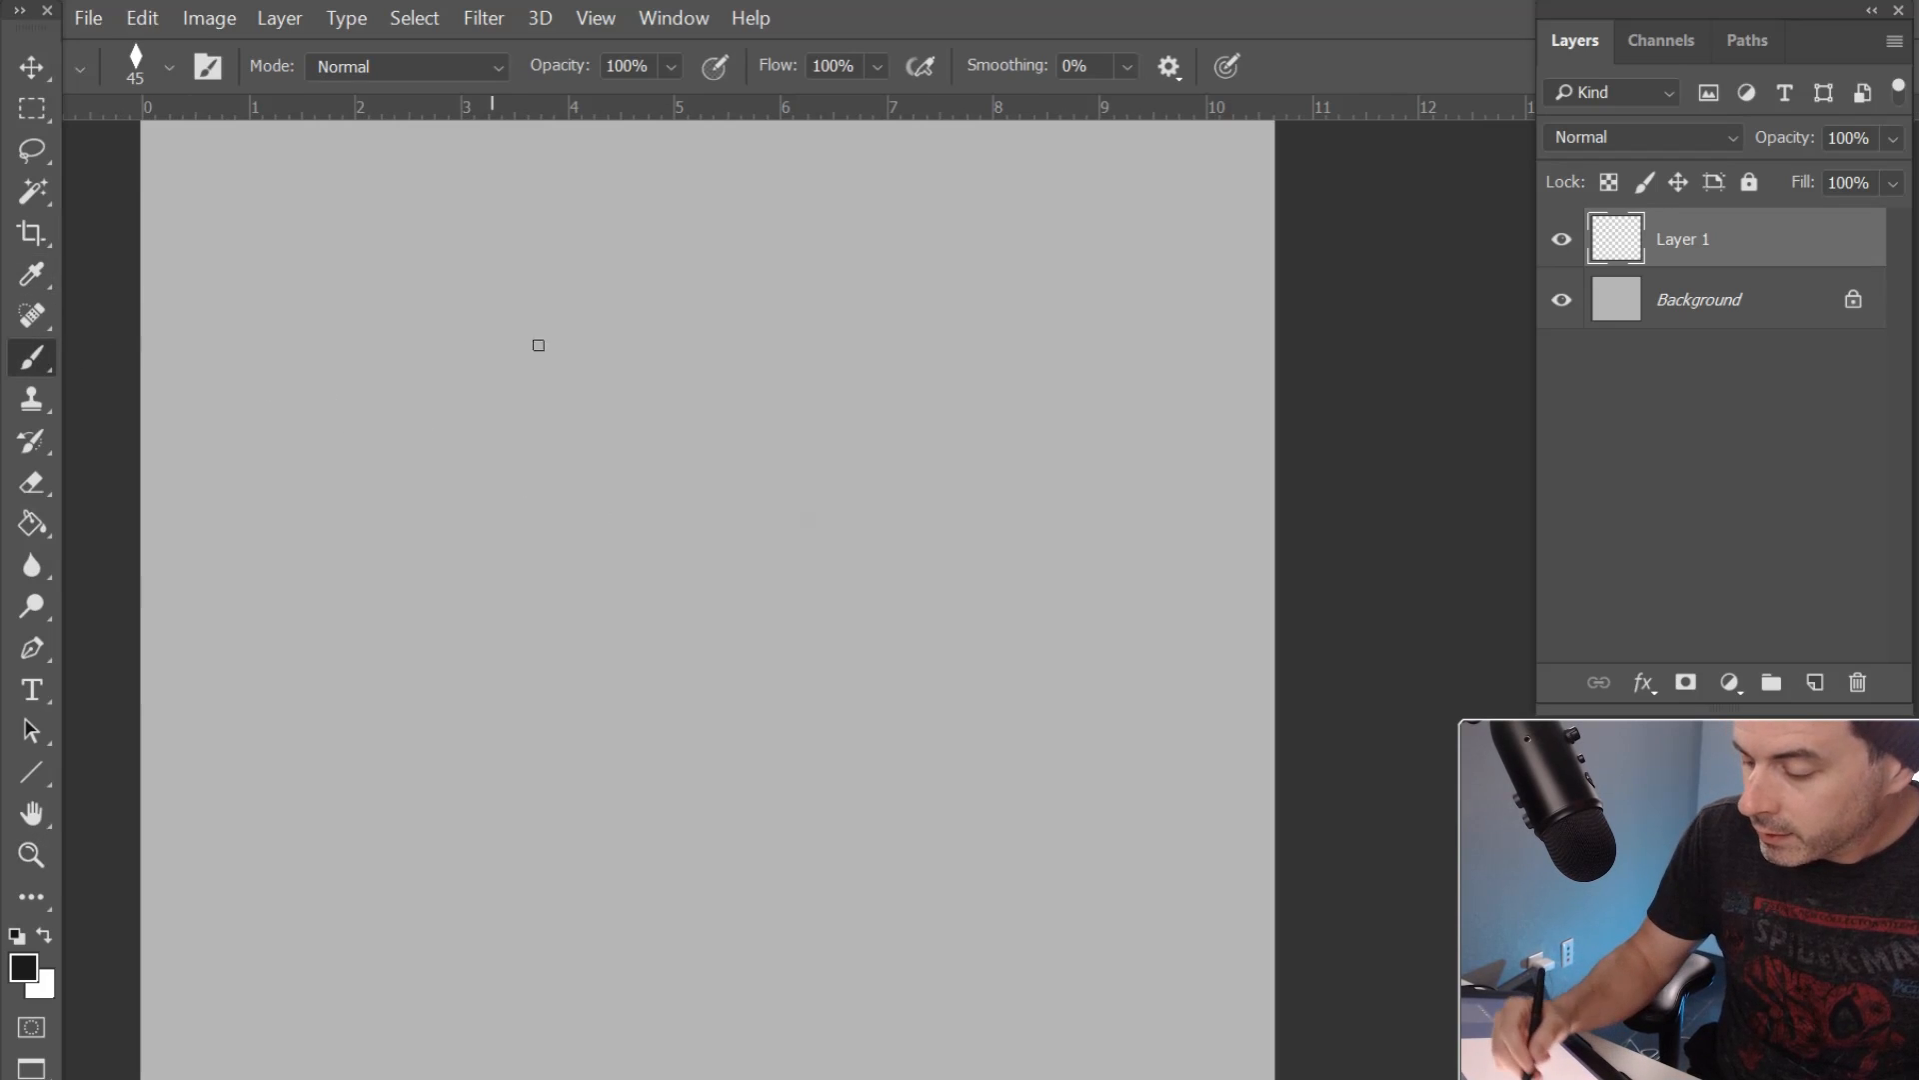
Sketch the rough head oval with a hair line, nose mark and far eye socket
drag(536, 346, 616, 286)
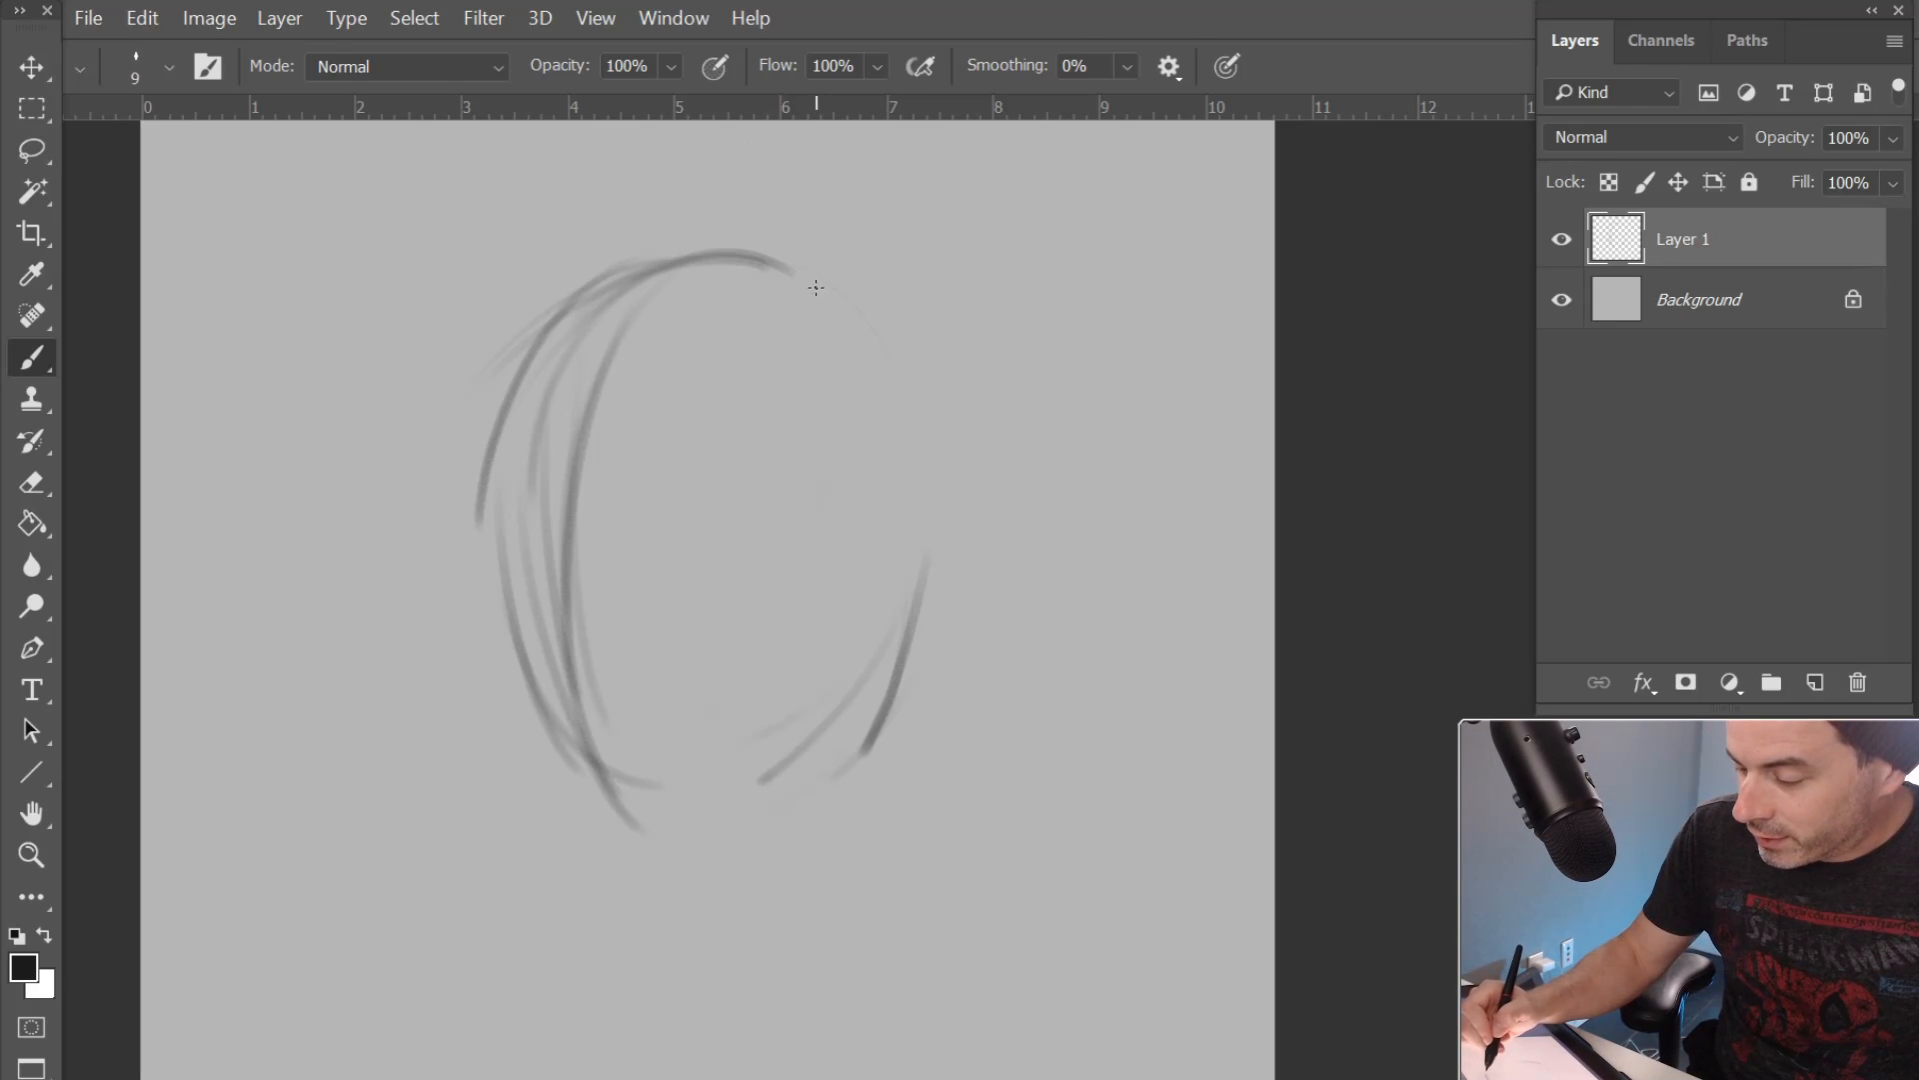
drag(784, 276, 912, 392)
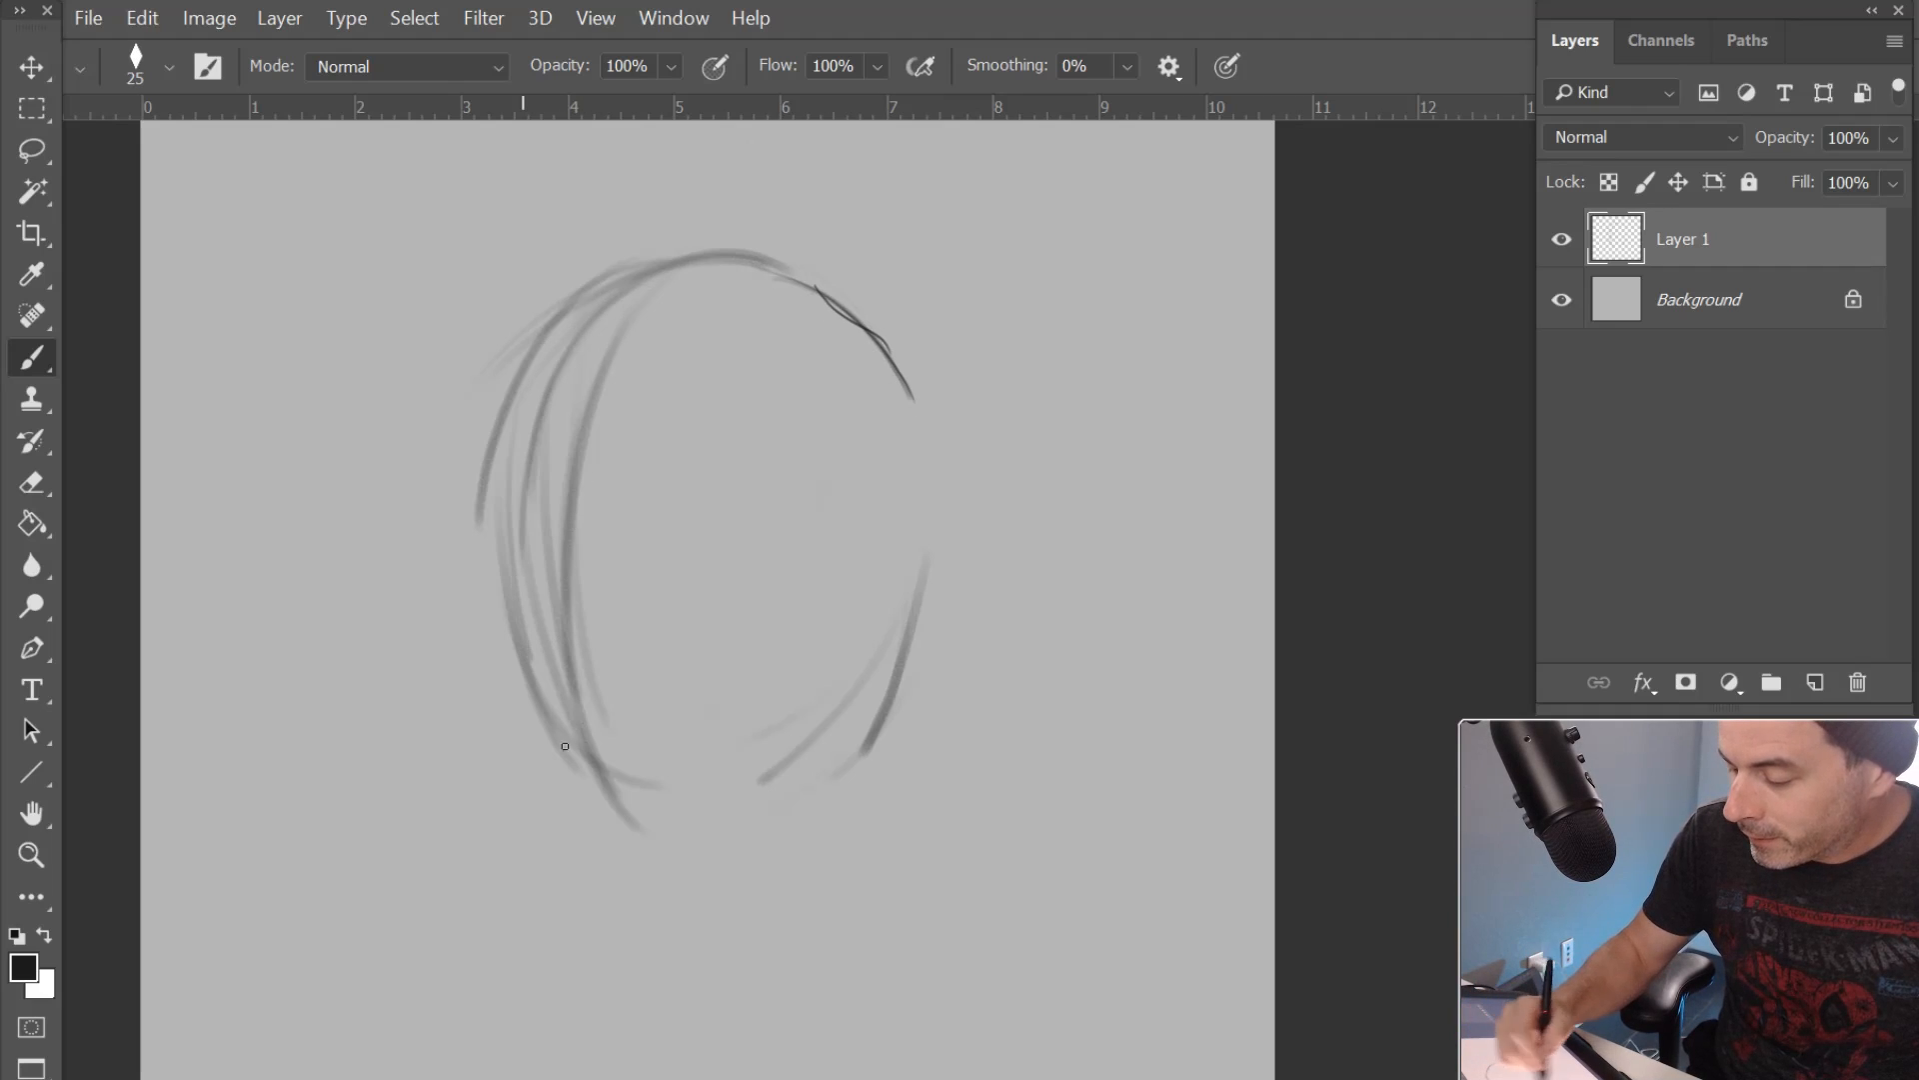
drag(564, 746, 600, 716)
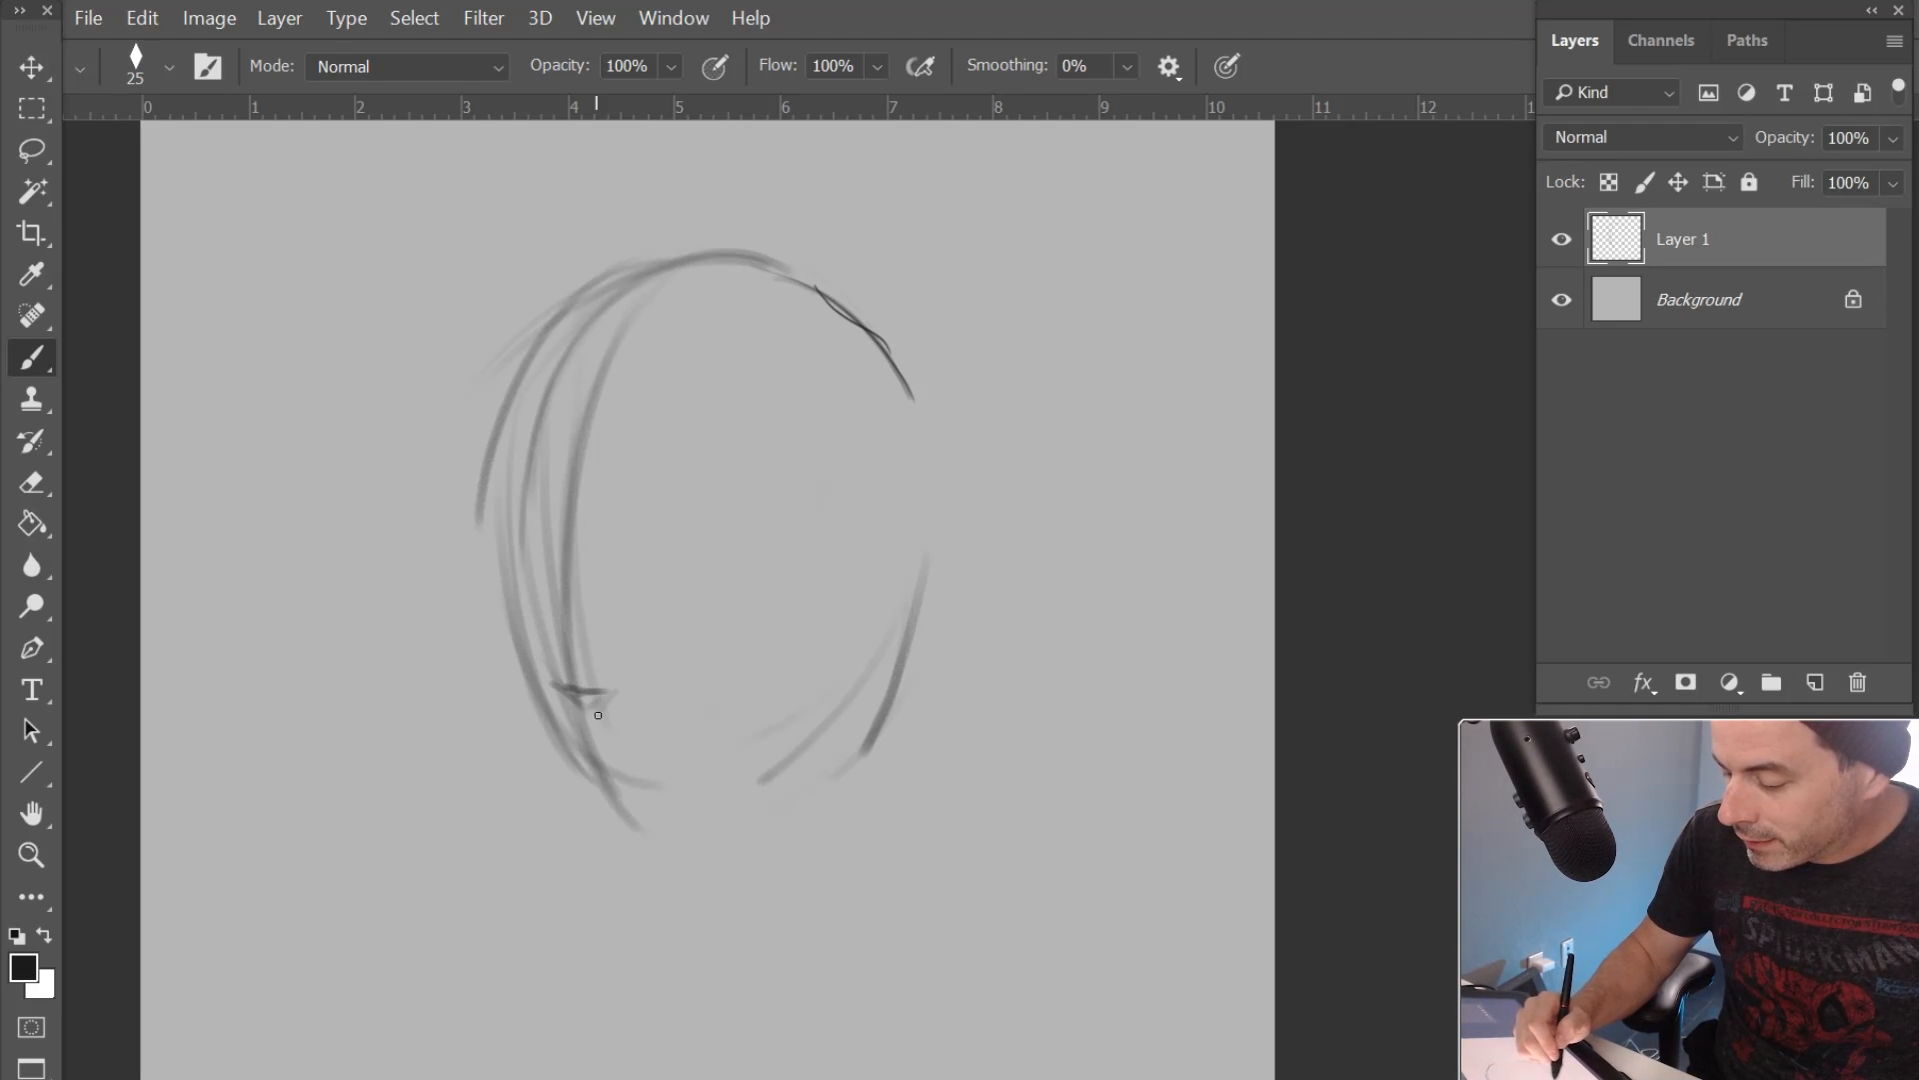
drag(597, 716, 626, 694)
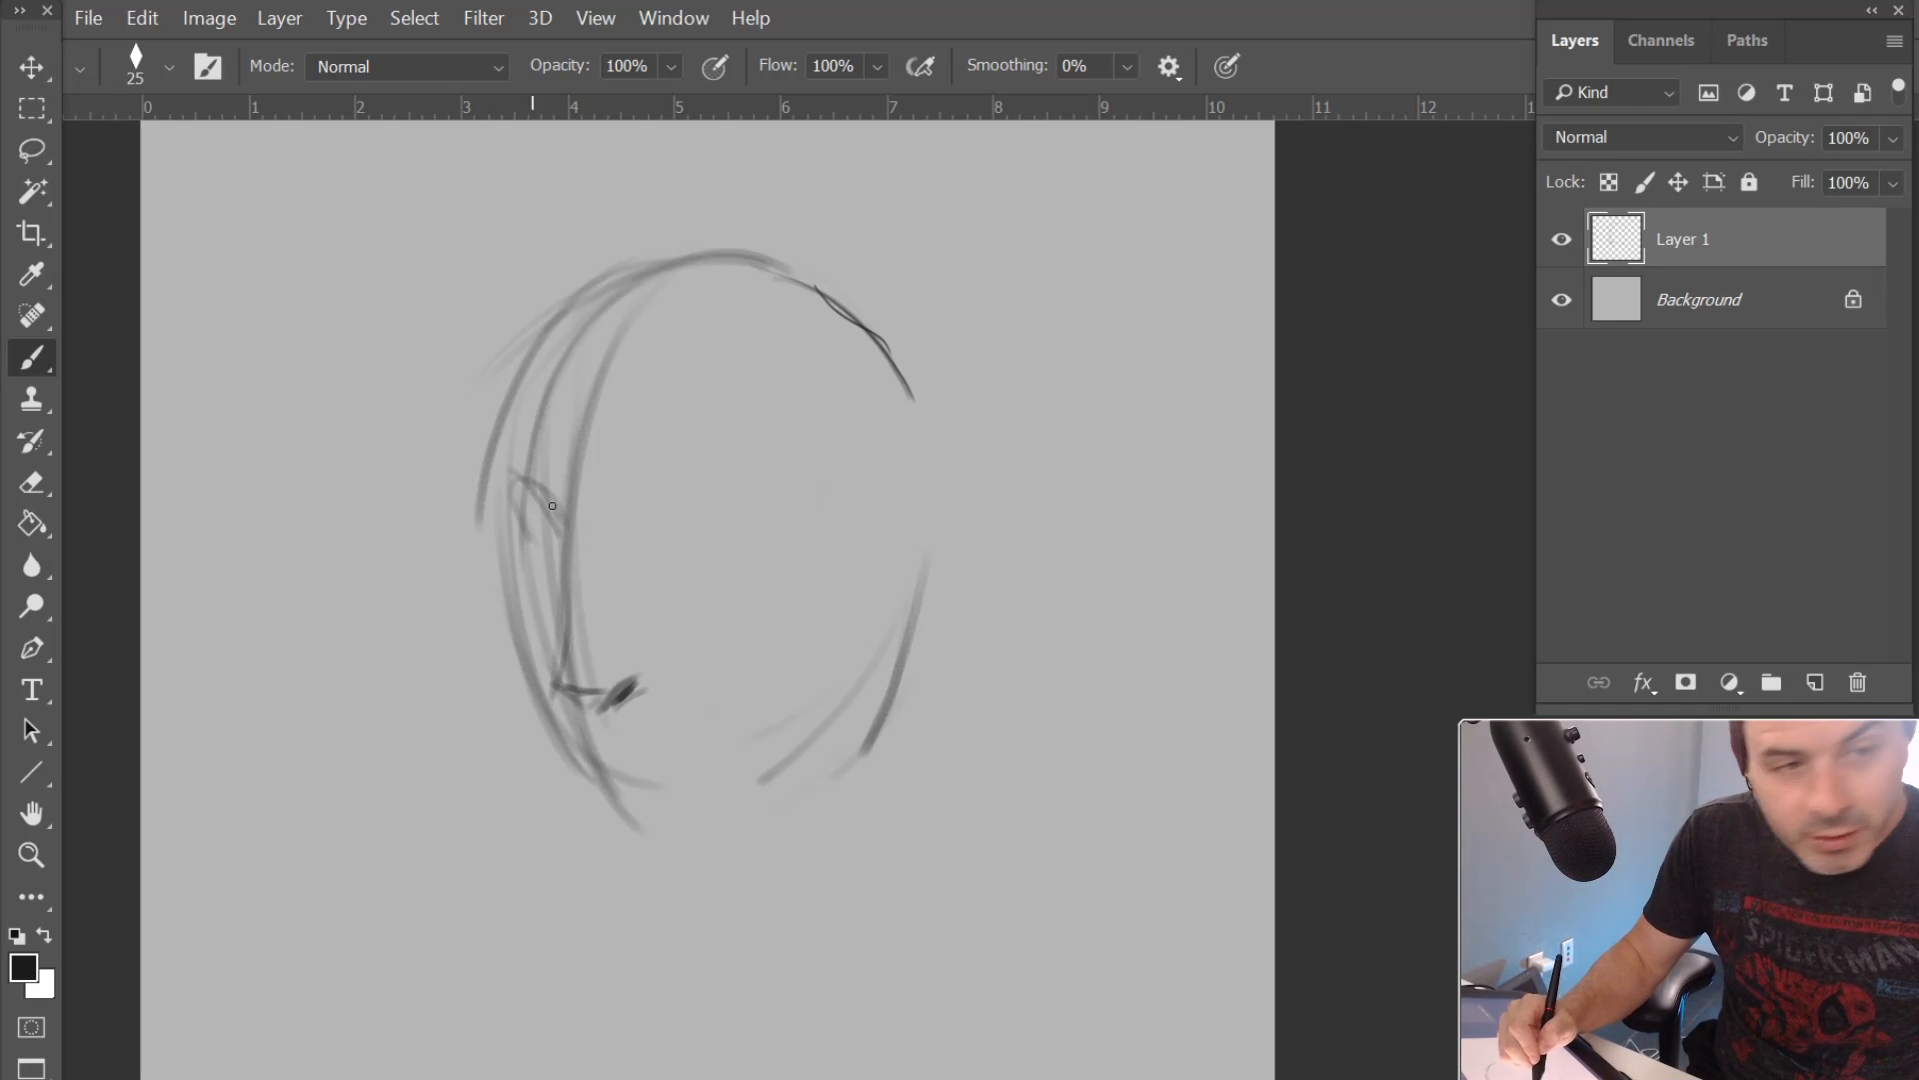
Draw the eye with upper and lower lids, the brow above it, and the ear
drag(538, 477, 513, 538)
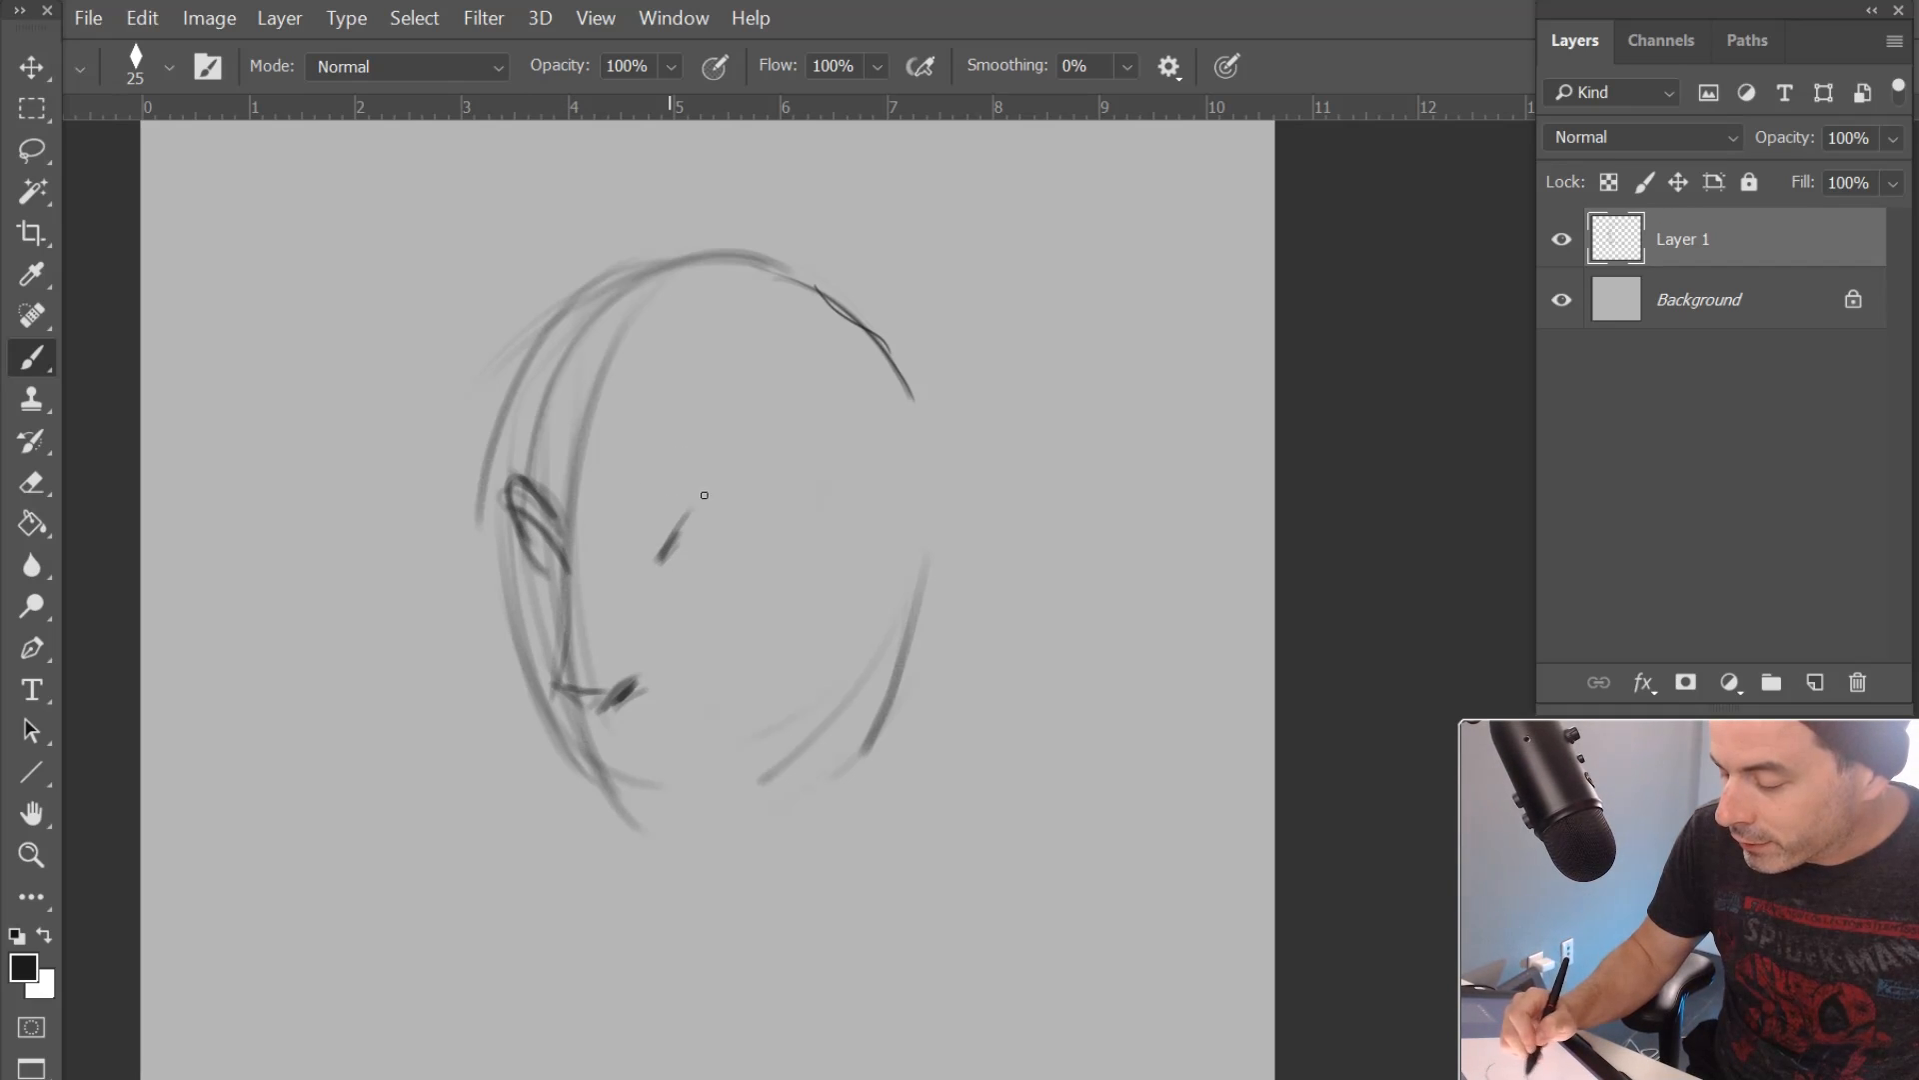
drag(656, 544, 772, 508)
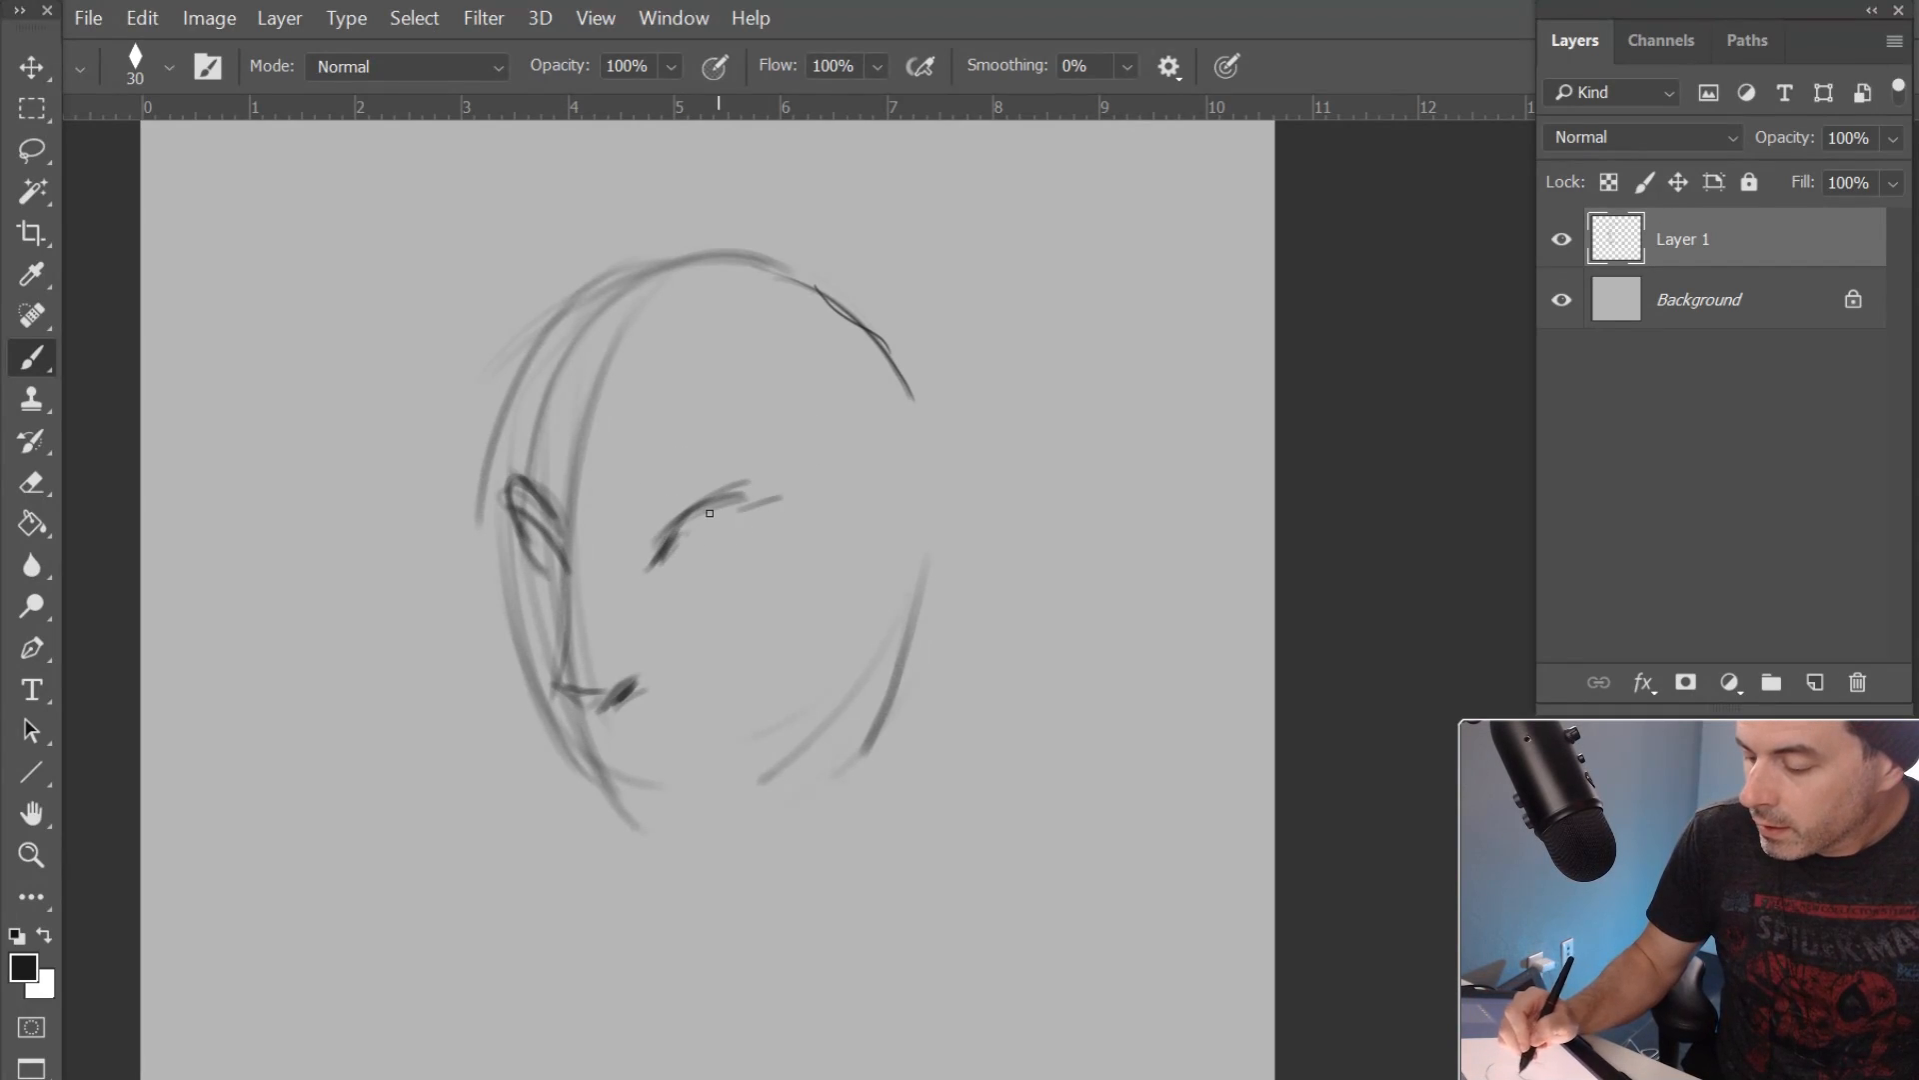
drag(661, 526, 783, 508)
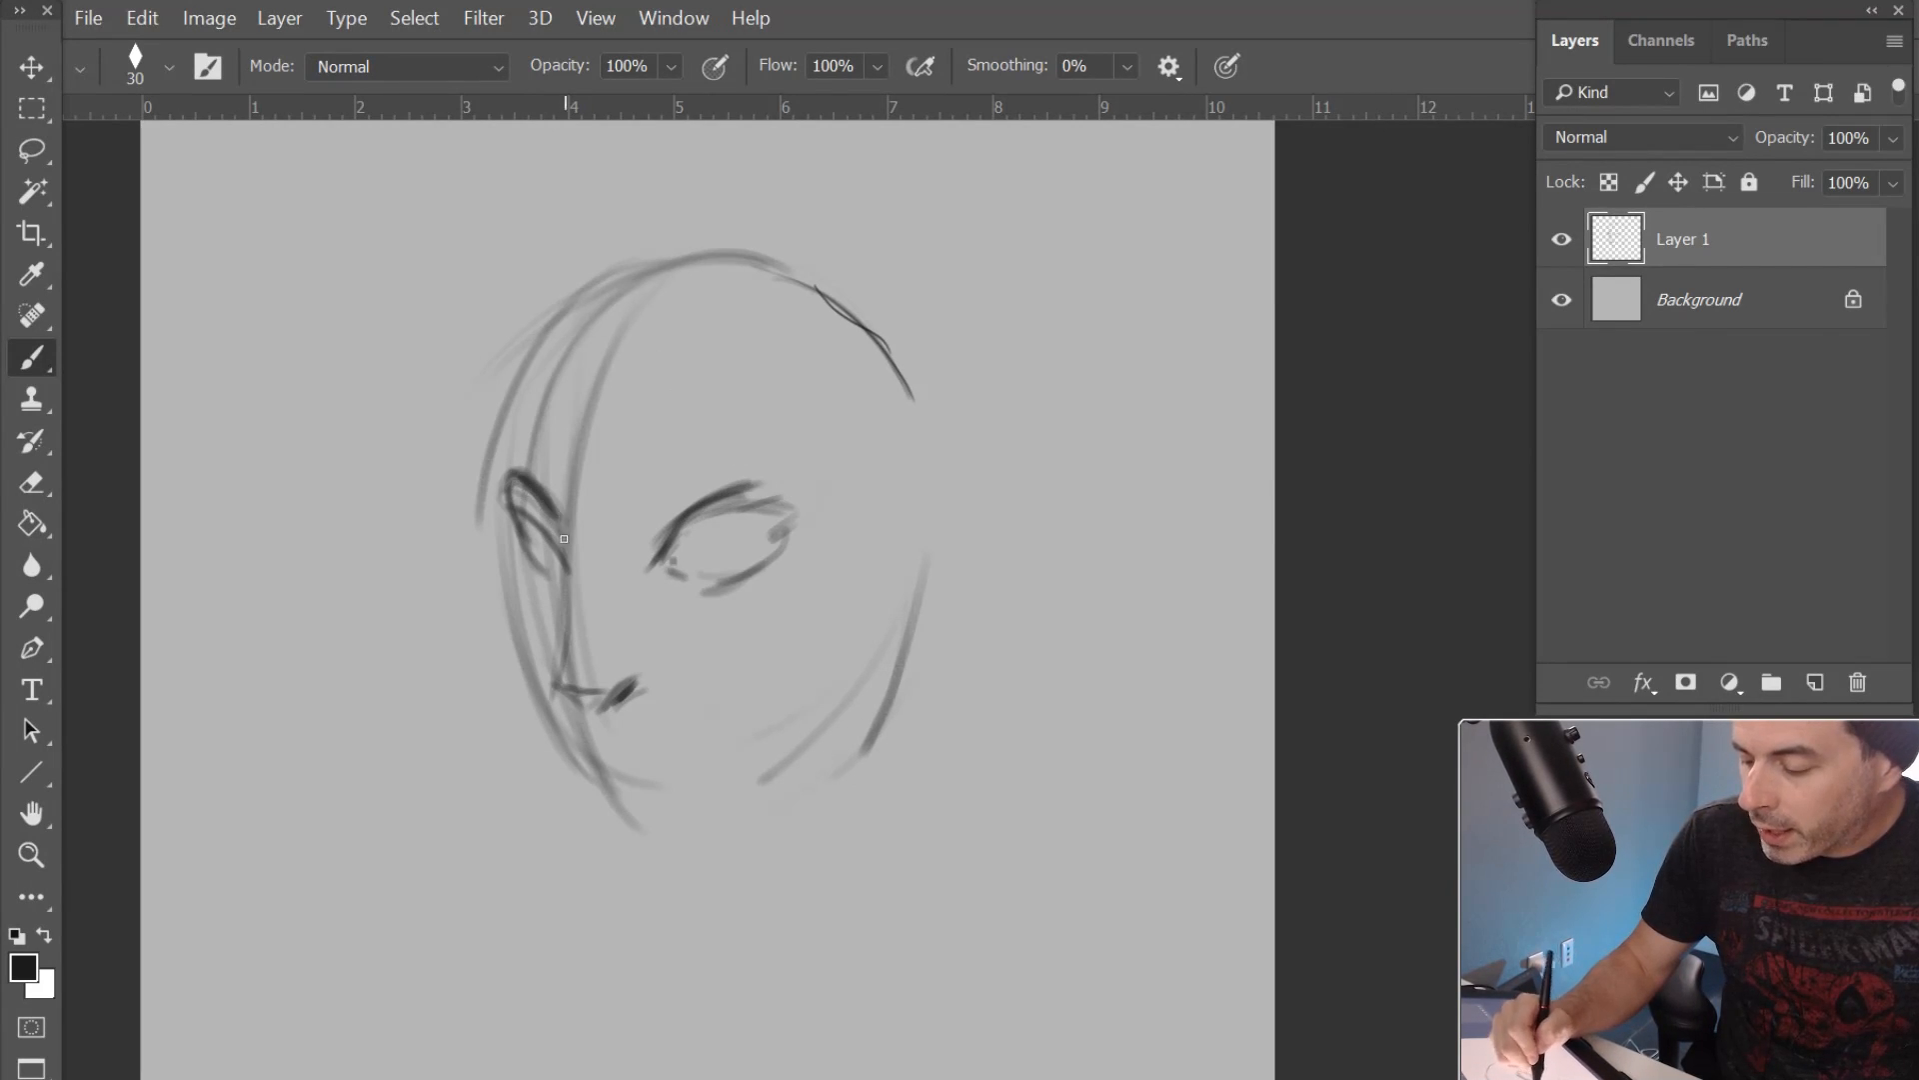
drag(576, 535, 668, 494)
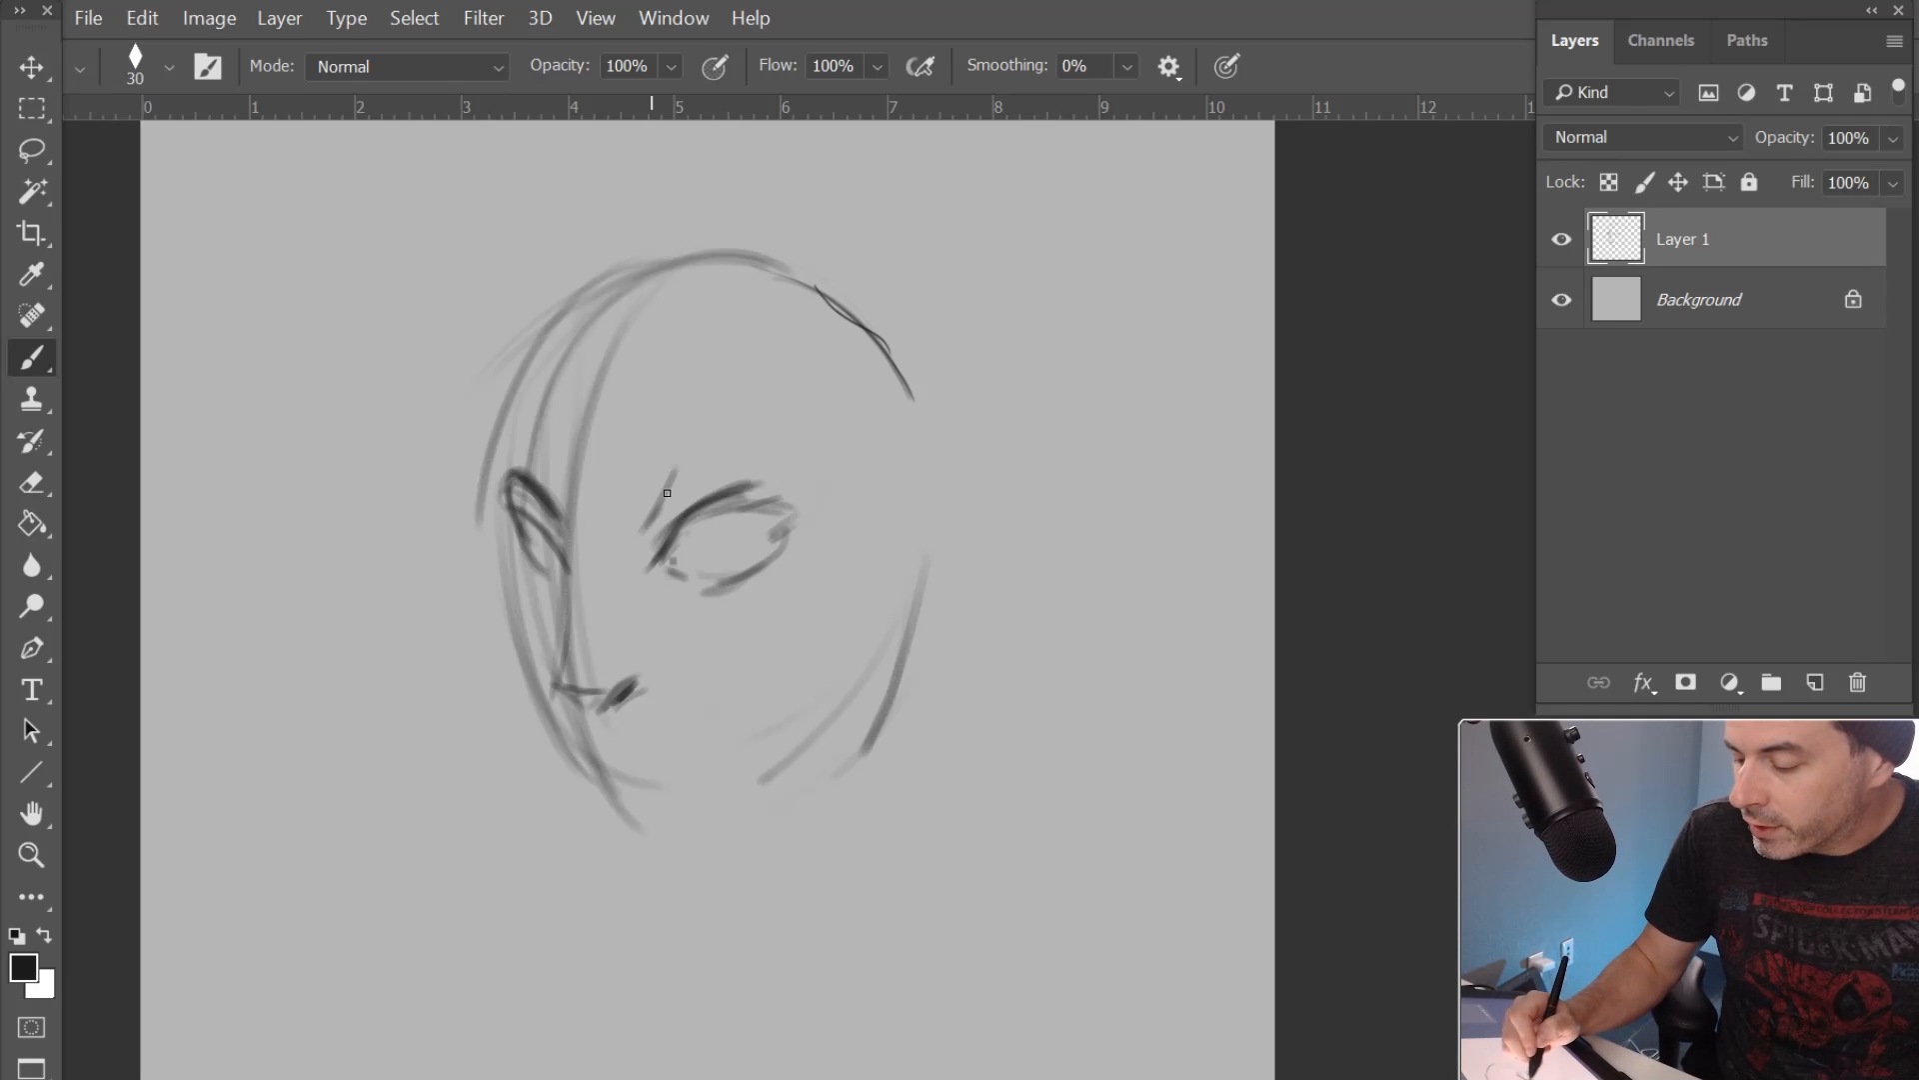
drag(667, 490, 794, 454)
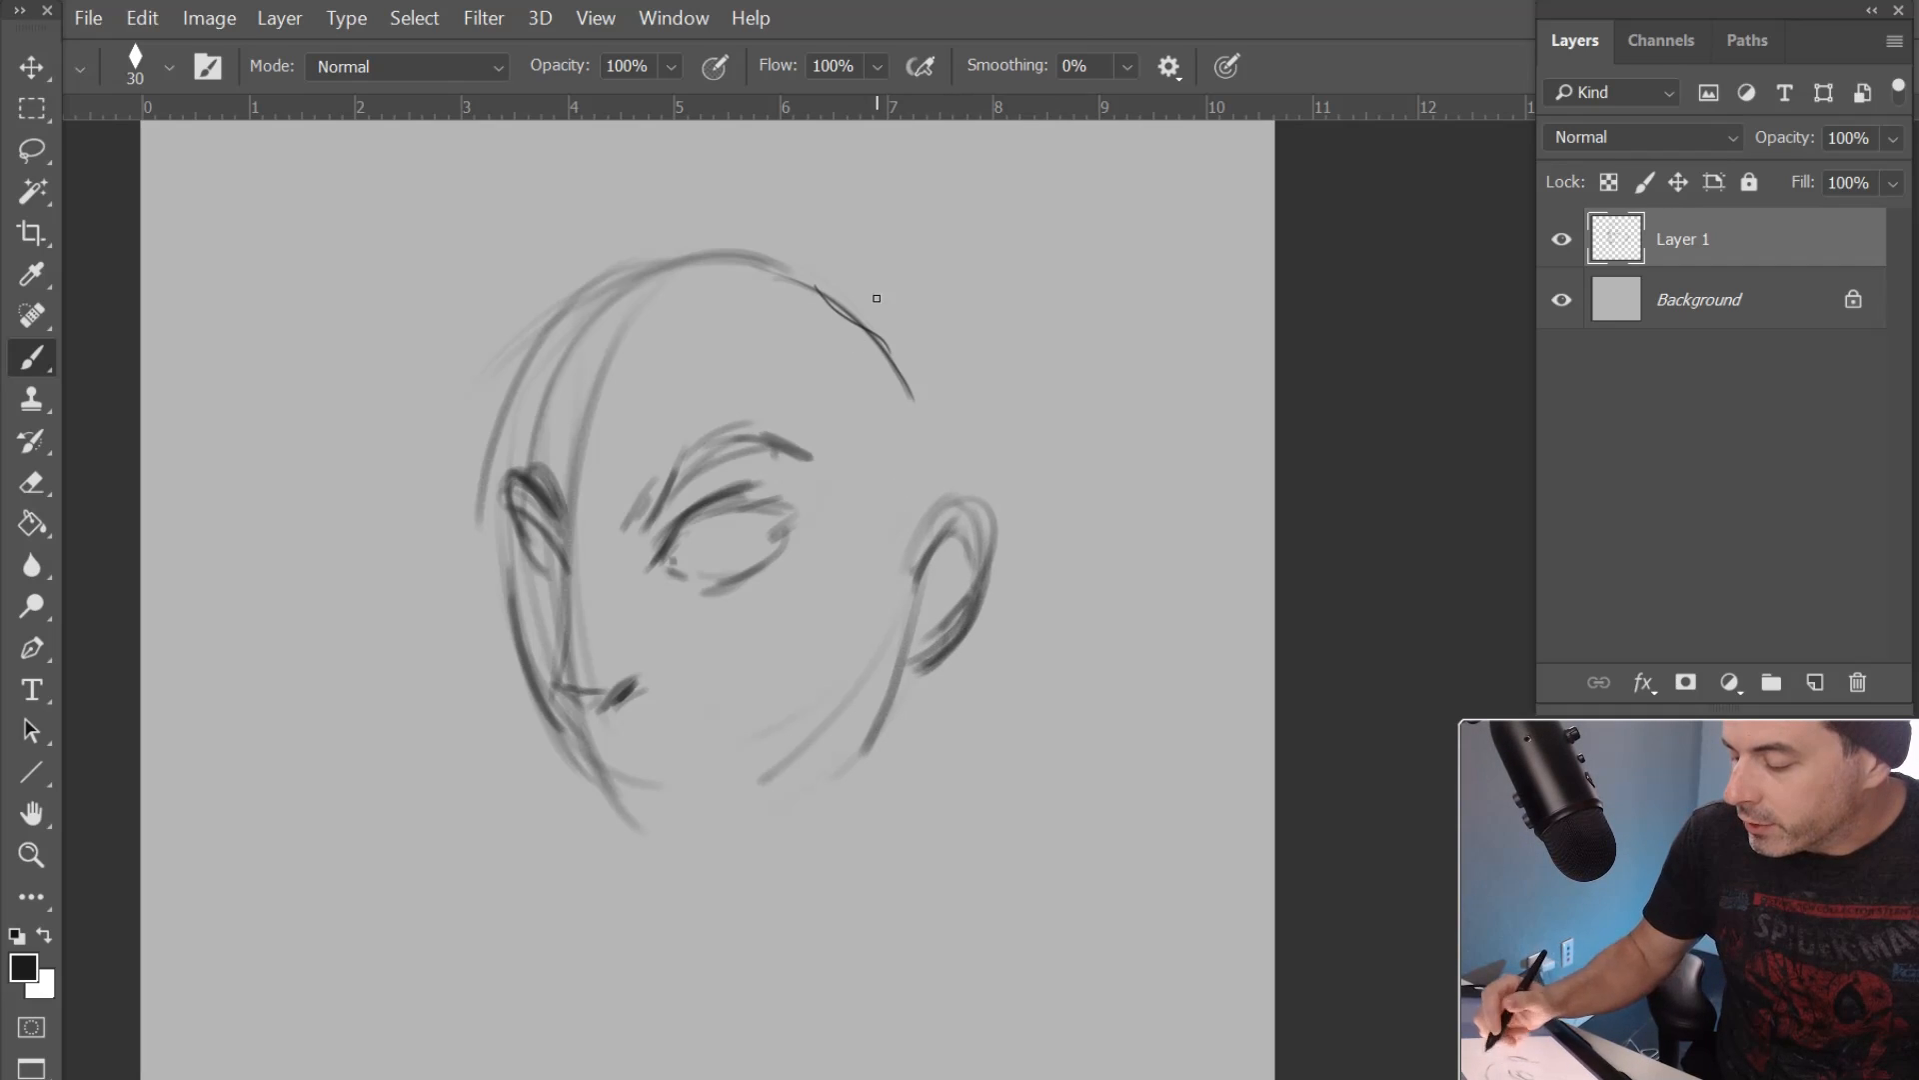
Darken the eye outline, extend the head outline and sketch the lips
drag(662, 559, 806, 502)
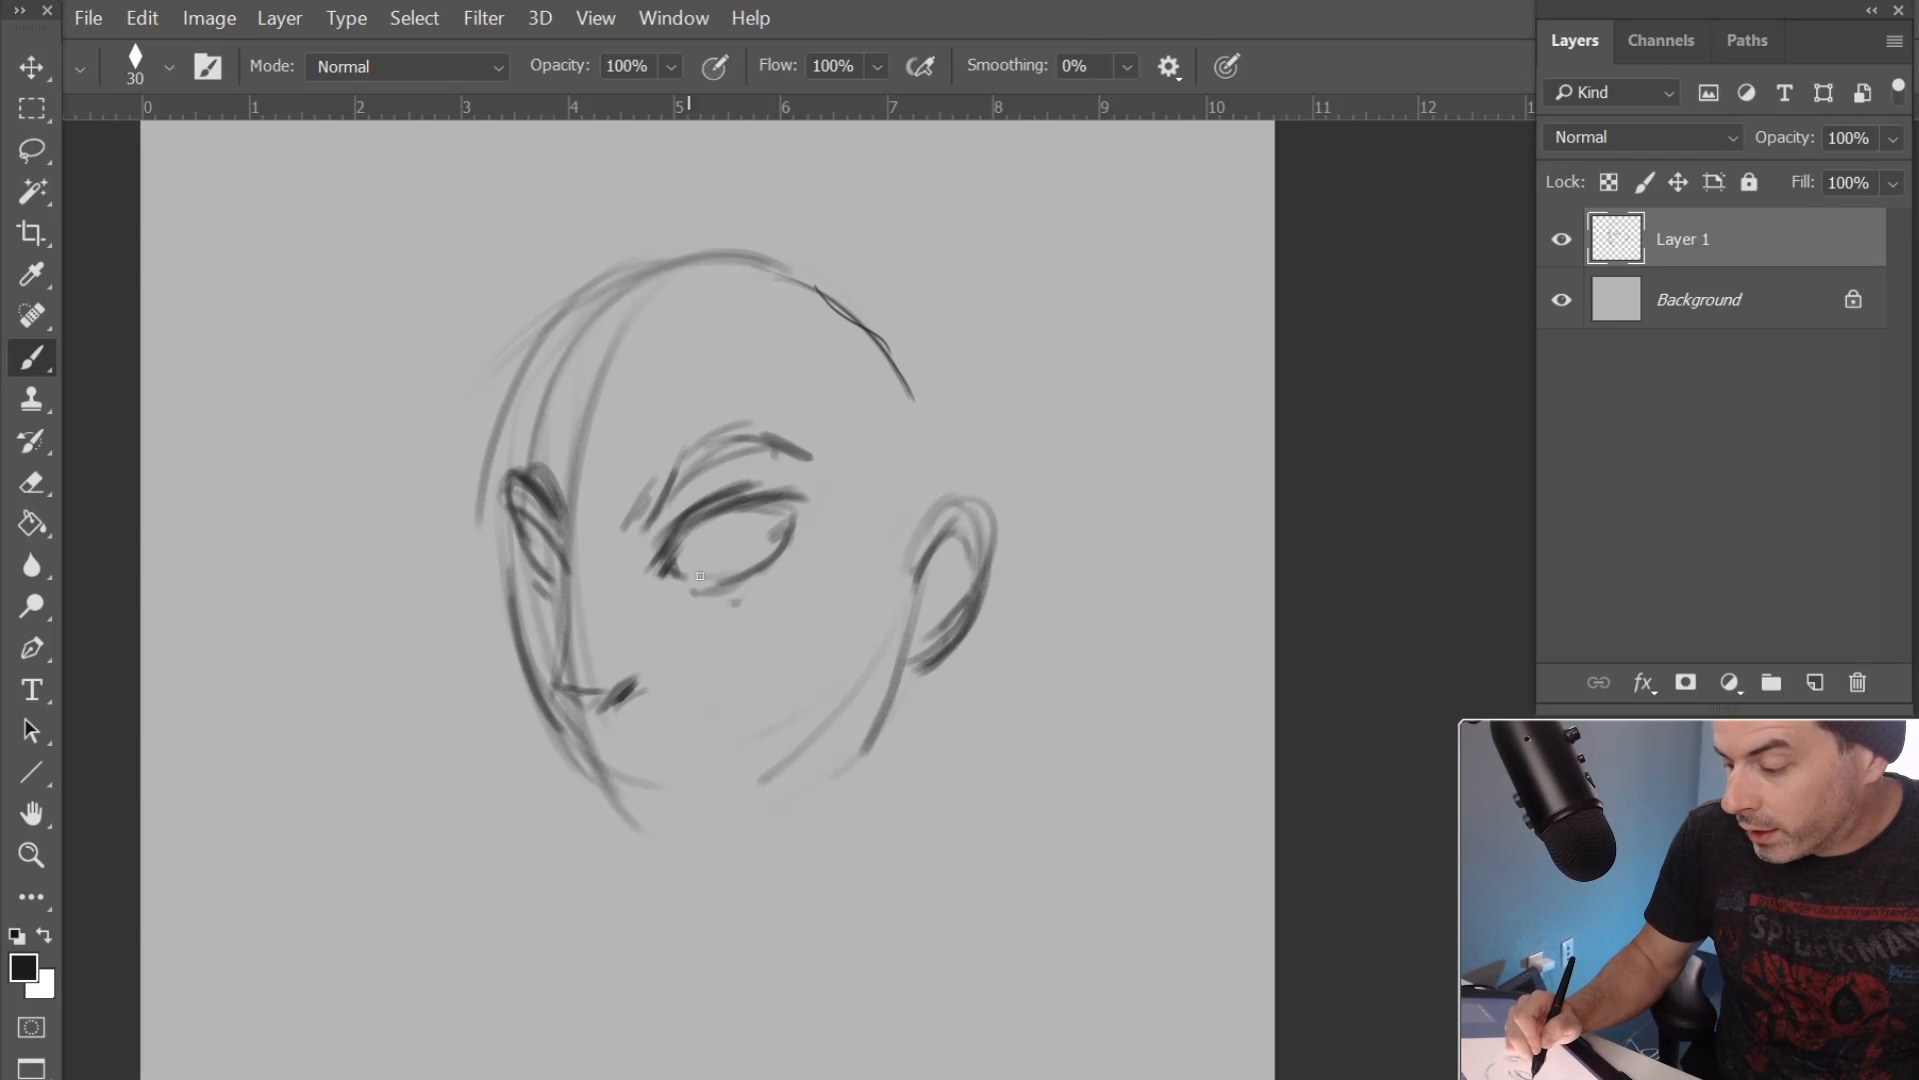
drag(692, 581, 796, 502)
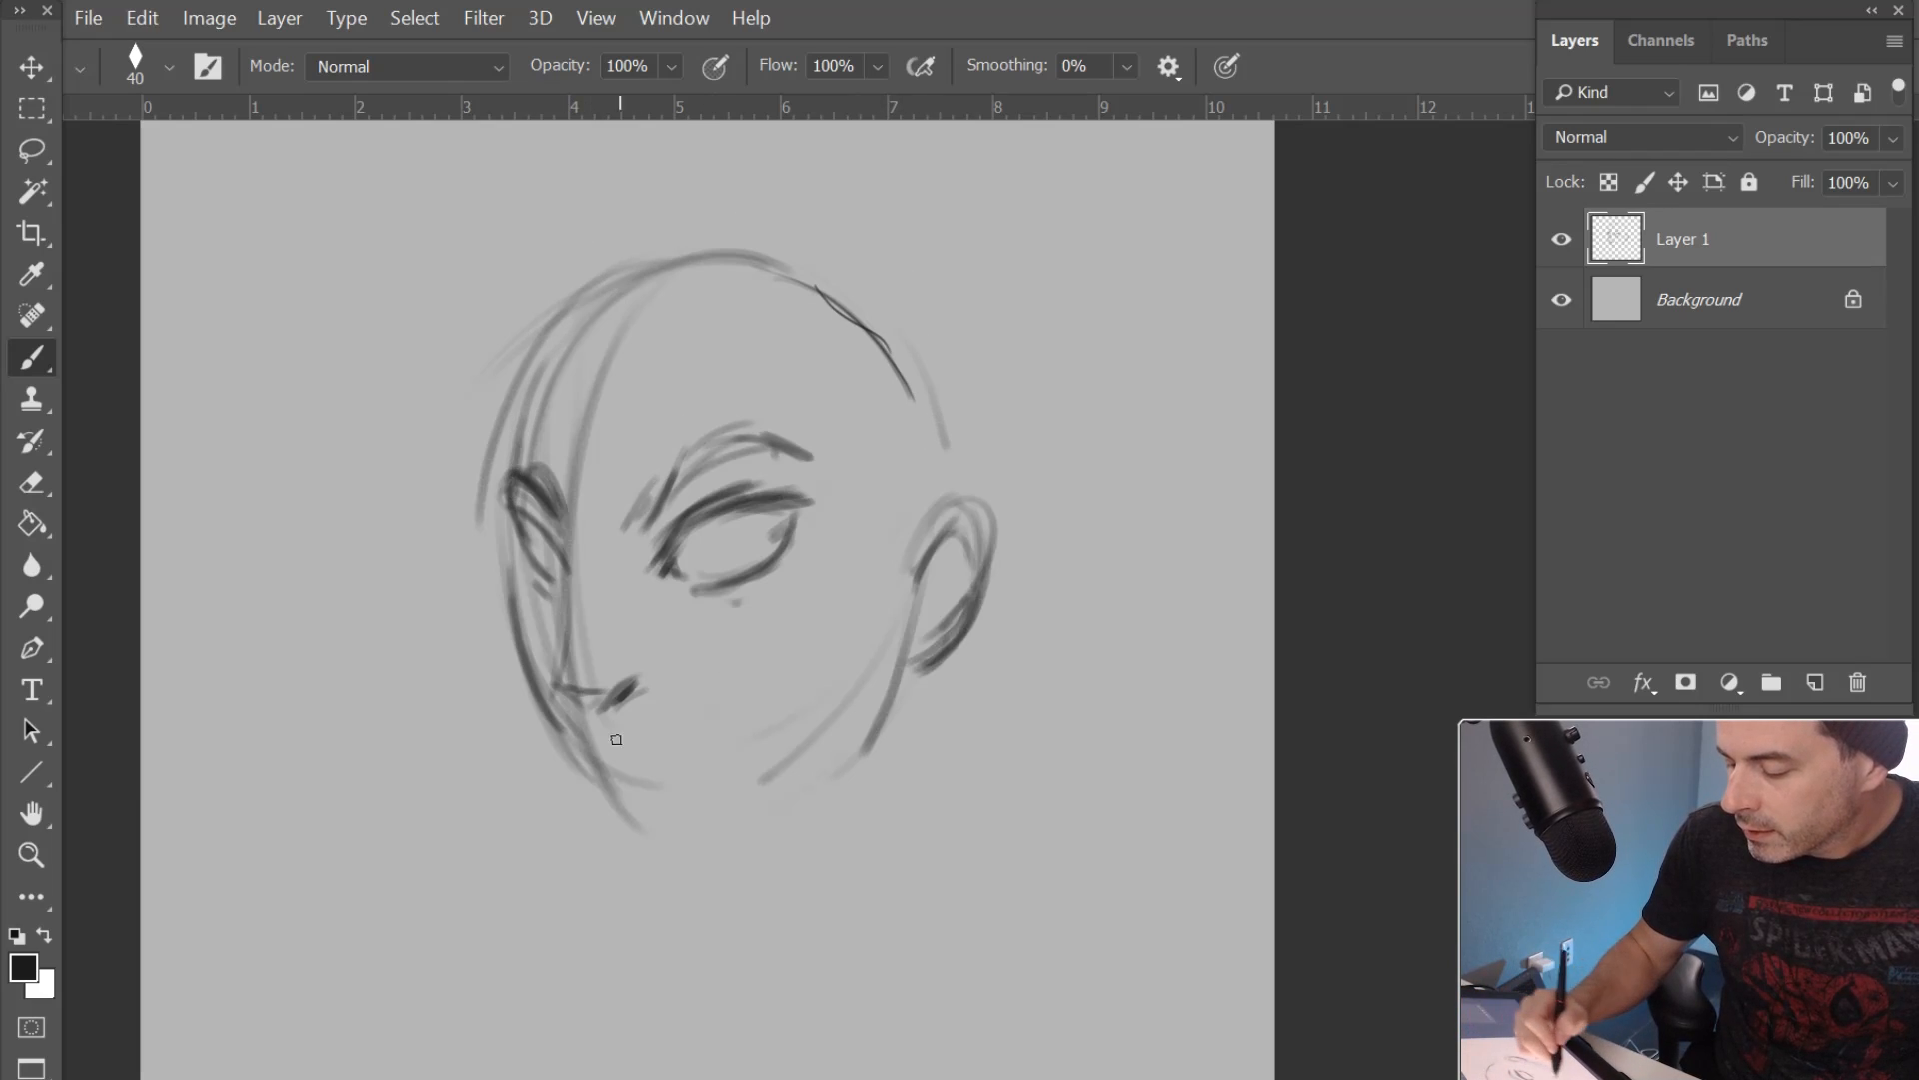
drag(611, 734, 642, 733)
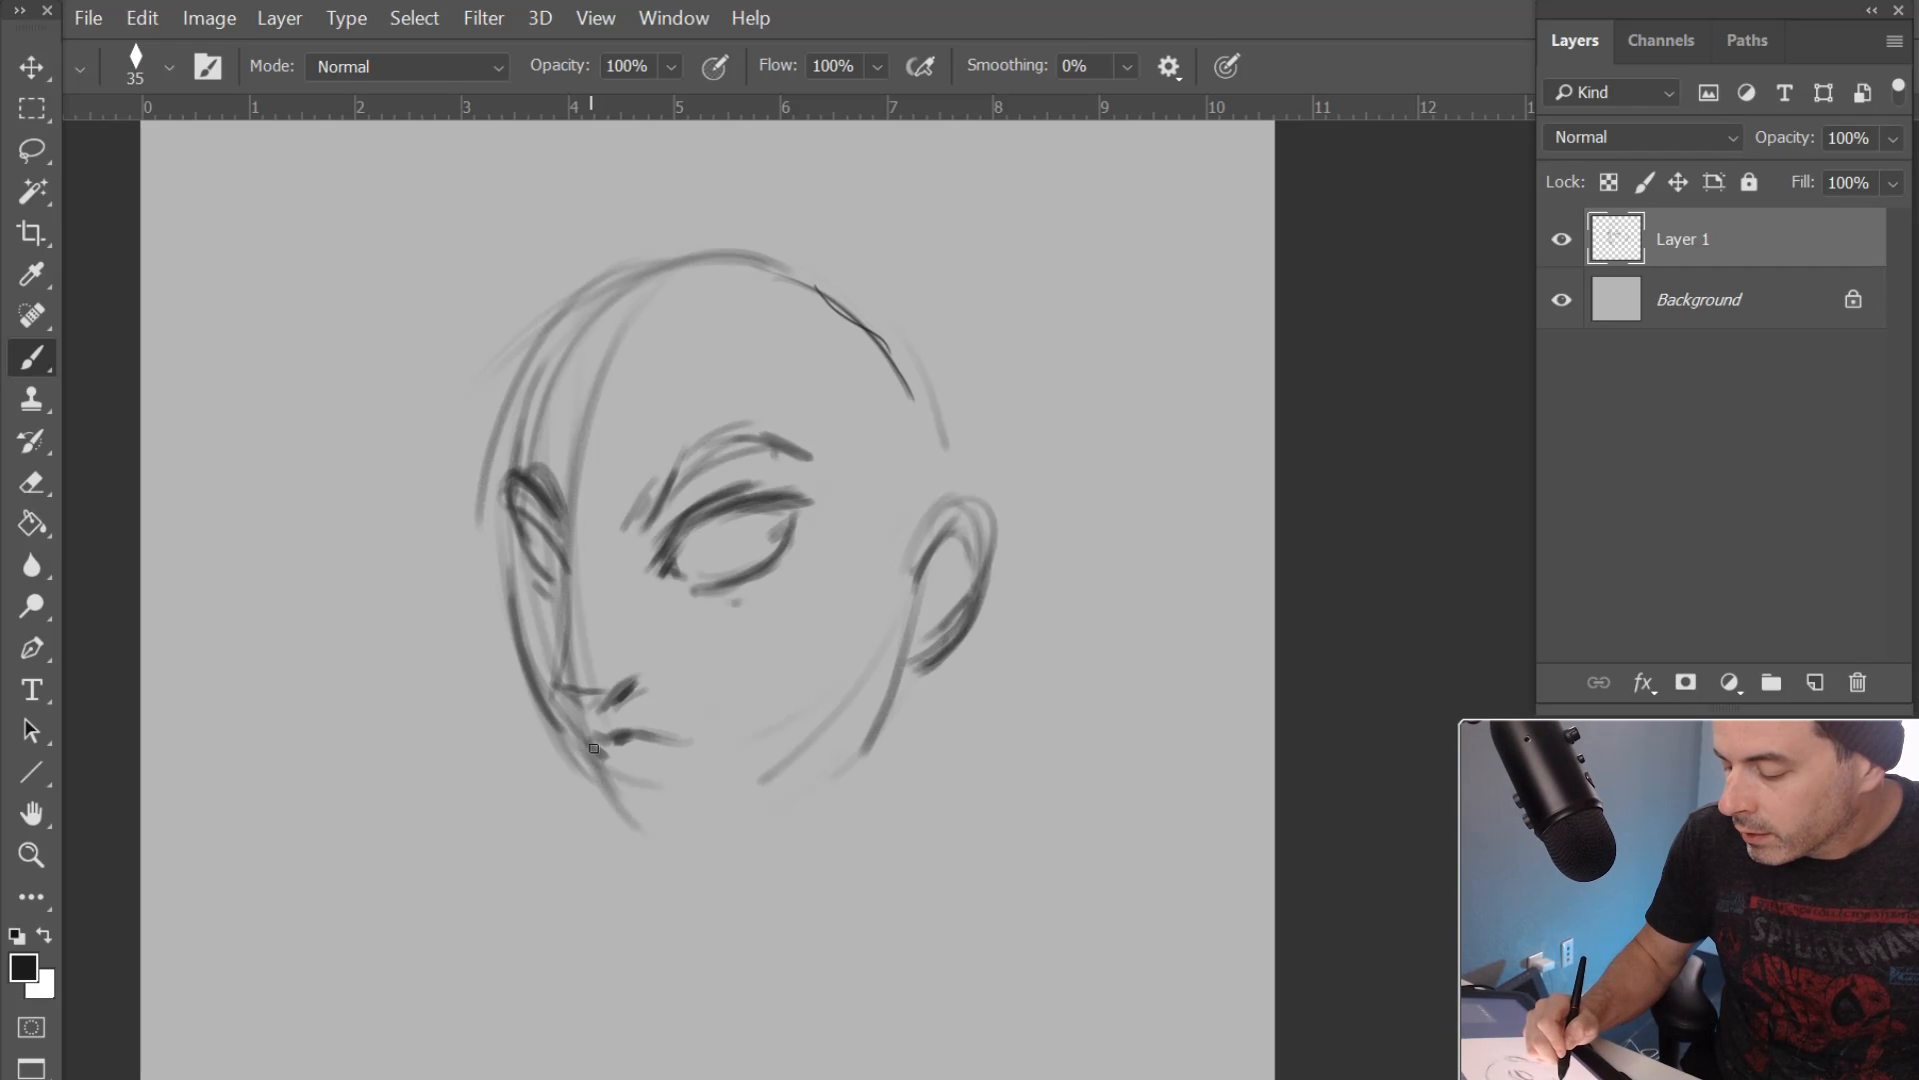
Redraw the jaw and chin, darken the lips, and add neck and shoulder lines
drag(594, 746, 636, 790)
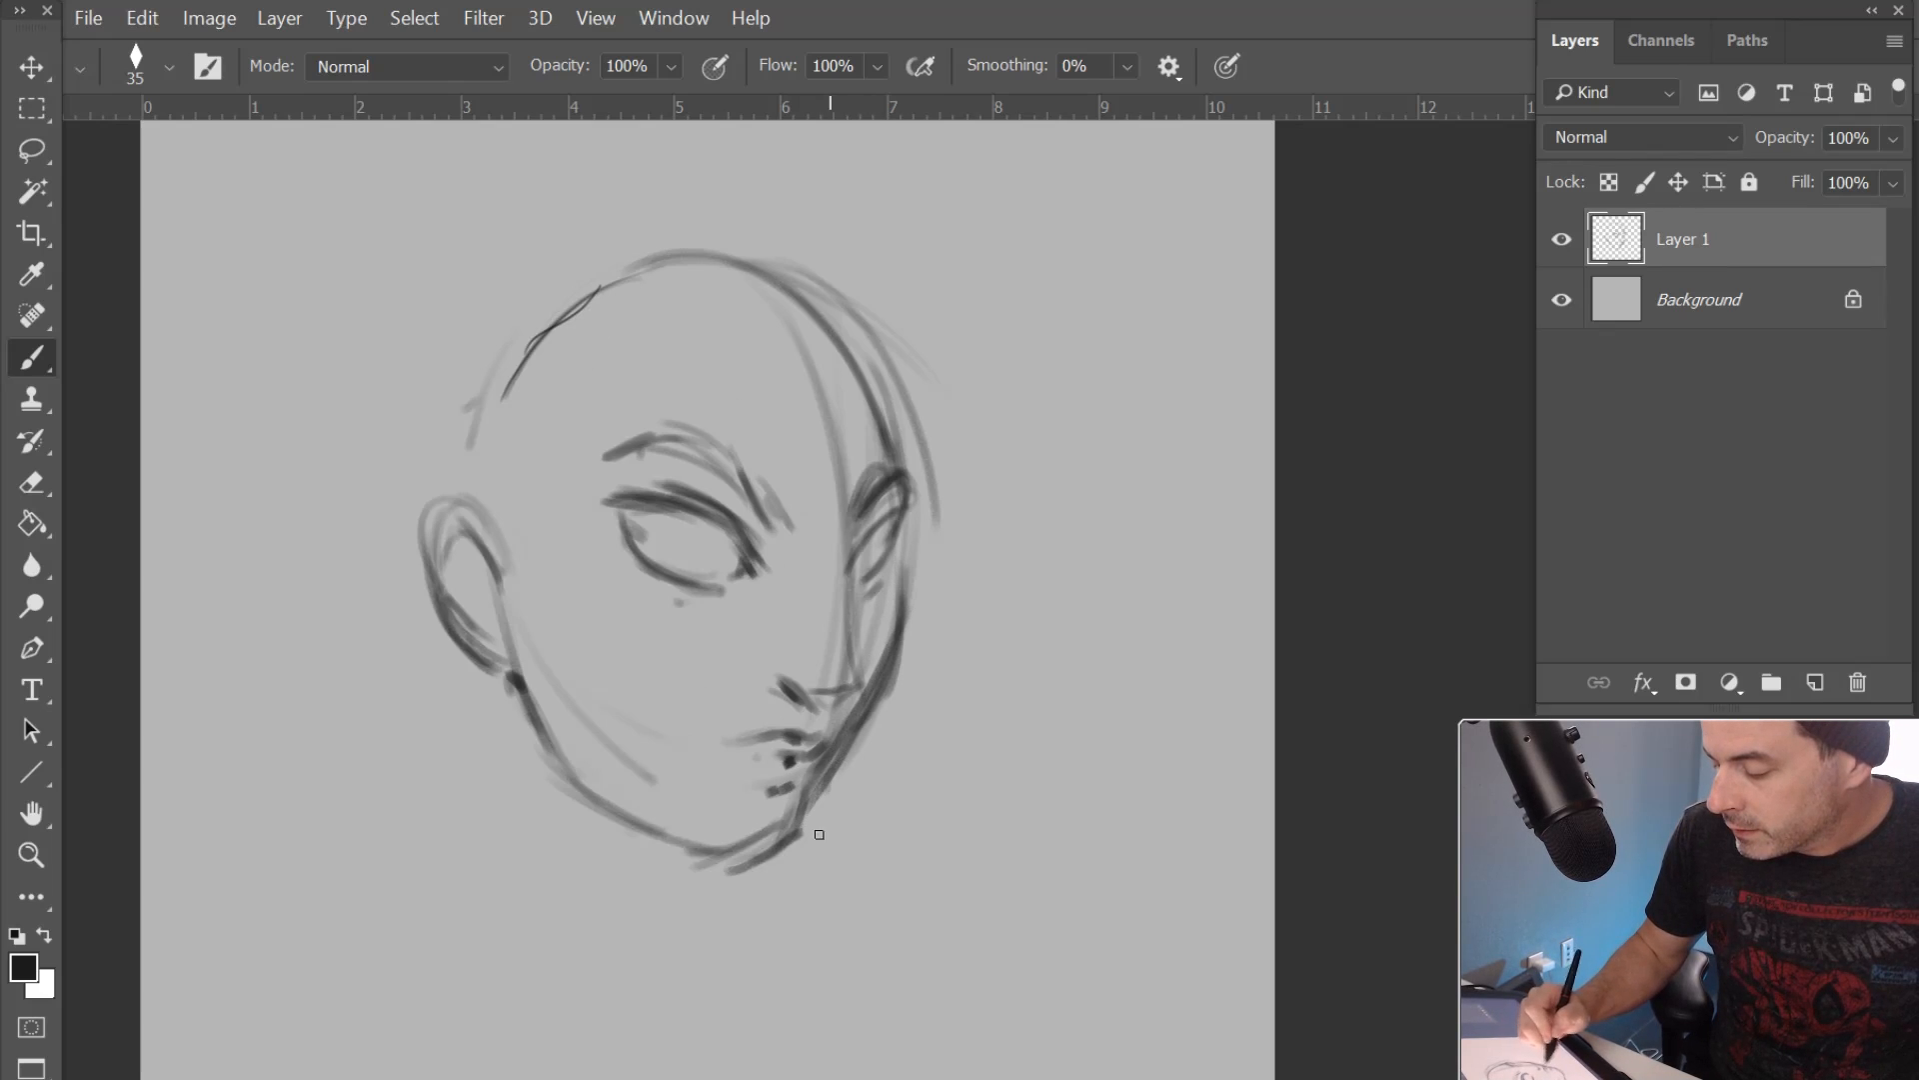
drag(814, 834, 543, 751)
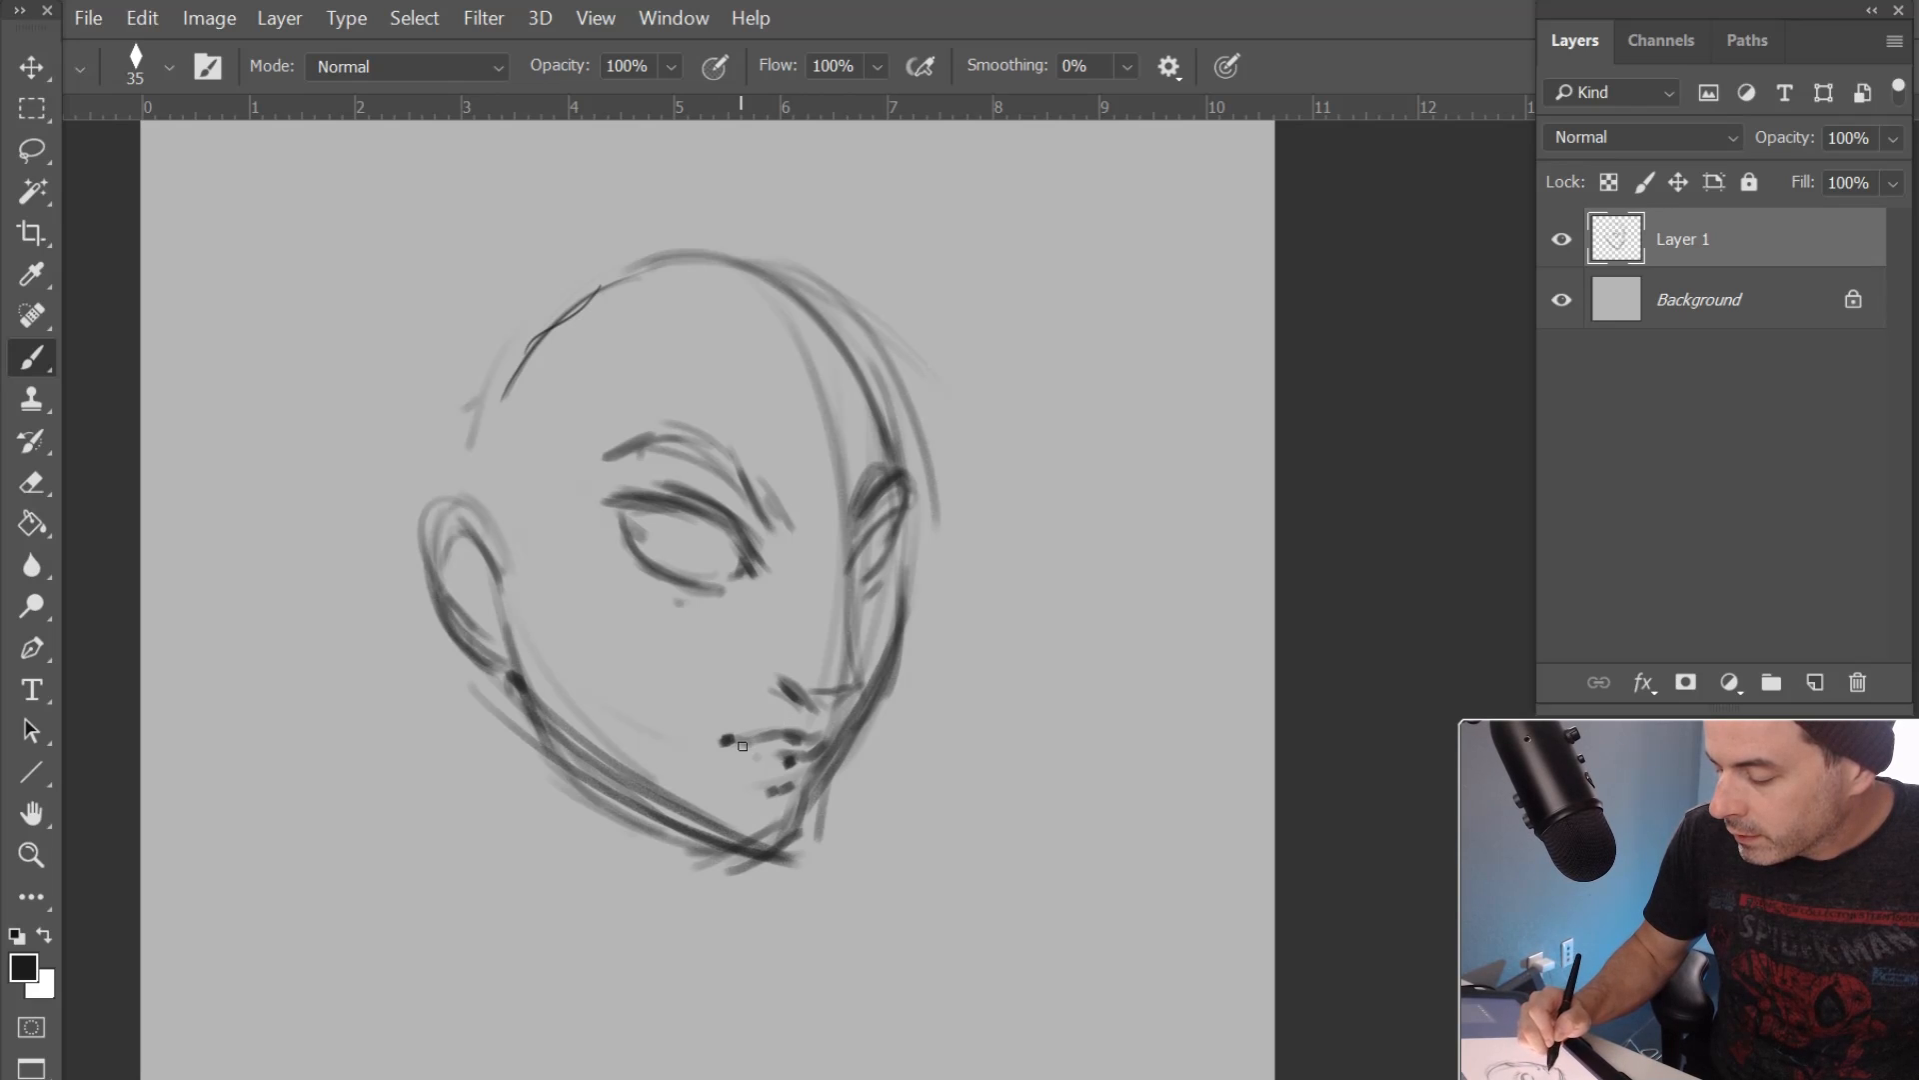
drag(740, 744, 820, 815)
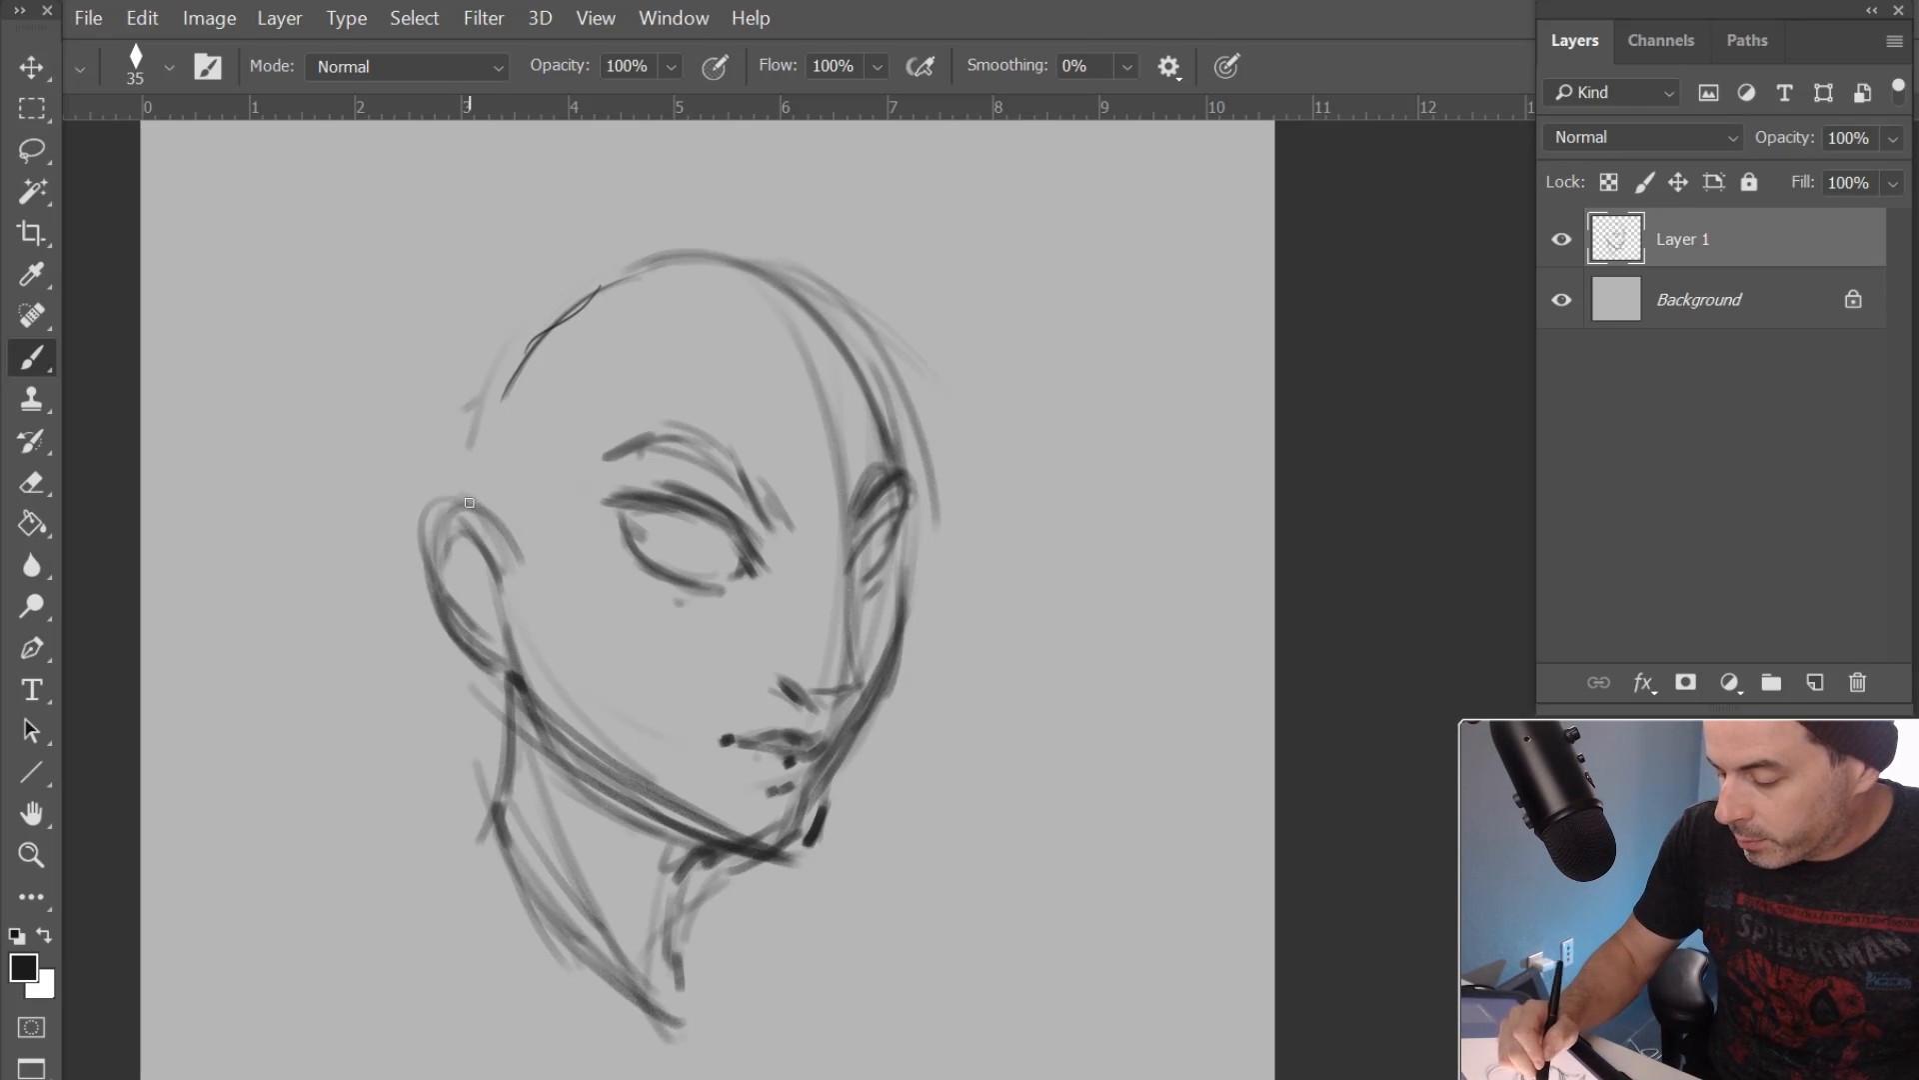
Paint the iris, windswept hair strands, earring and cheek freckles, then shade the hair softly gray
drag(478, 501, 490, 576)
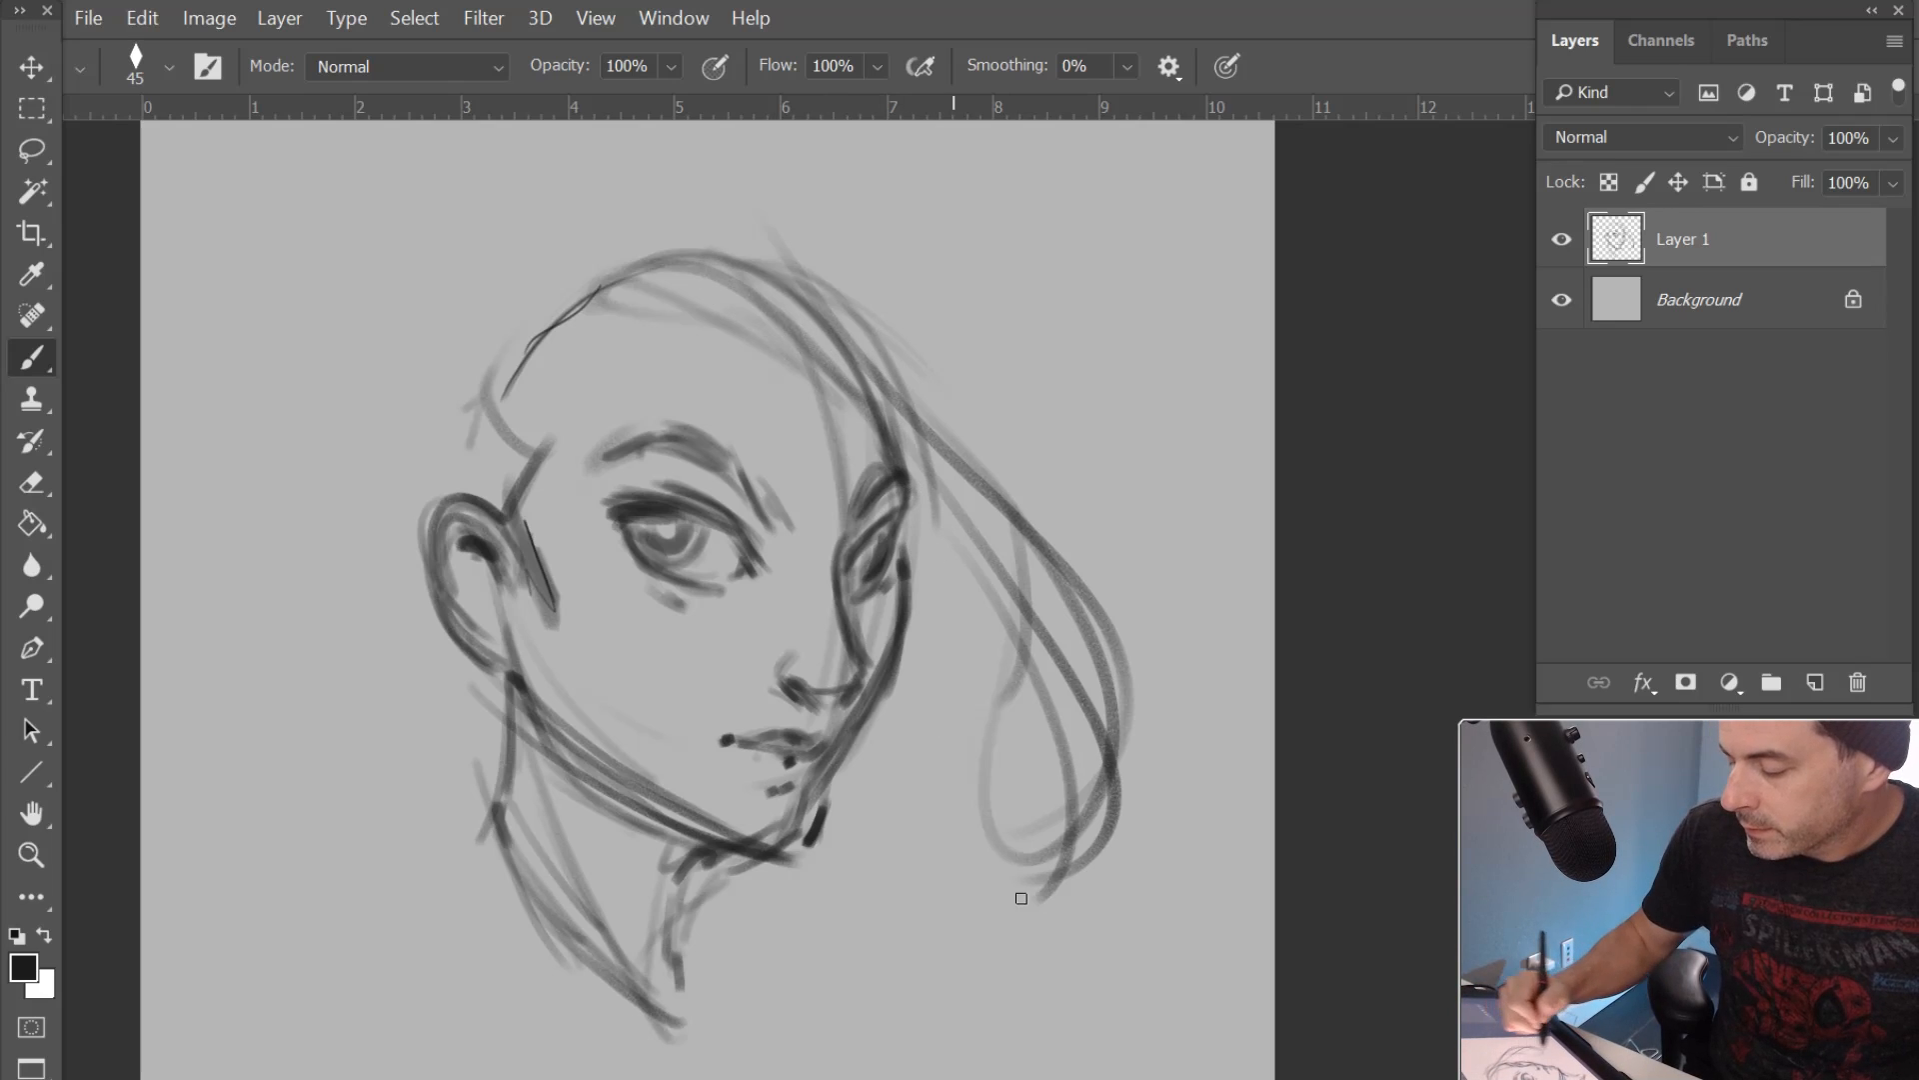
drag(1022, 898, 697, 858)
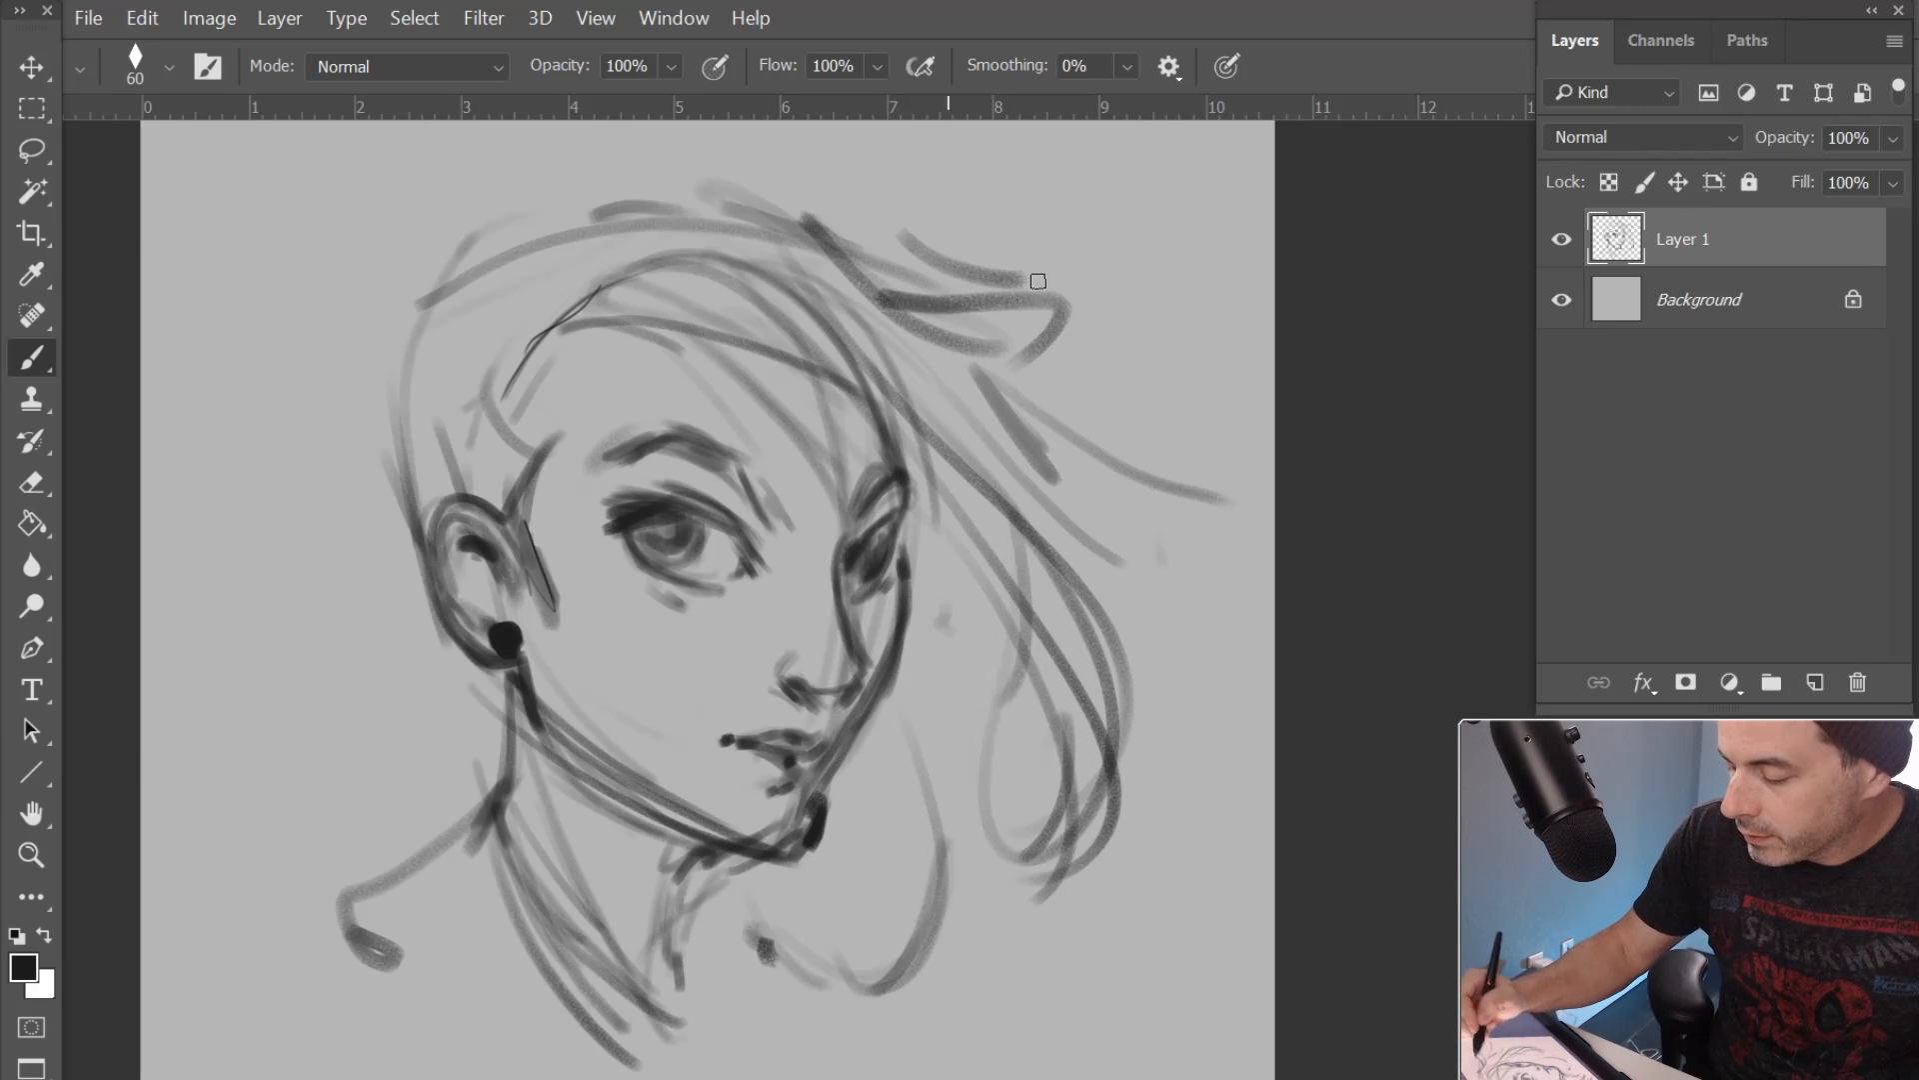
drag(1027, 282, 1095, 364)
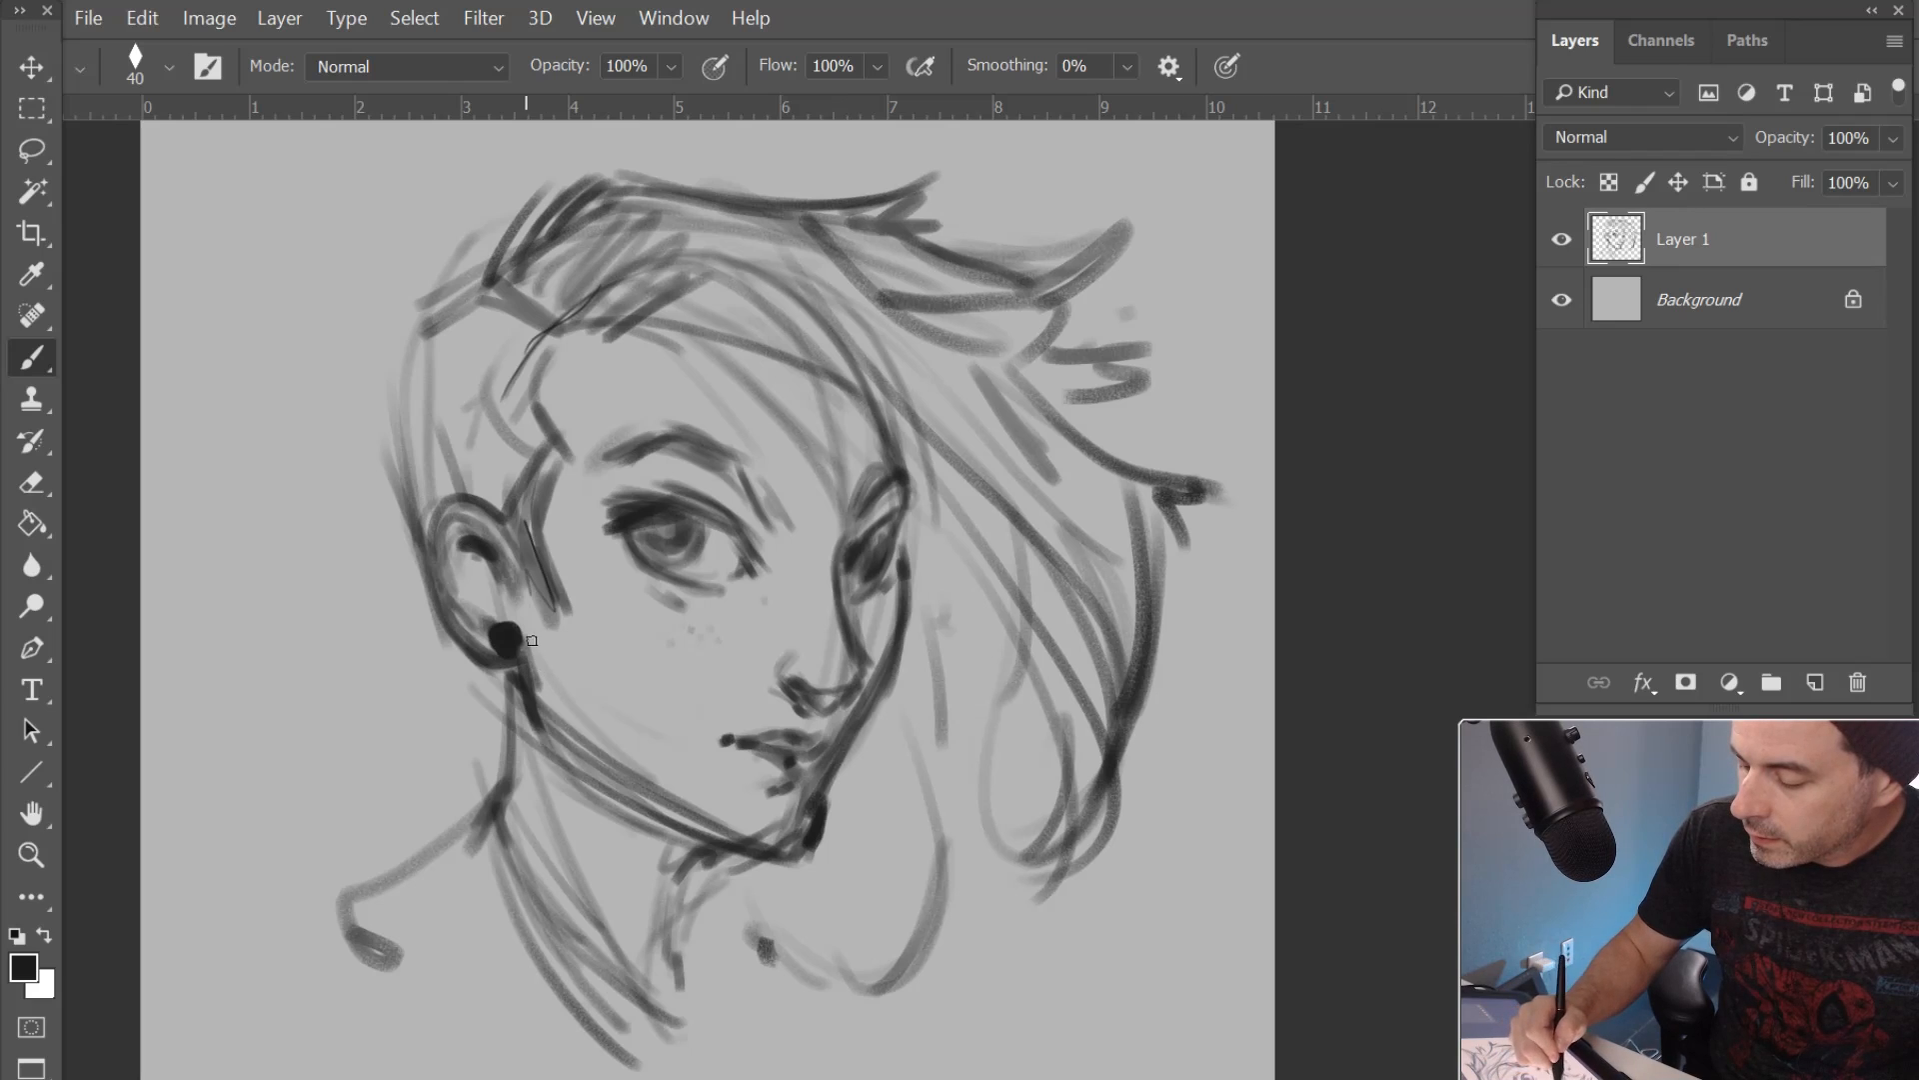
drag(519, 636, 784, 832)
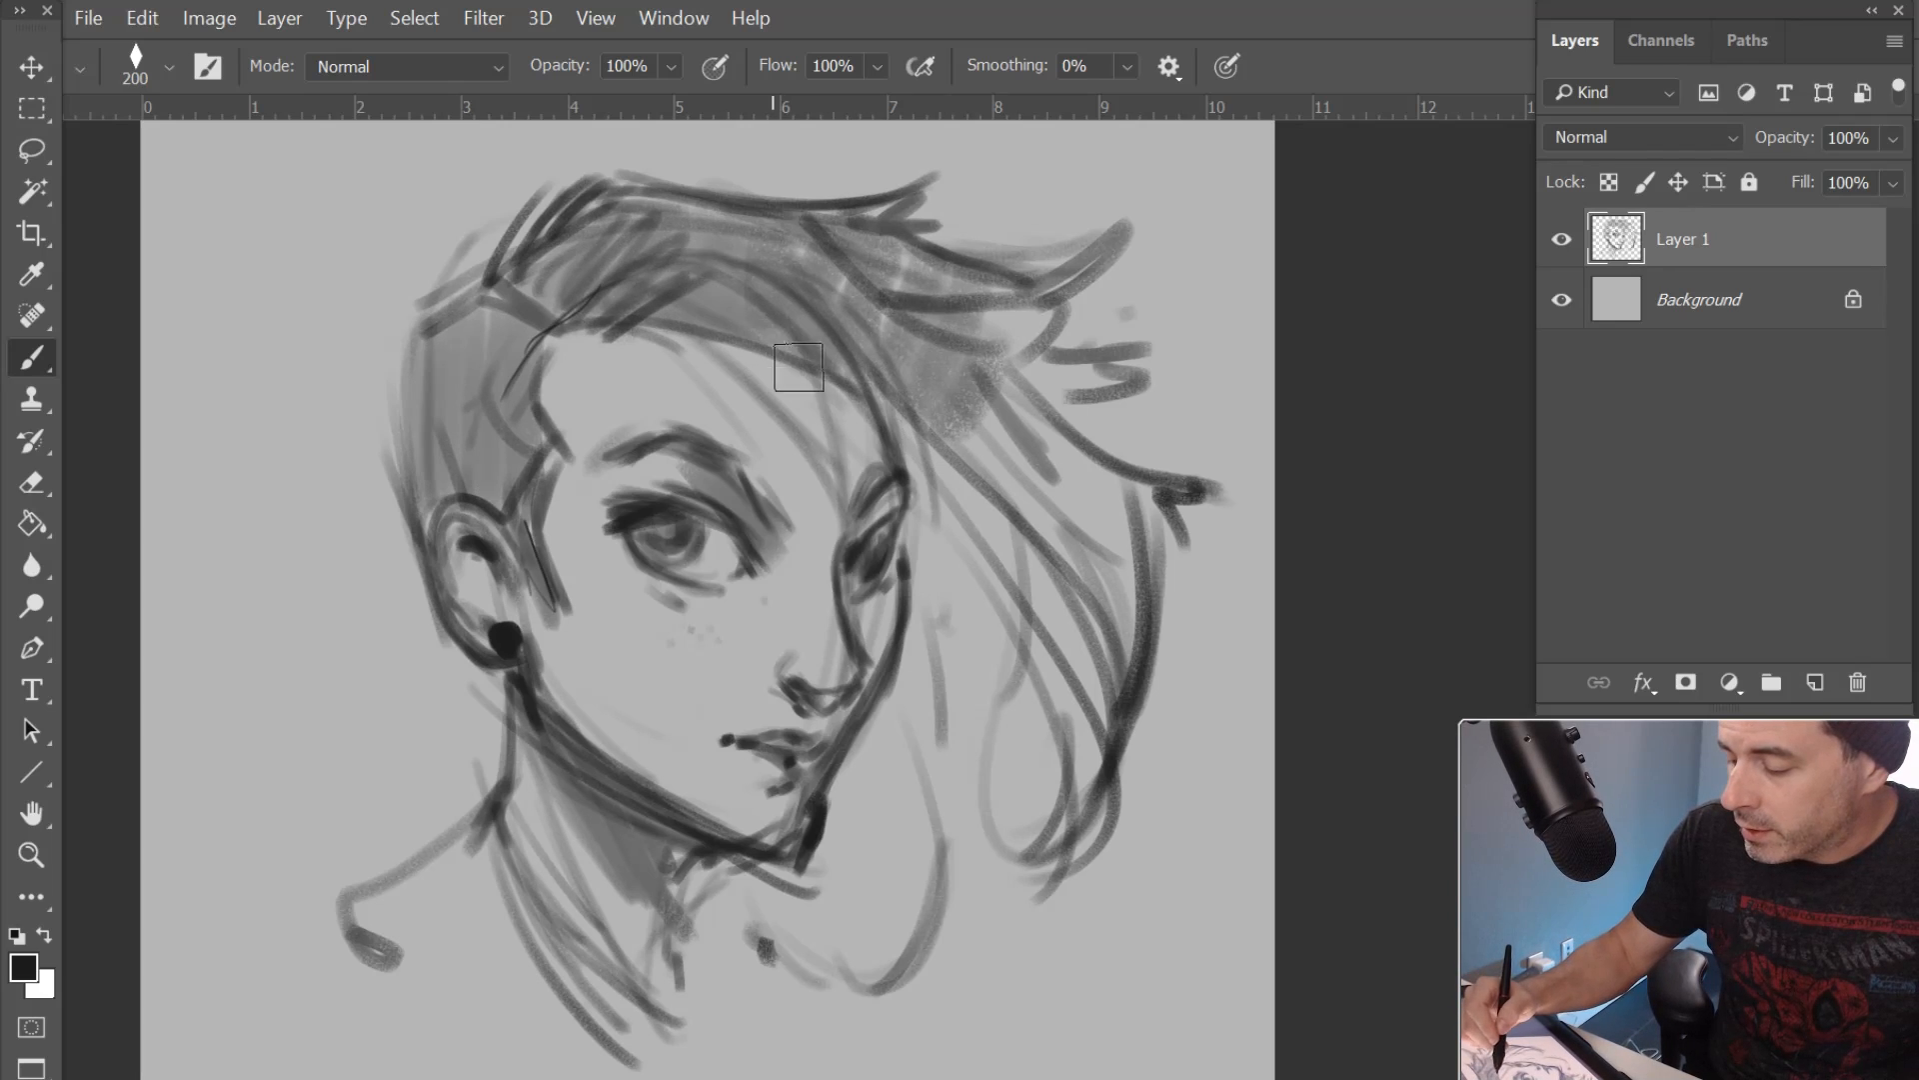
Shade the right-side and lower hair with tone and darken the head outlines
drag(797, 368, 980, 317)
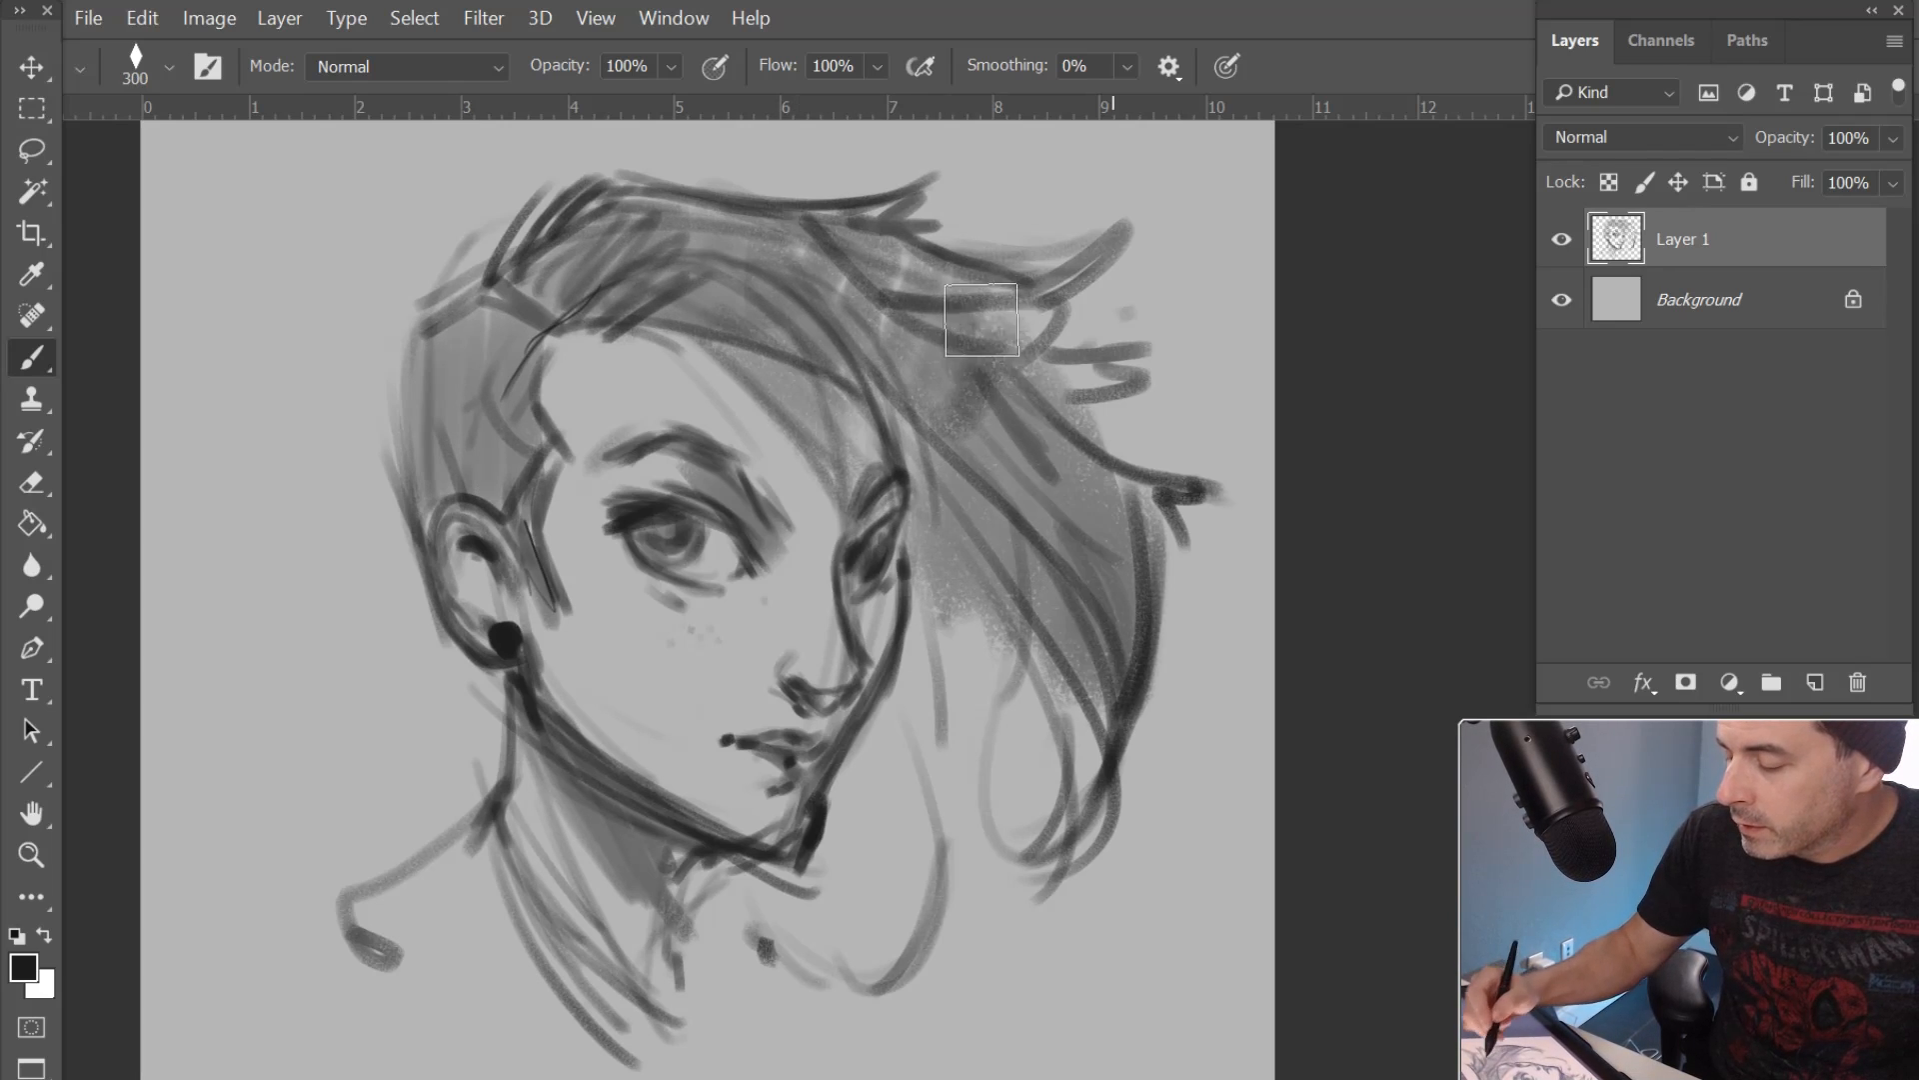
drag(979, 318, 912, 672)
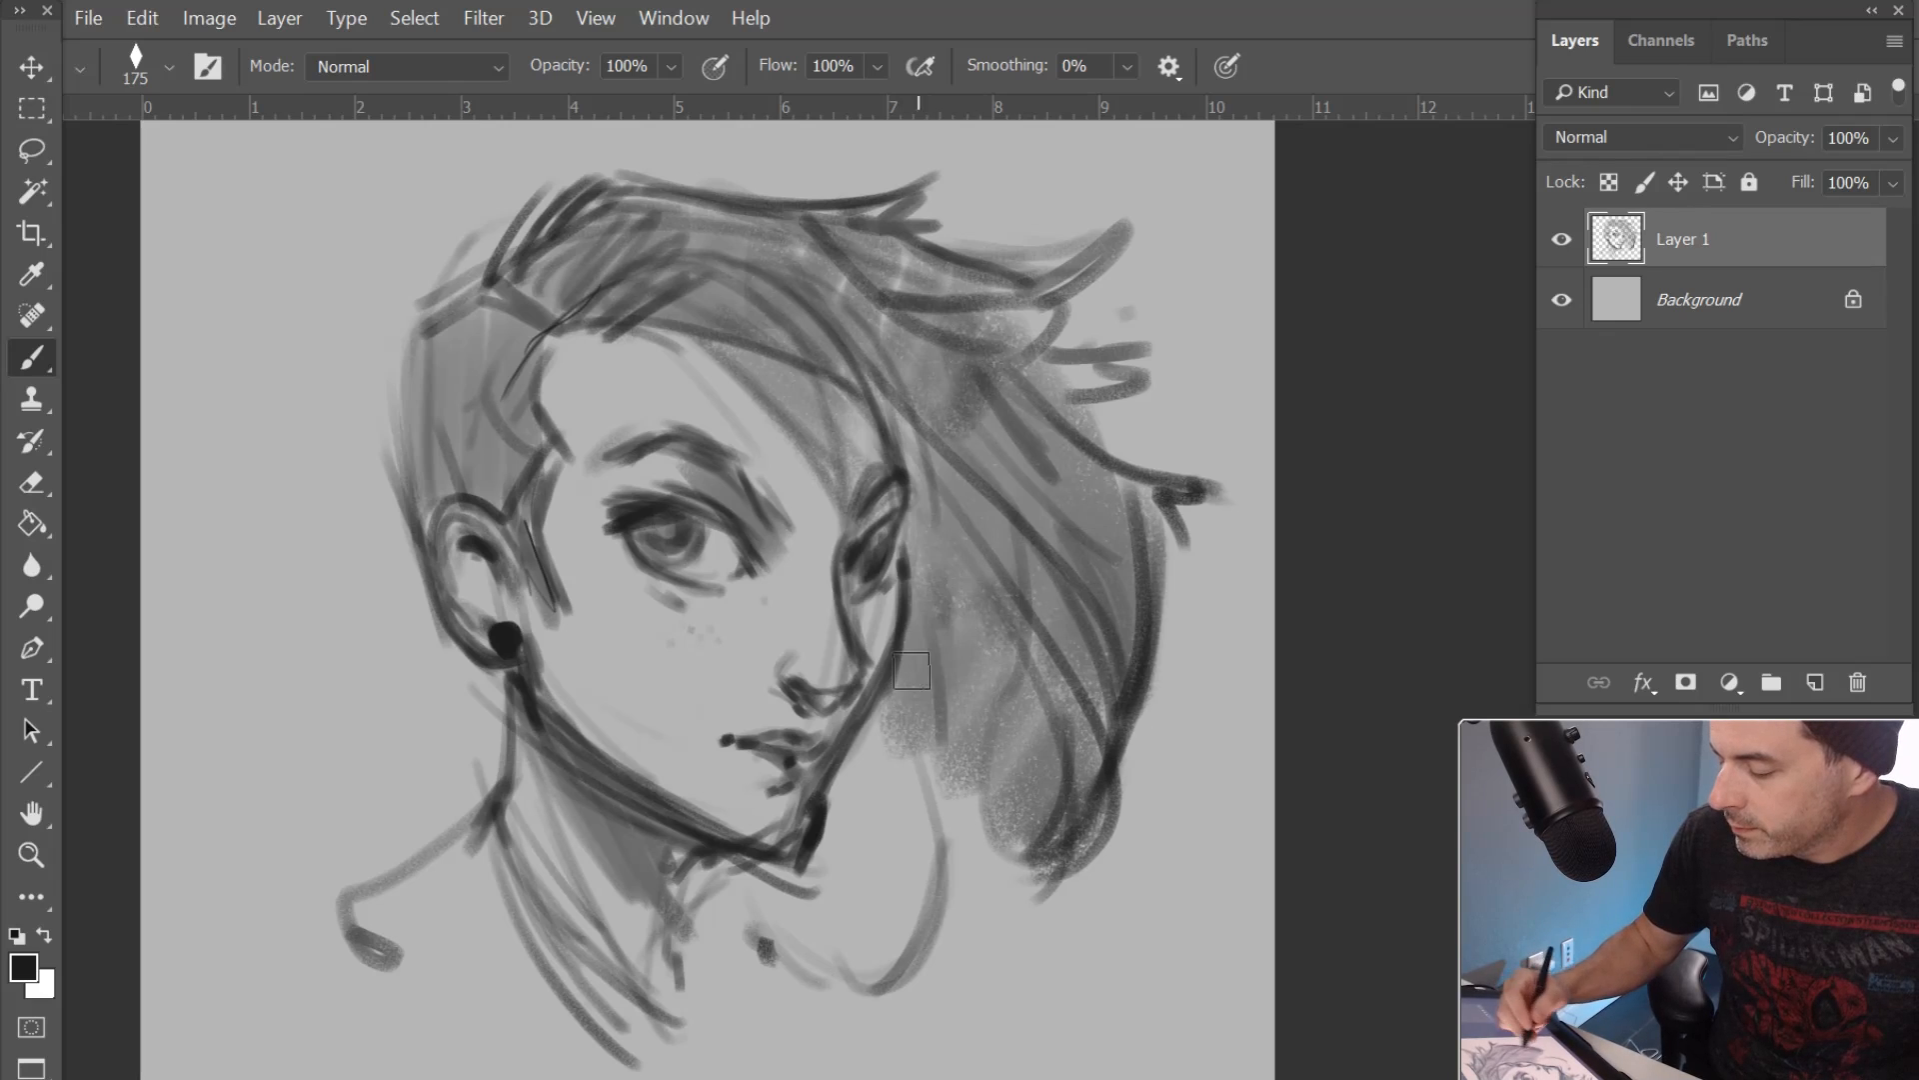
drag(911, 670, 838, 951)
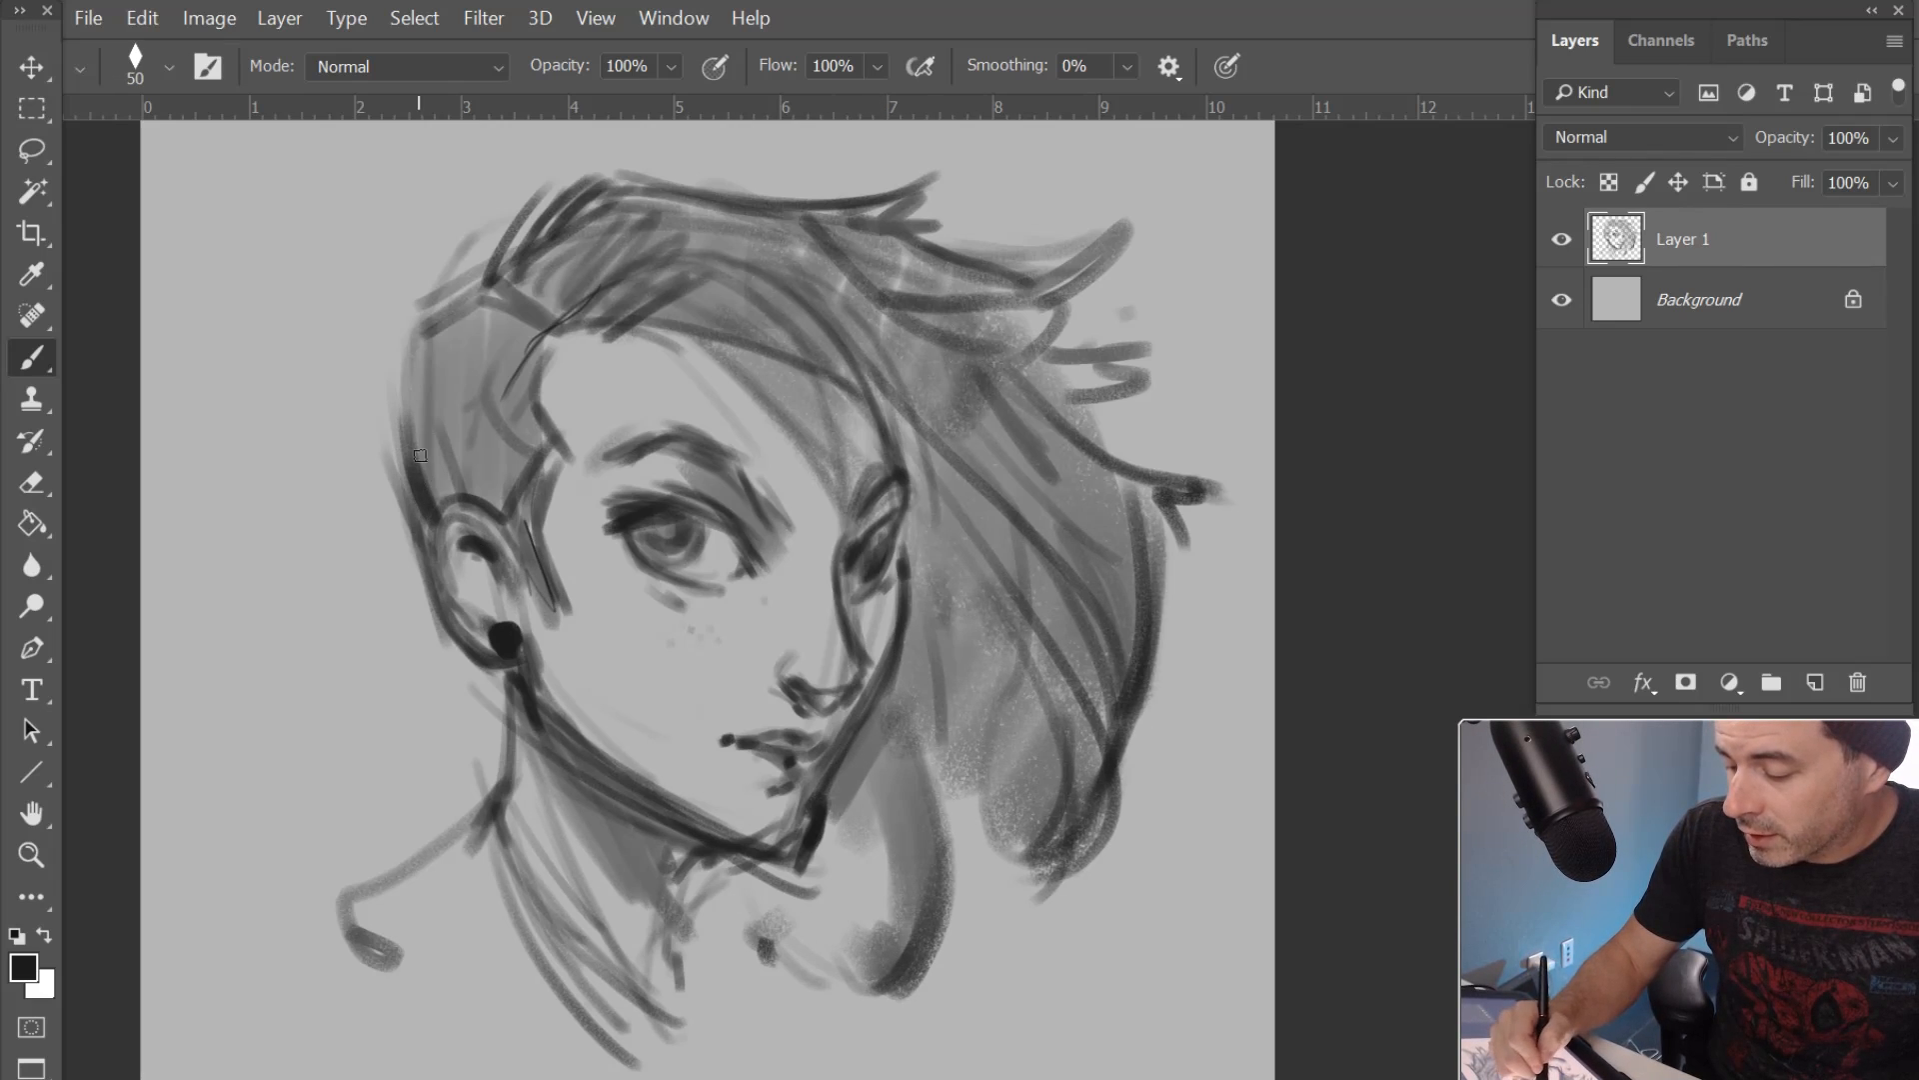
drag(420, 454, 506, 570)
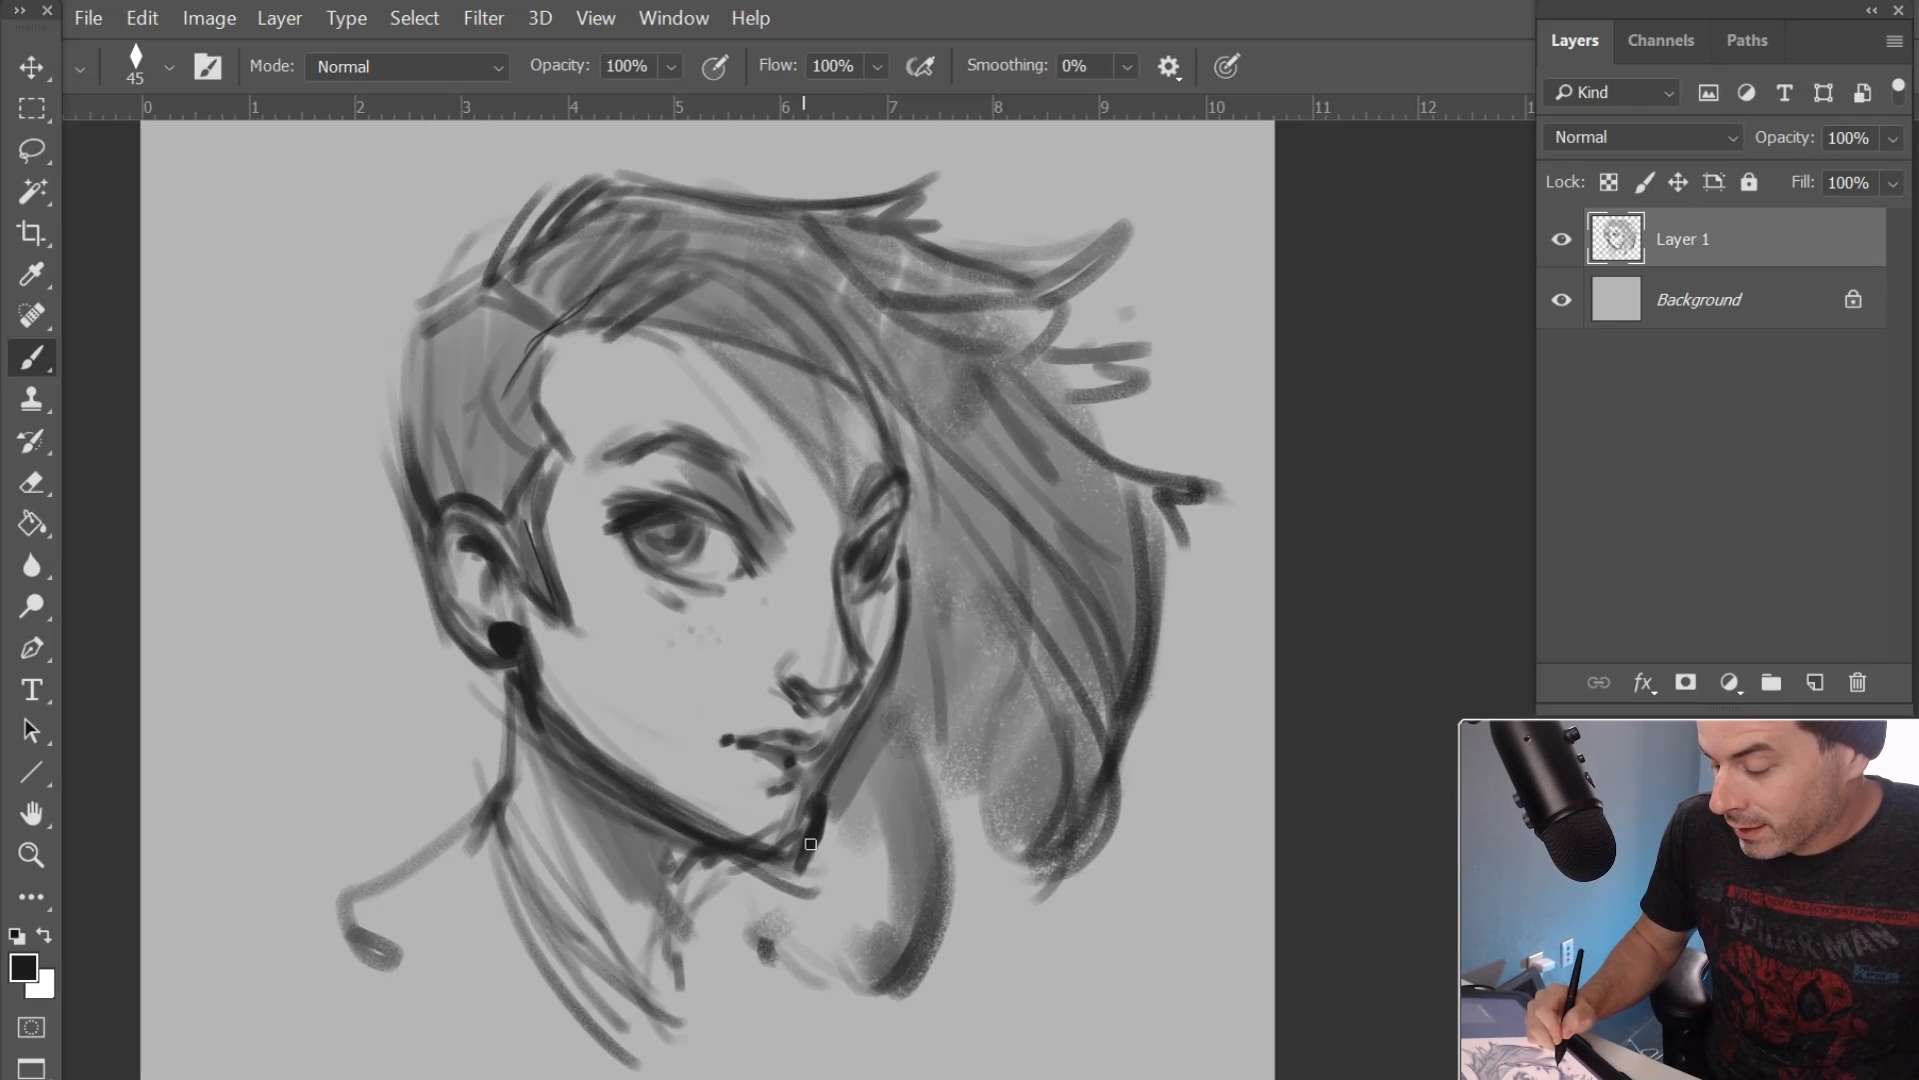
Add sweeping gray arcs around the head and shoulders and more strokes on the hair
drag(801, 838, 842, 968)
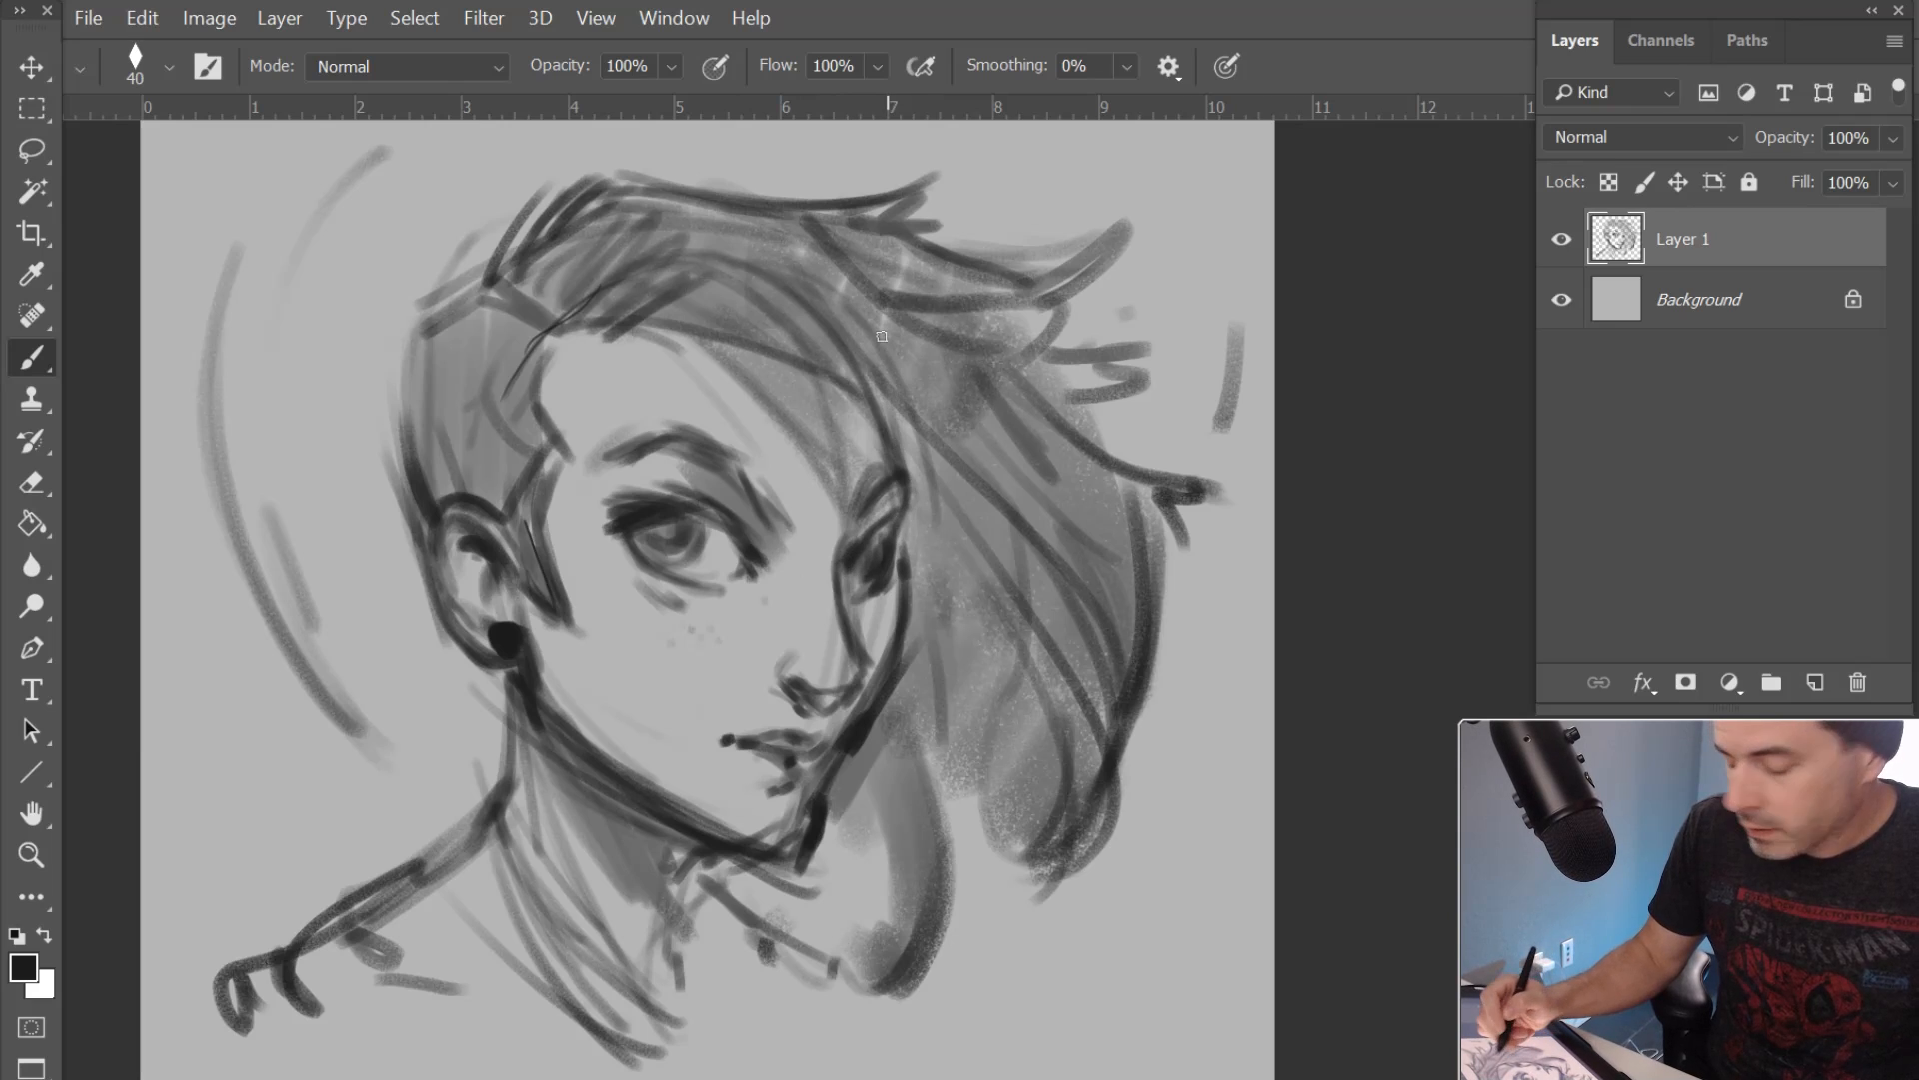
key(alt)
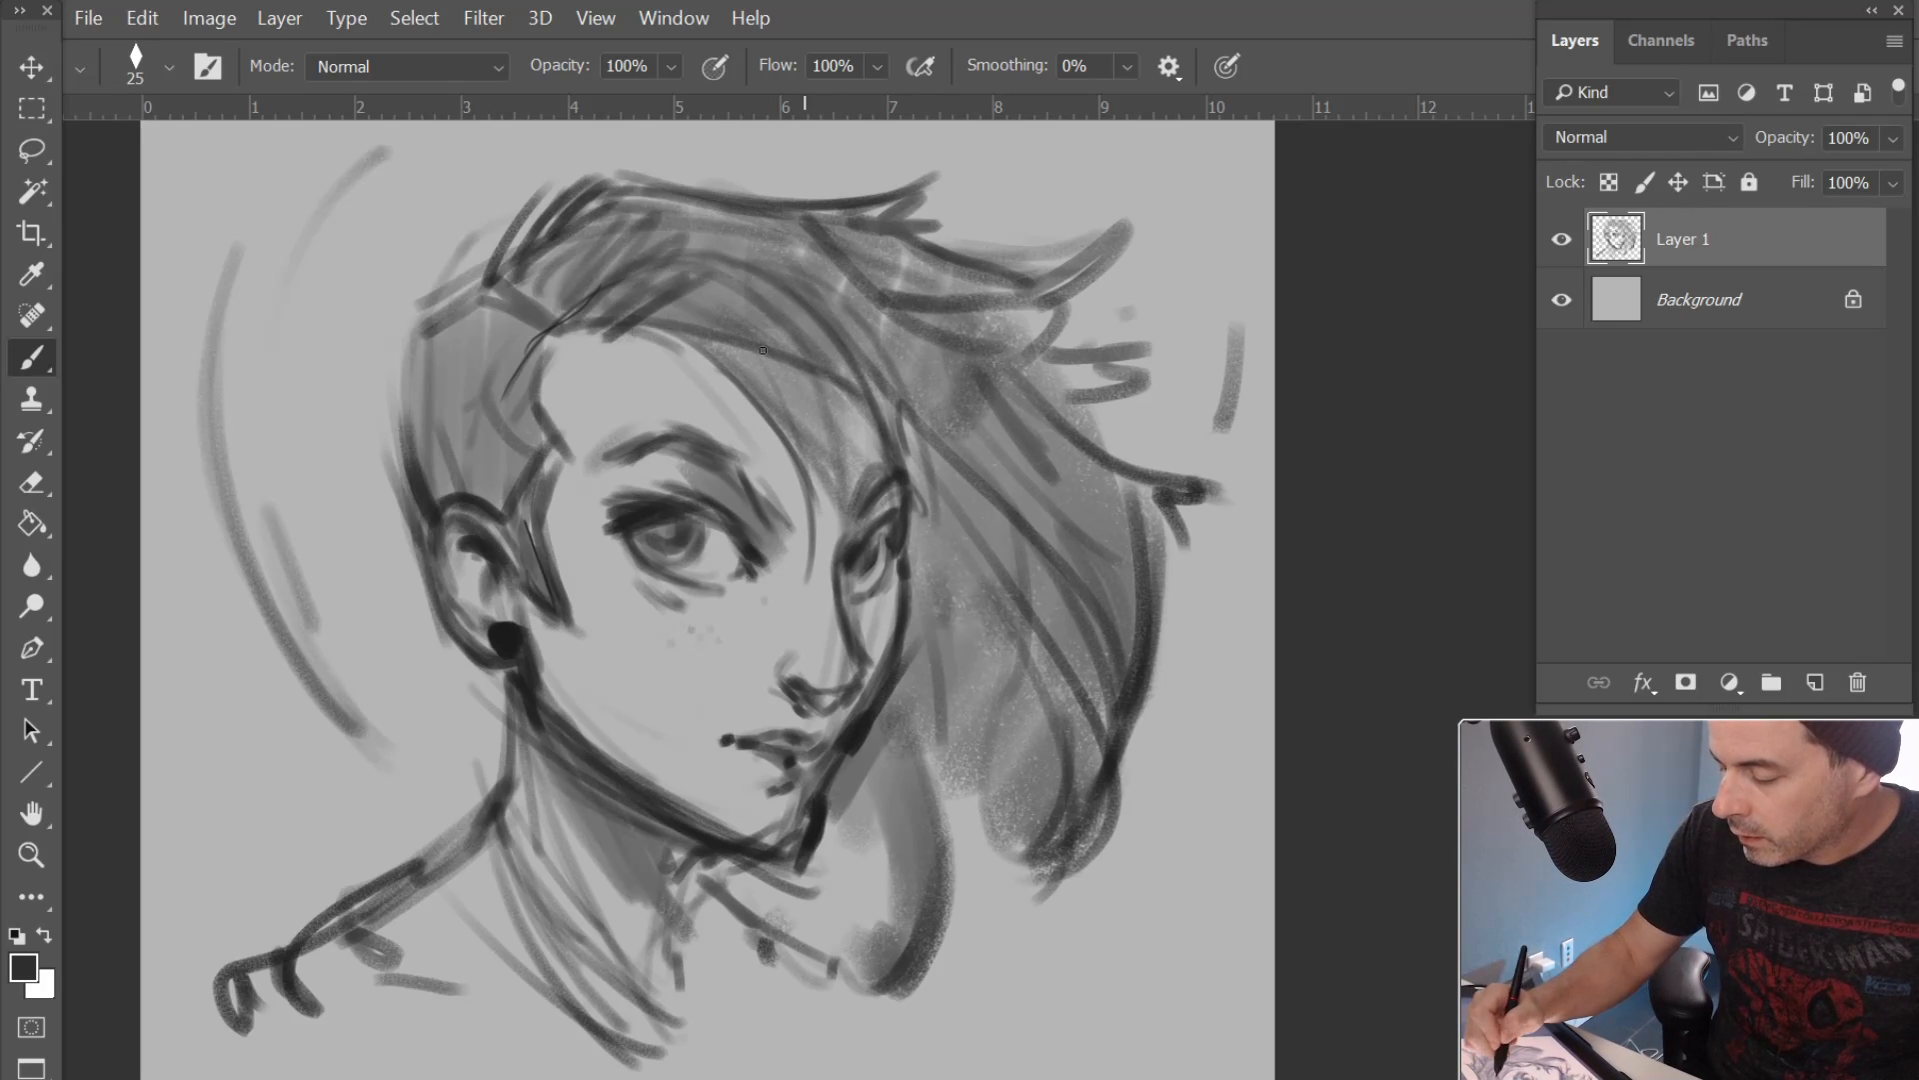
drag(766, 348, 962, 759)
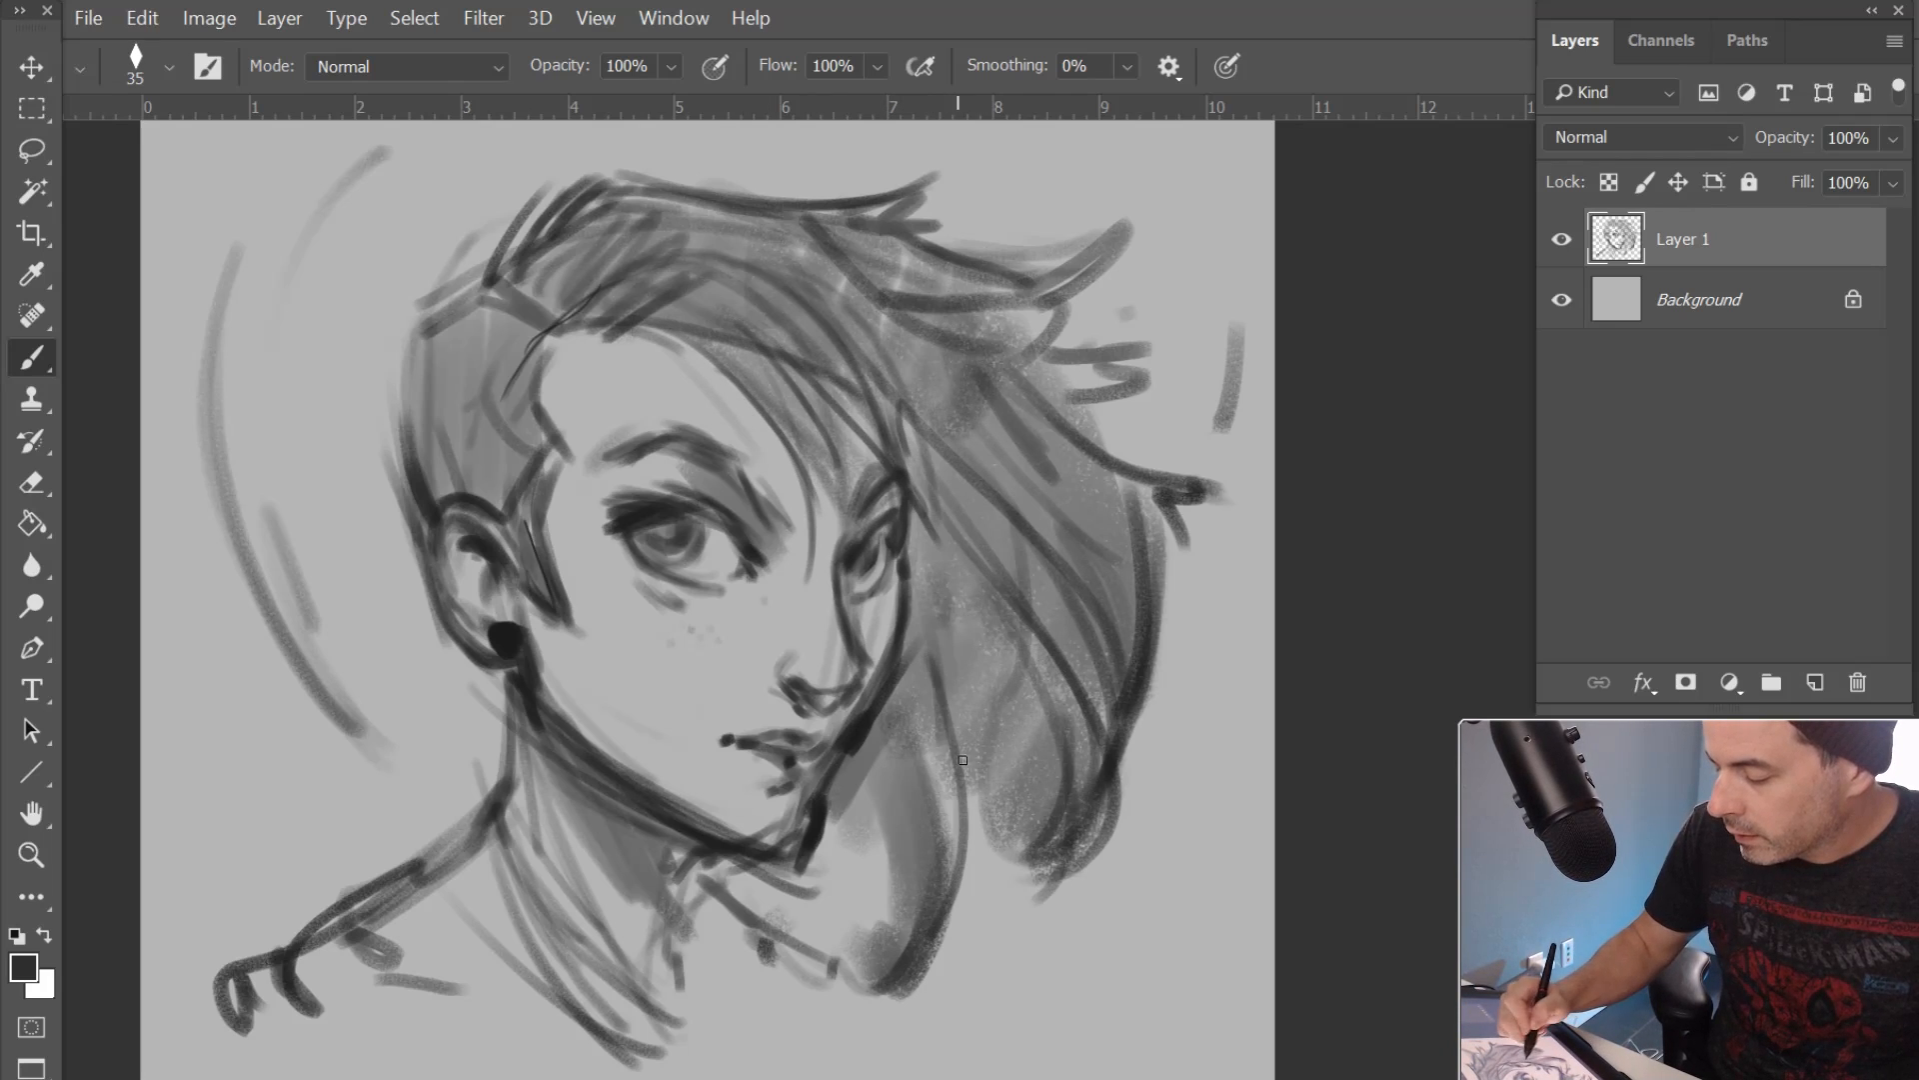
key(alt)
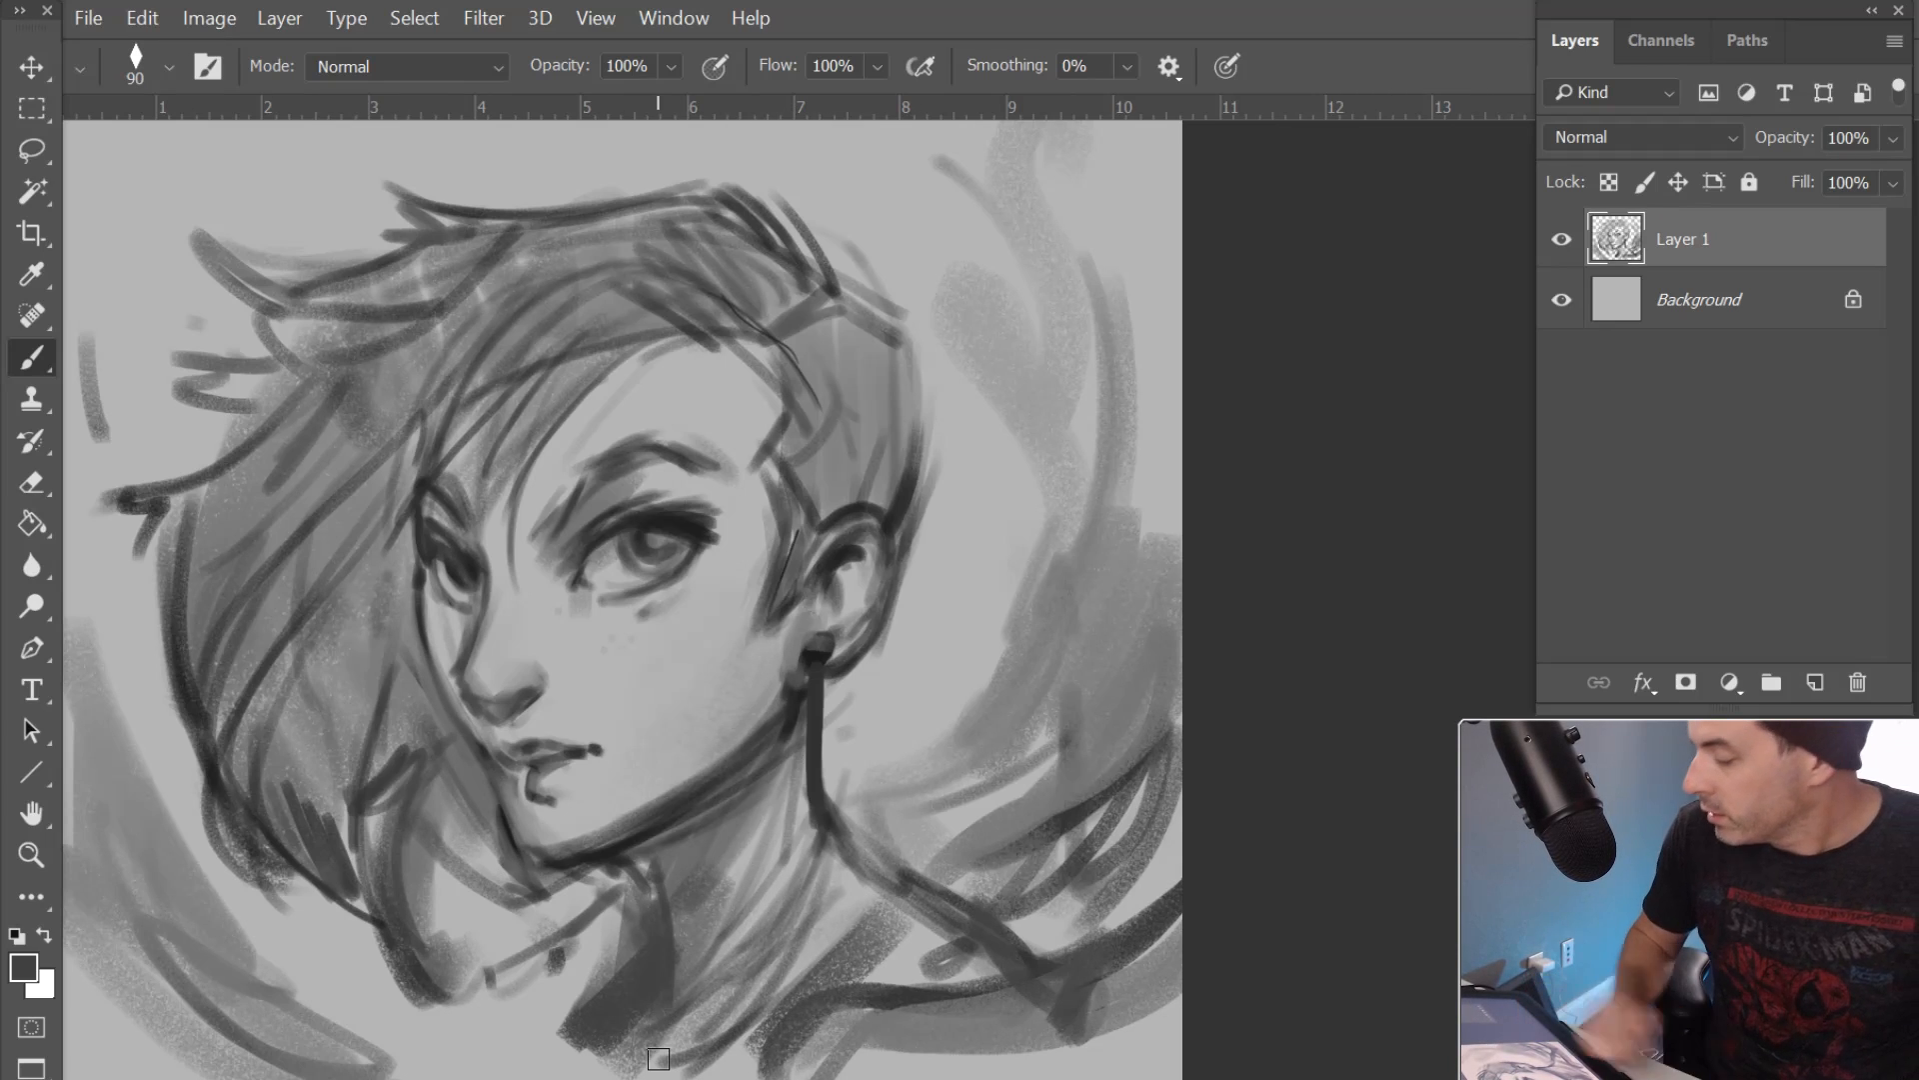
Add a new Multiply layer above the sketch and pick a dark teal colour
click(1815, 682)
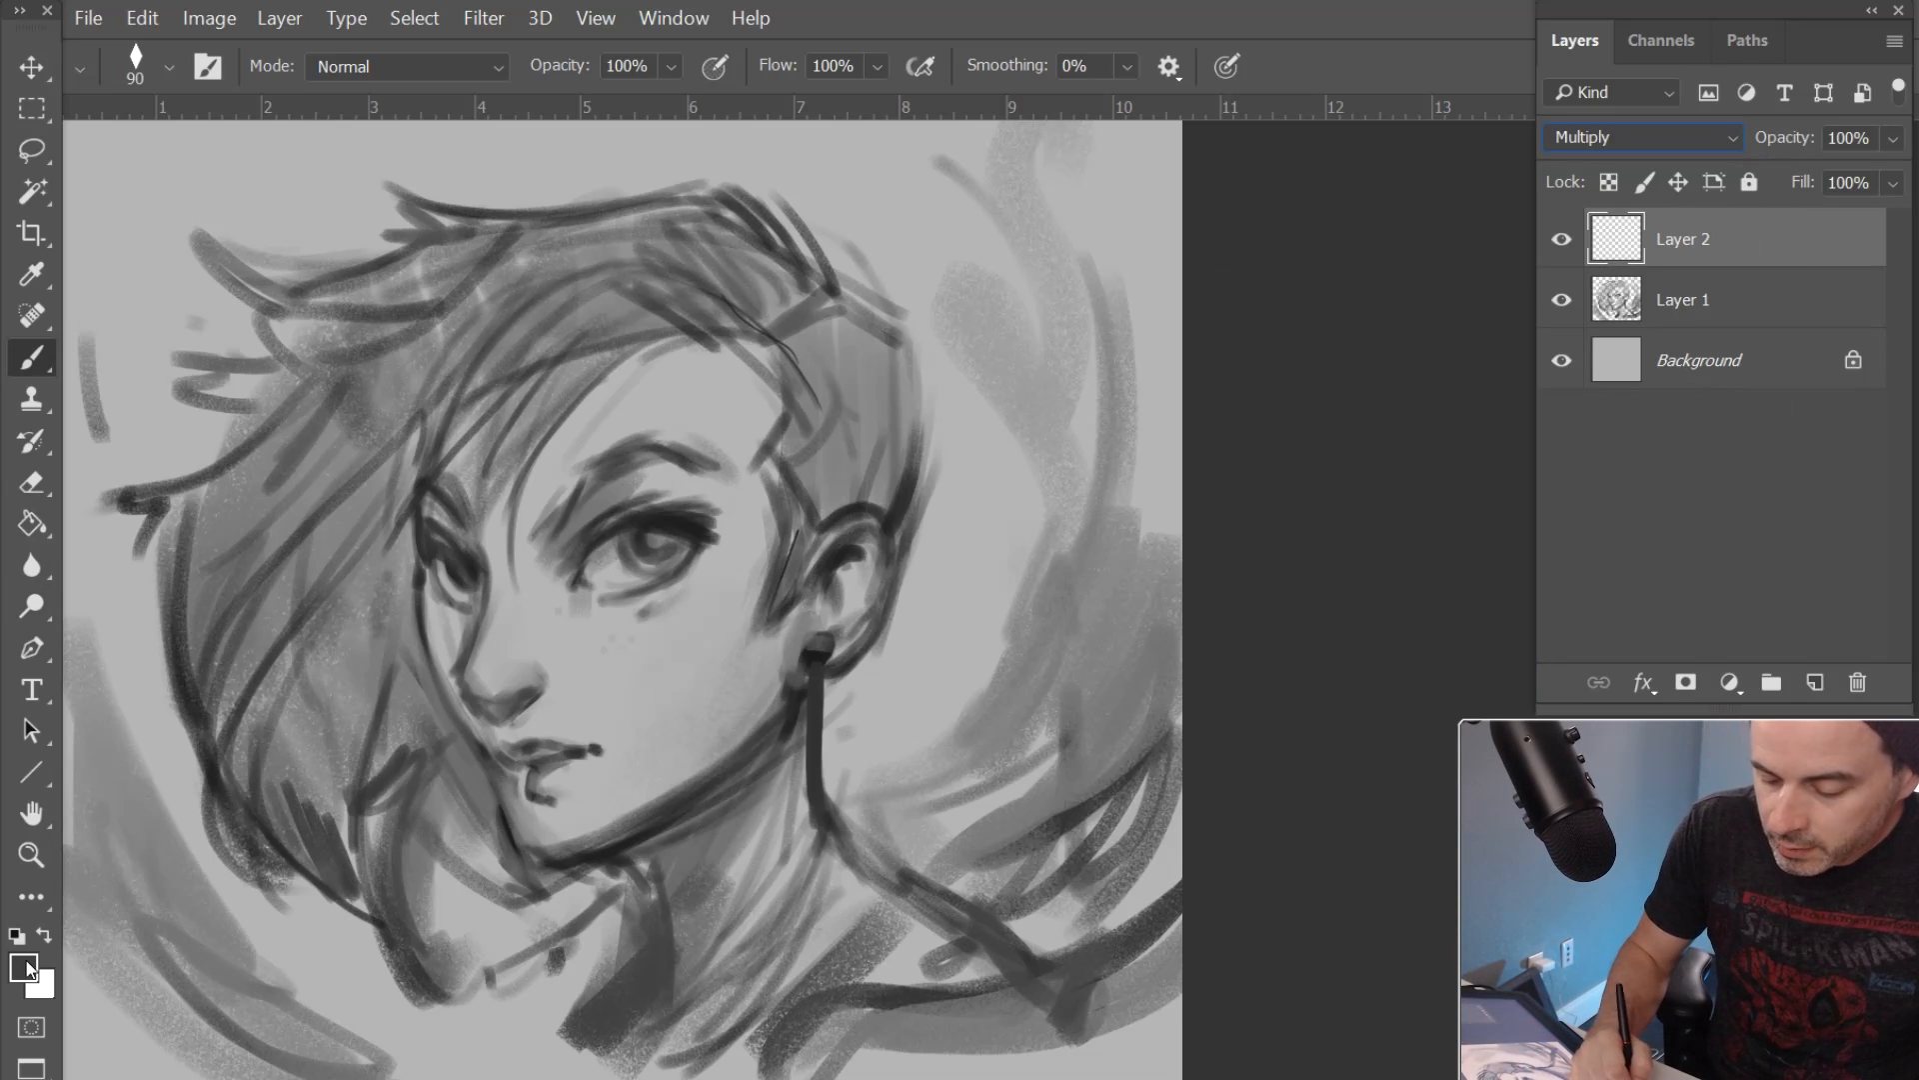
click(24, 968)
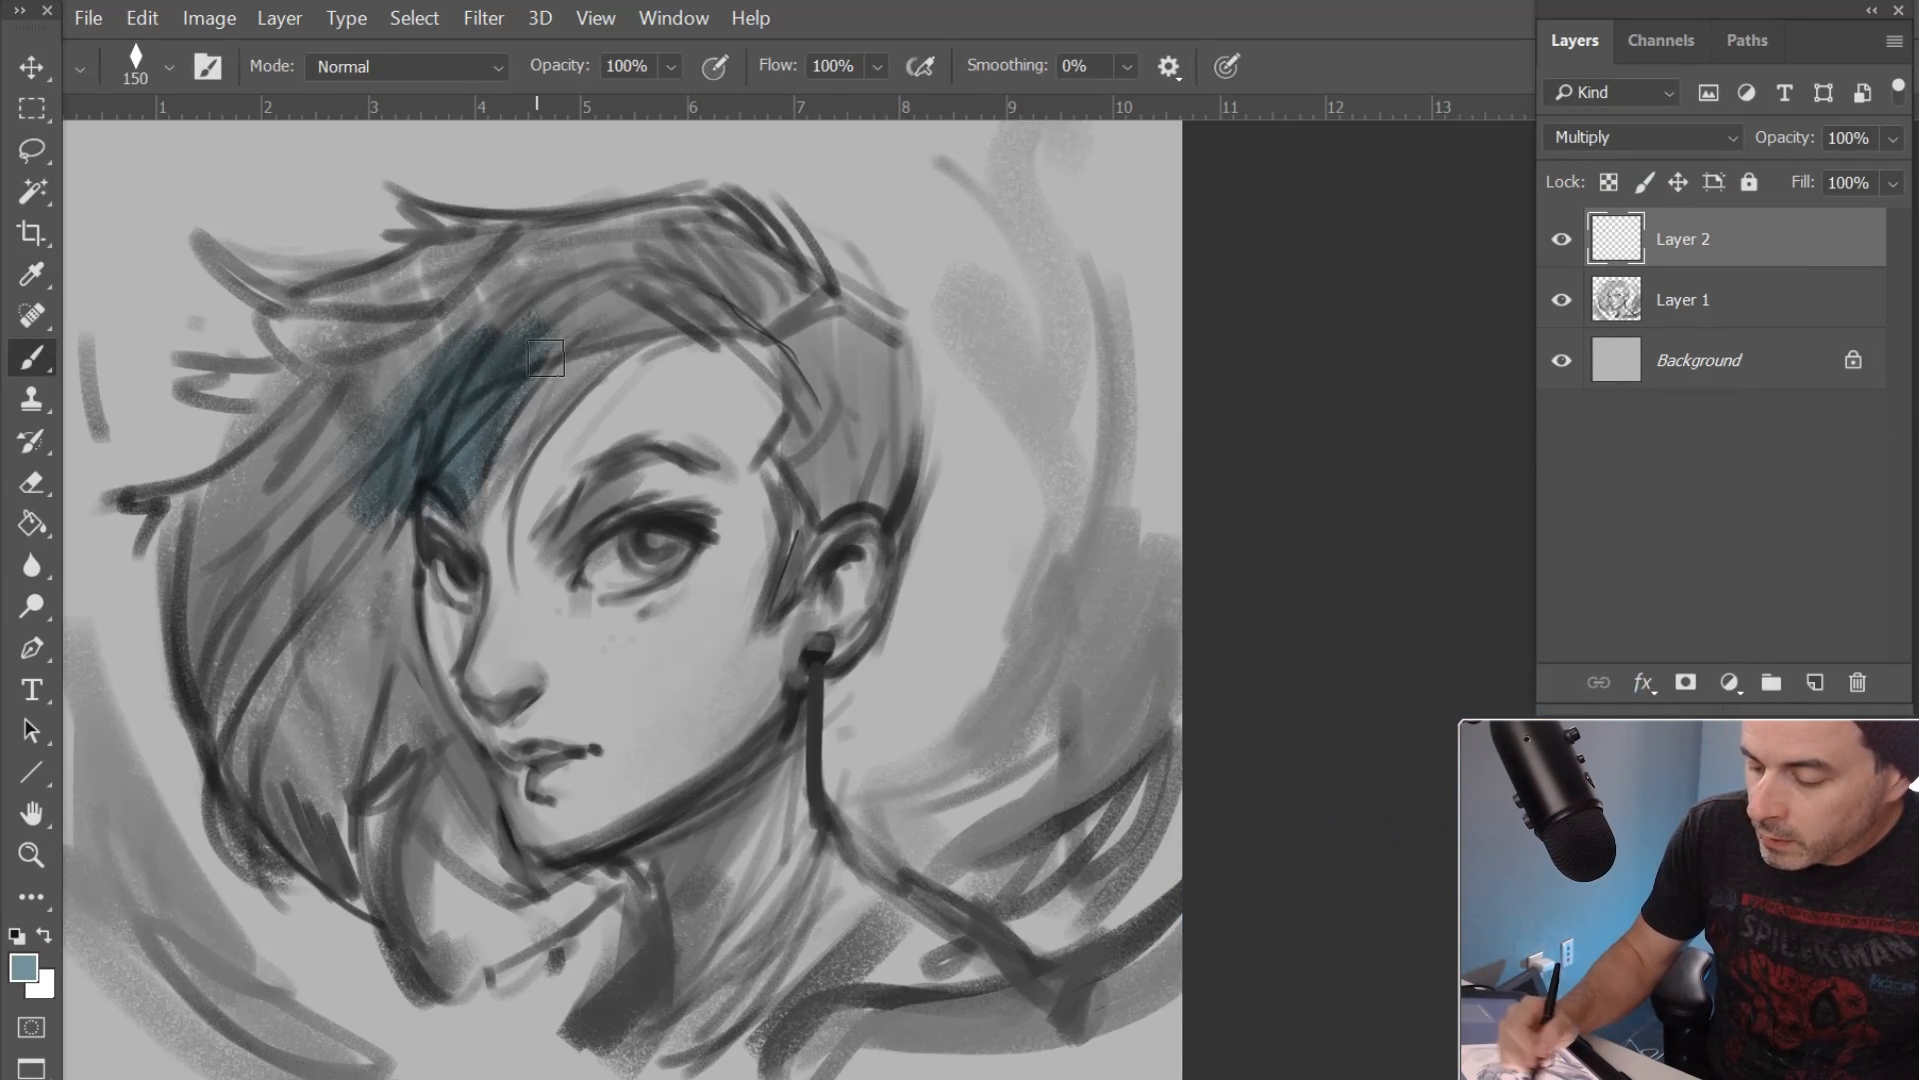
Wash dark teal over the crown and left side of the hair
drag(544, 358, 480, 252)
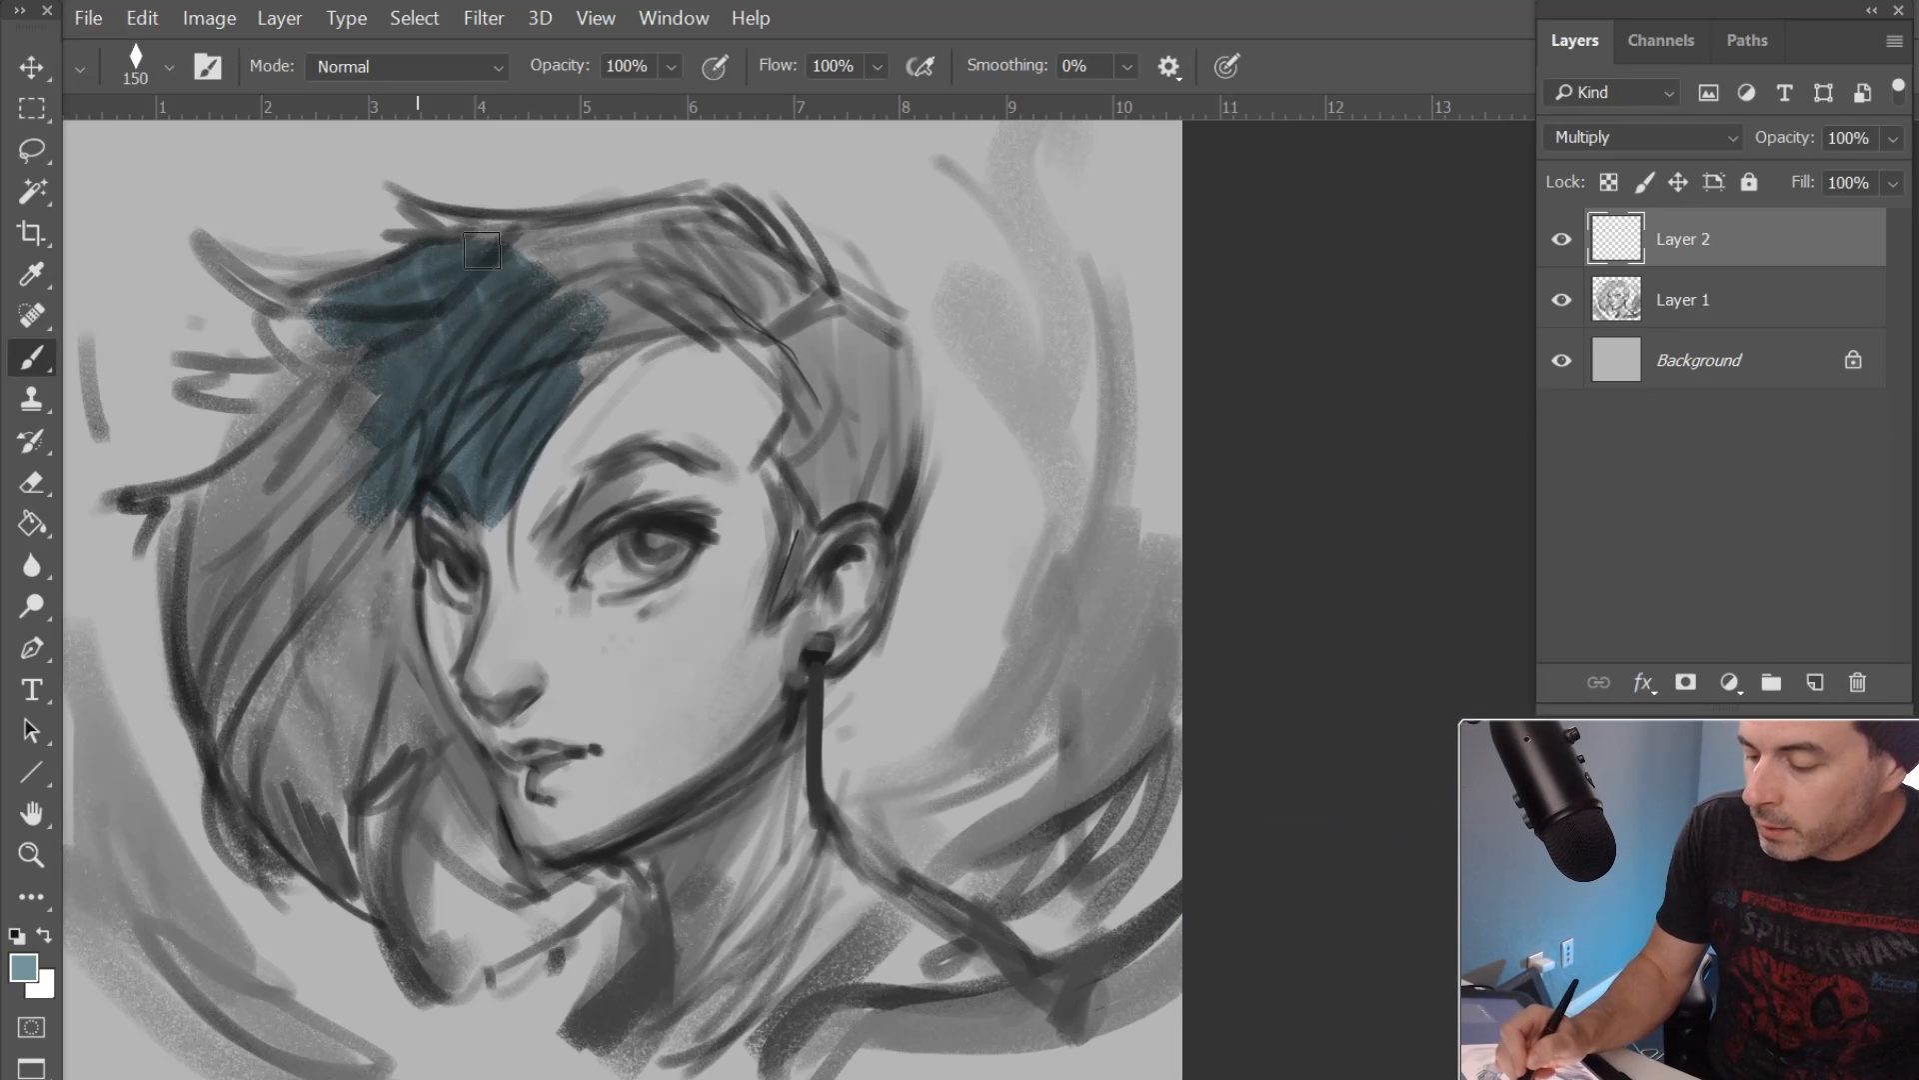
drag(482, 252, 516, 410)
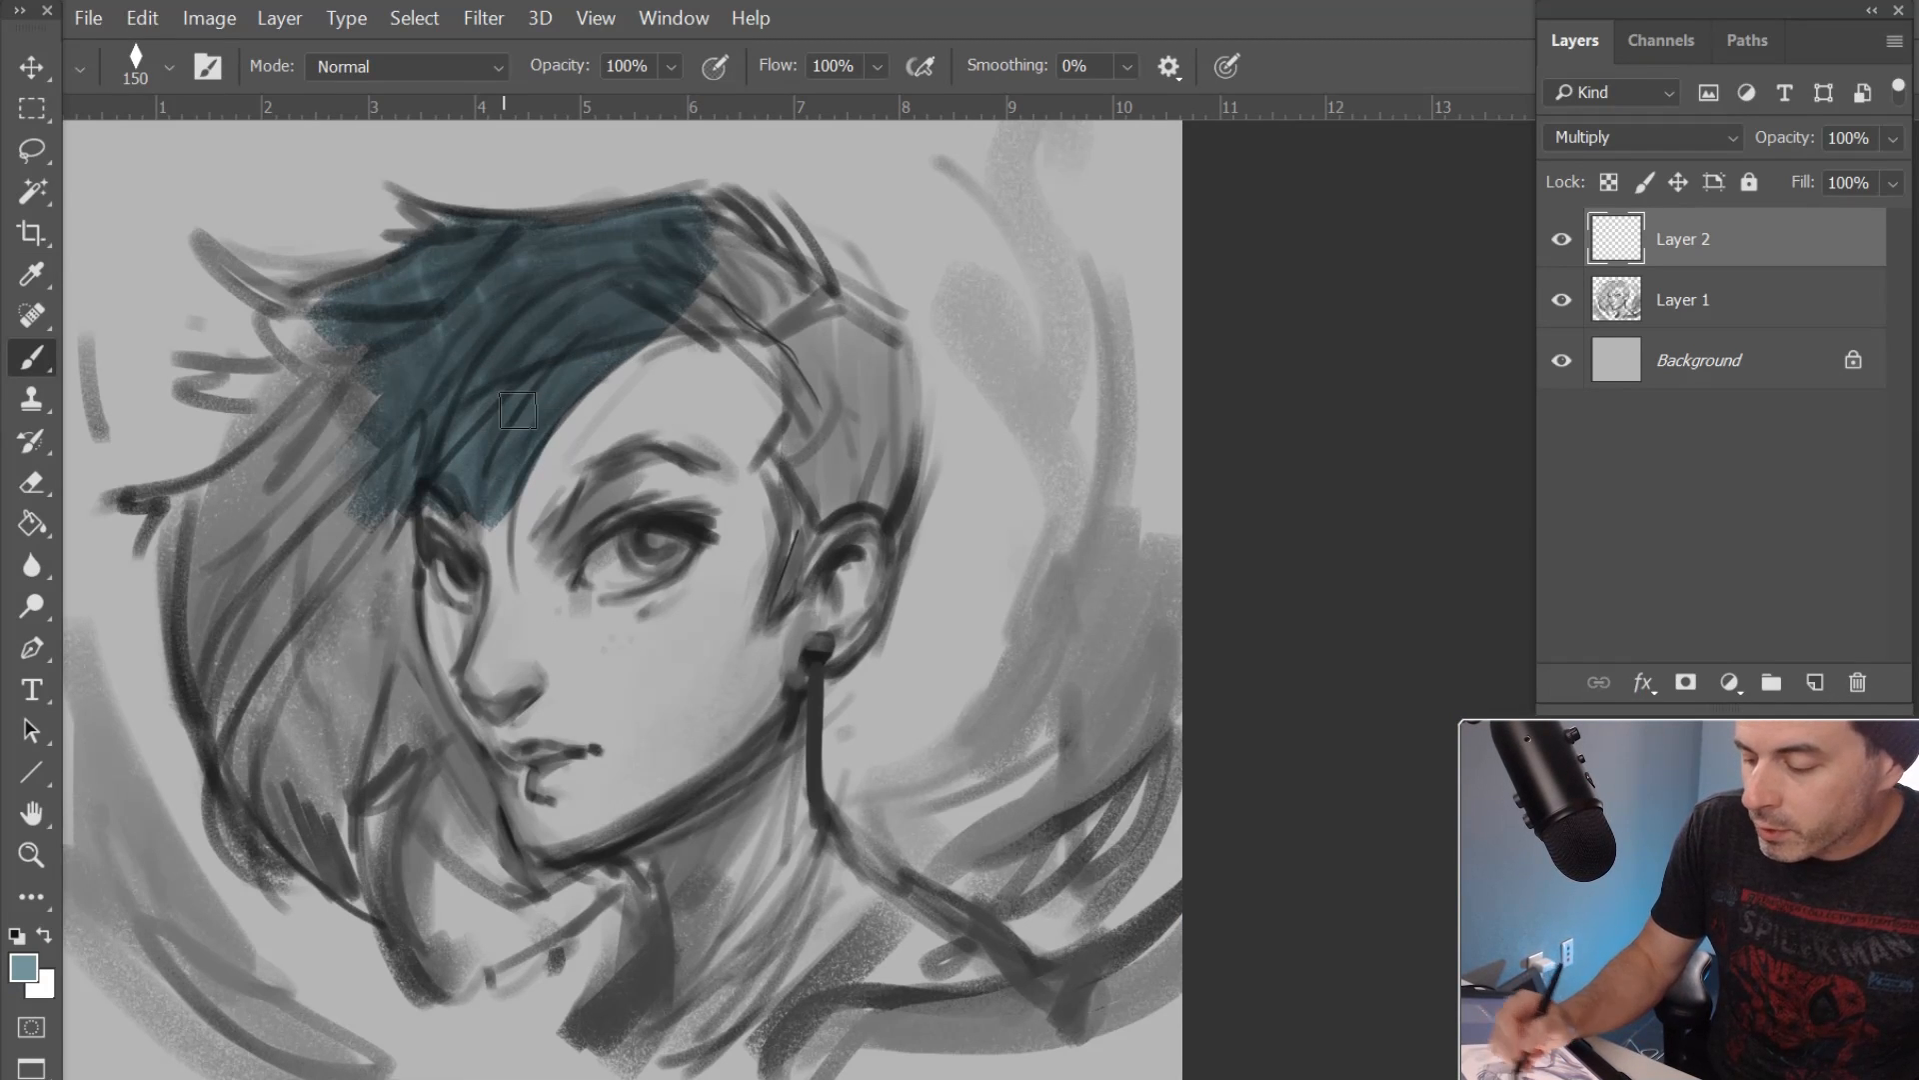
drag(514, 409, 222, 502)
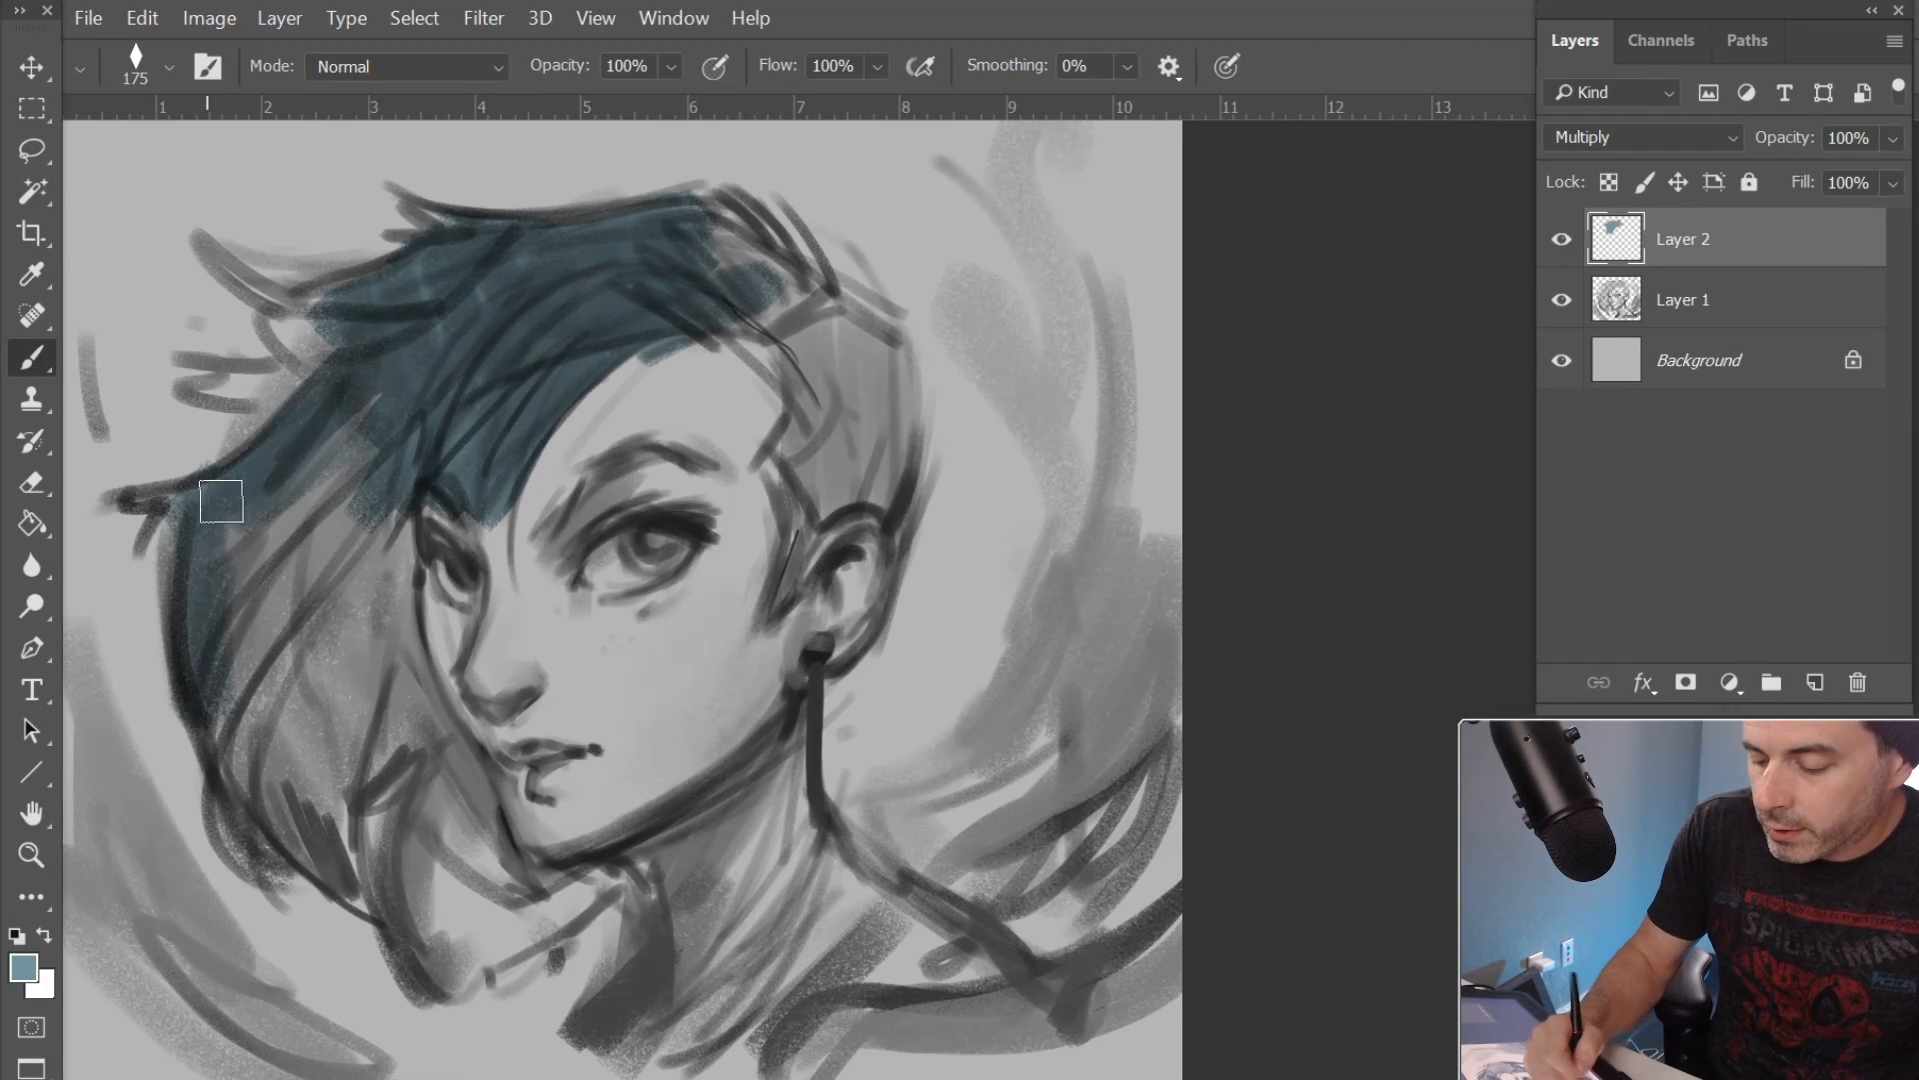
drag(222, 500, 308, 806)
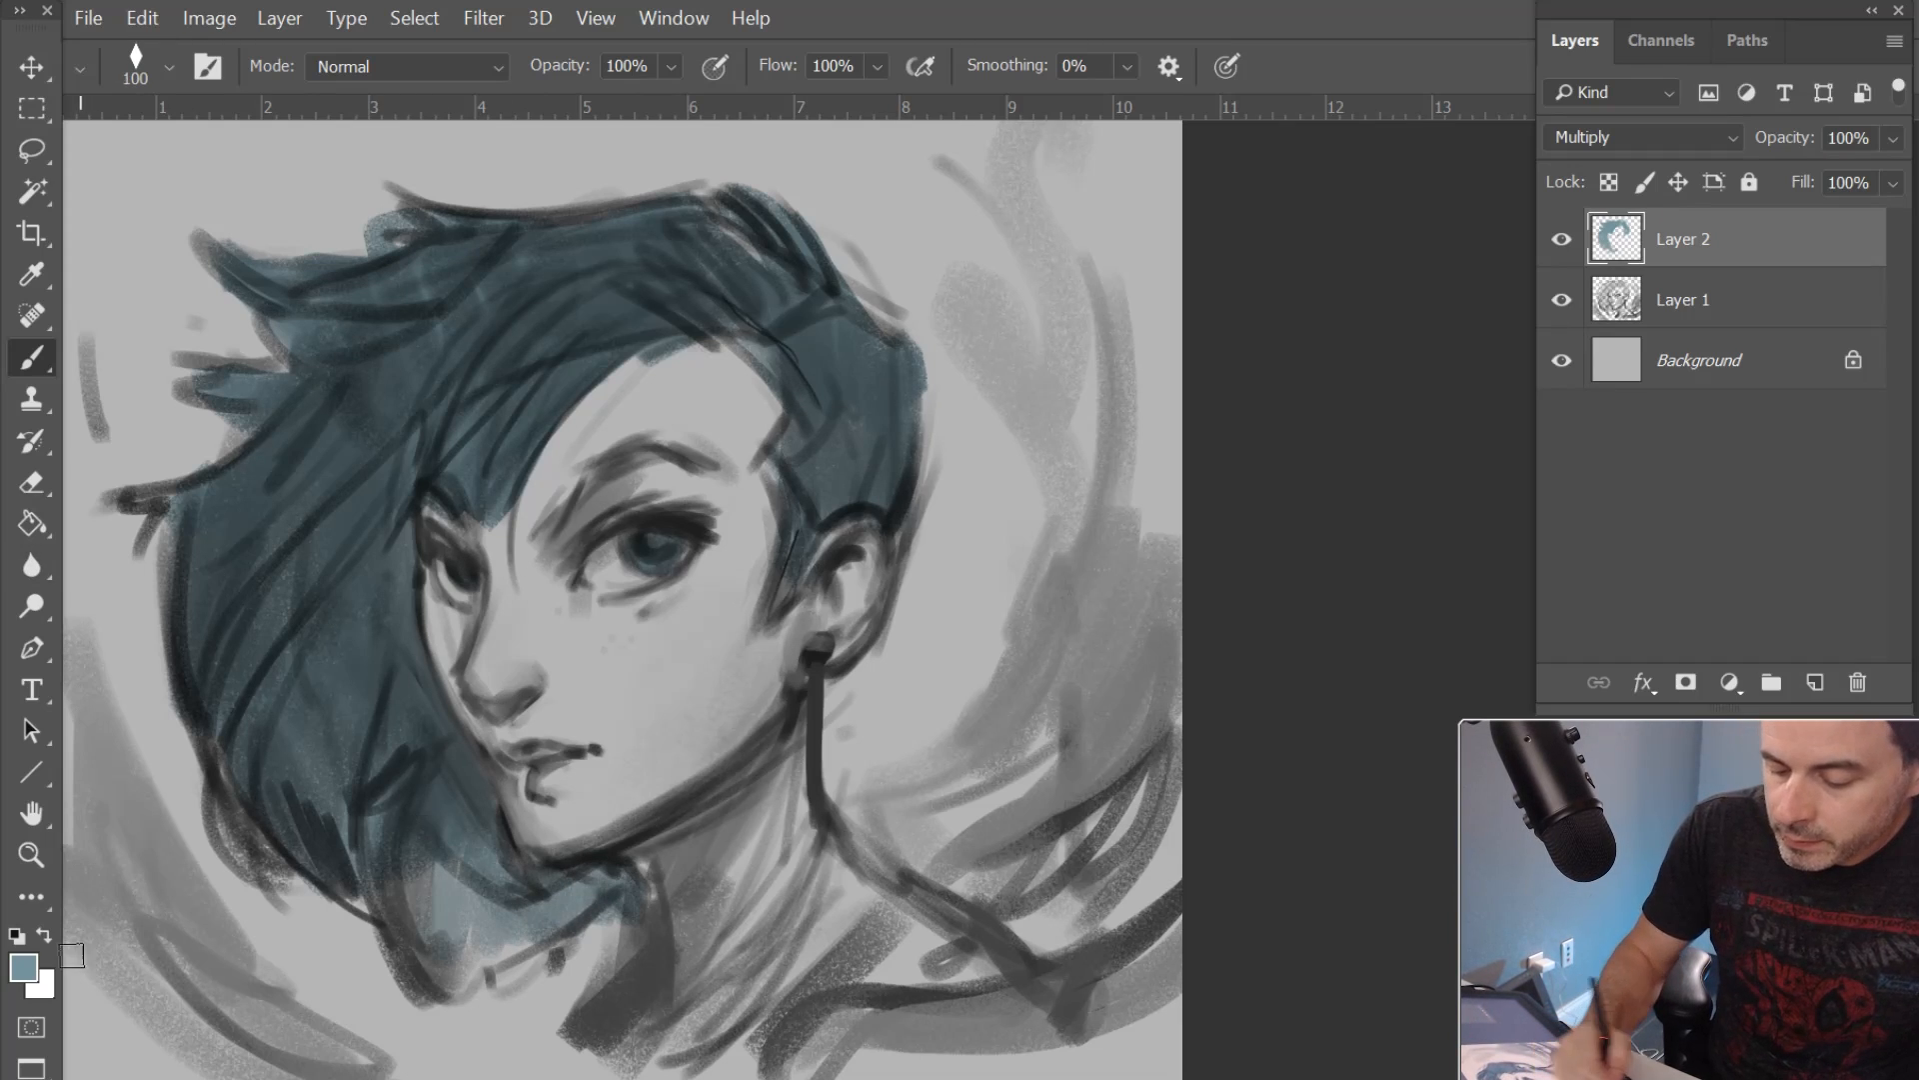
Brighten the hair with a lighter teal
click(26, 966)
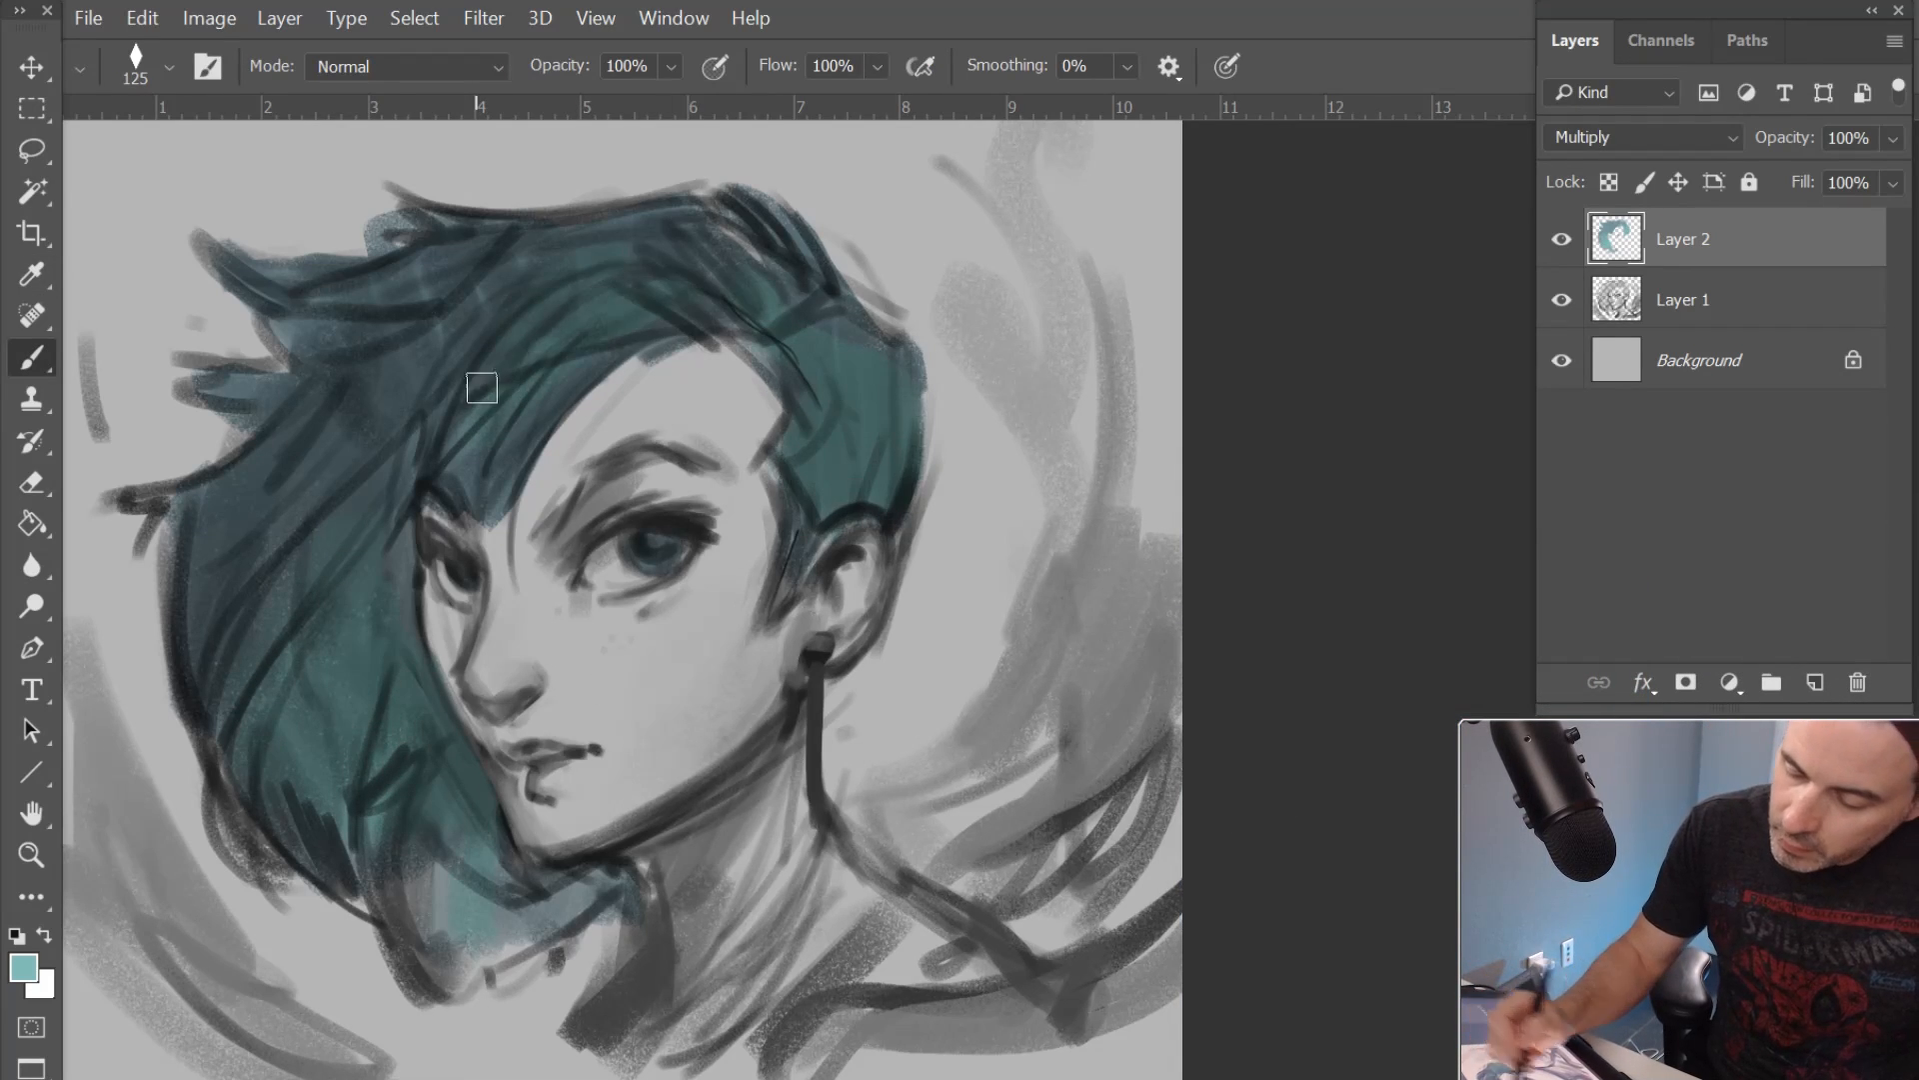
drag(482, 388, 745, 468)
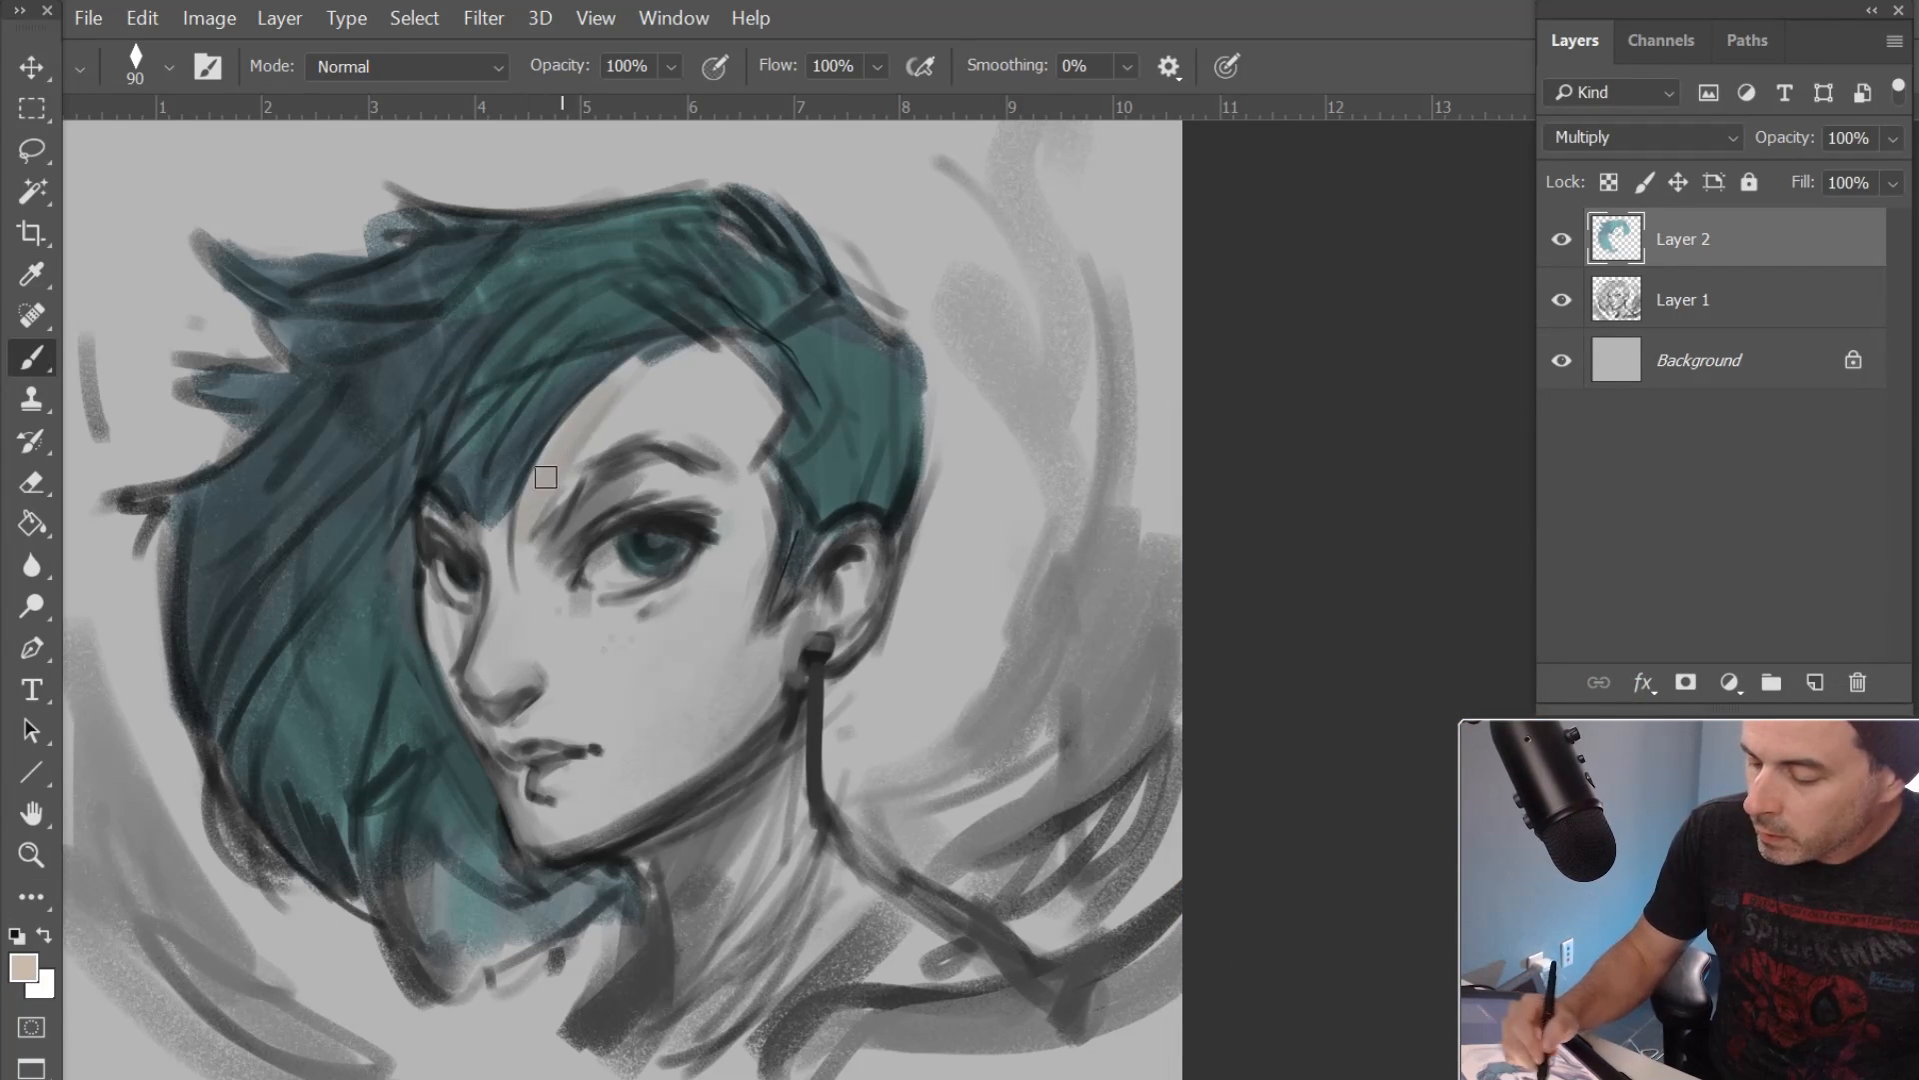
Brush a muted beige skin tone over the forehead, cheek, chin and down the face
drag(544, 478, 714, 634)
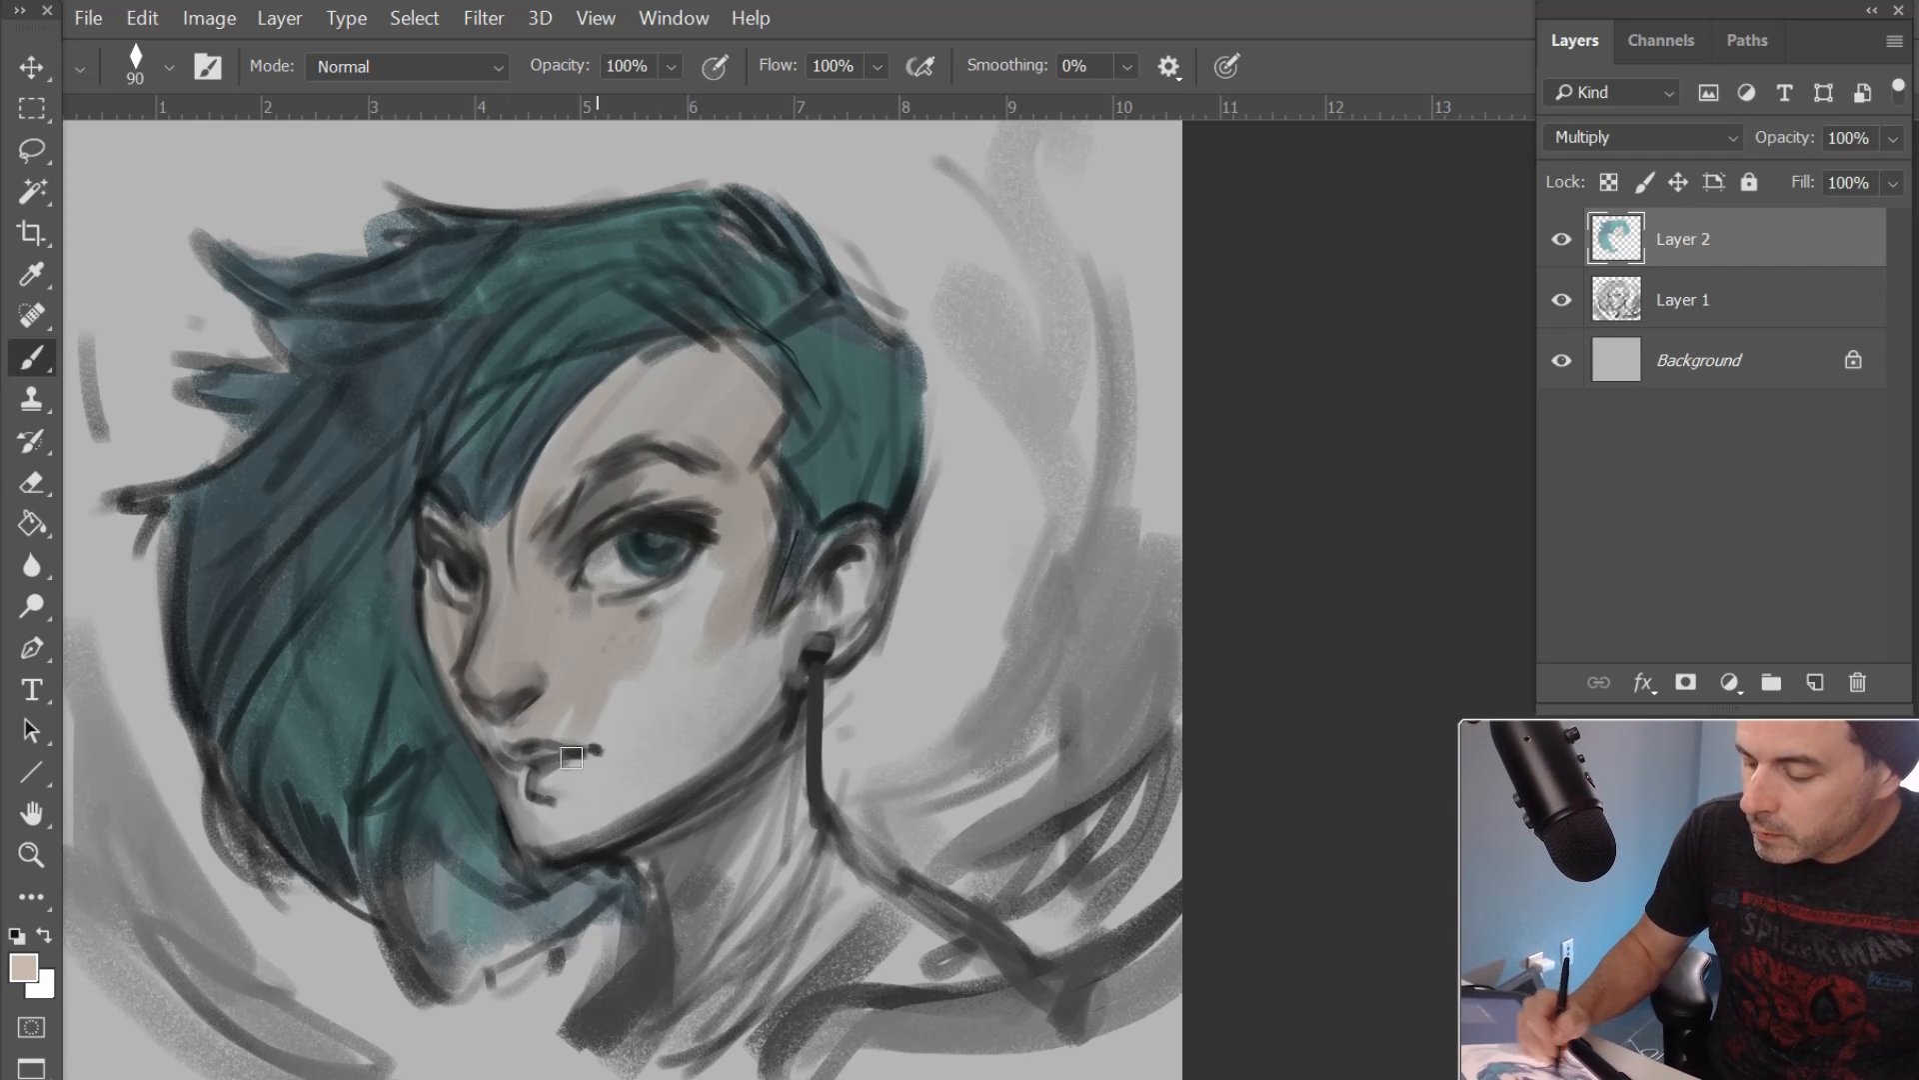
drag(576, 756, 537, 782)
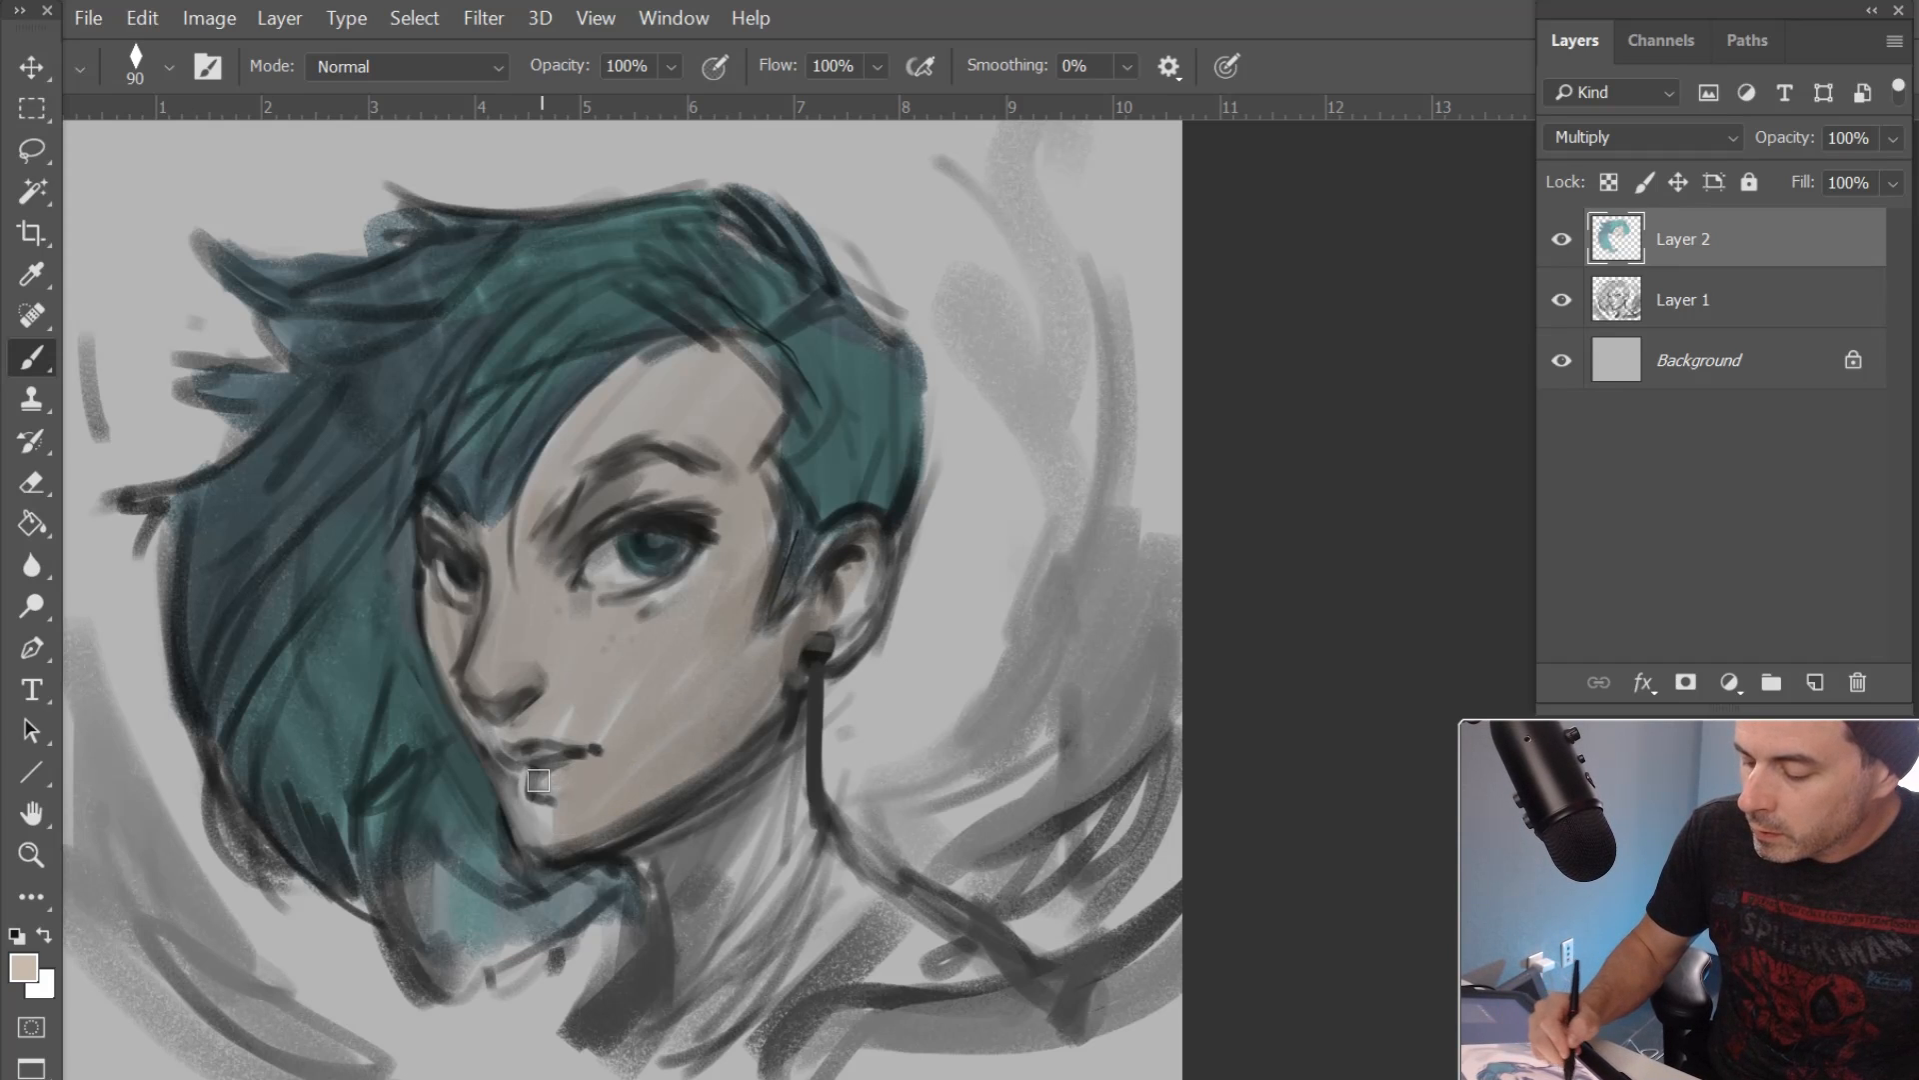
drag(538, 782, 666, 1044)
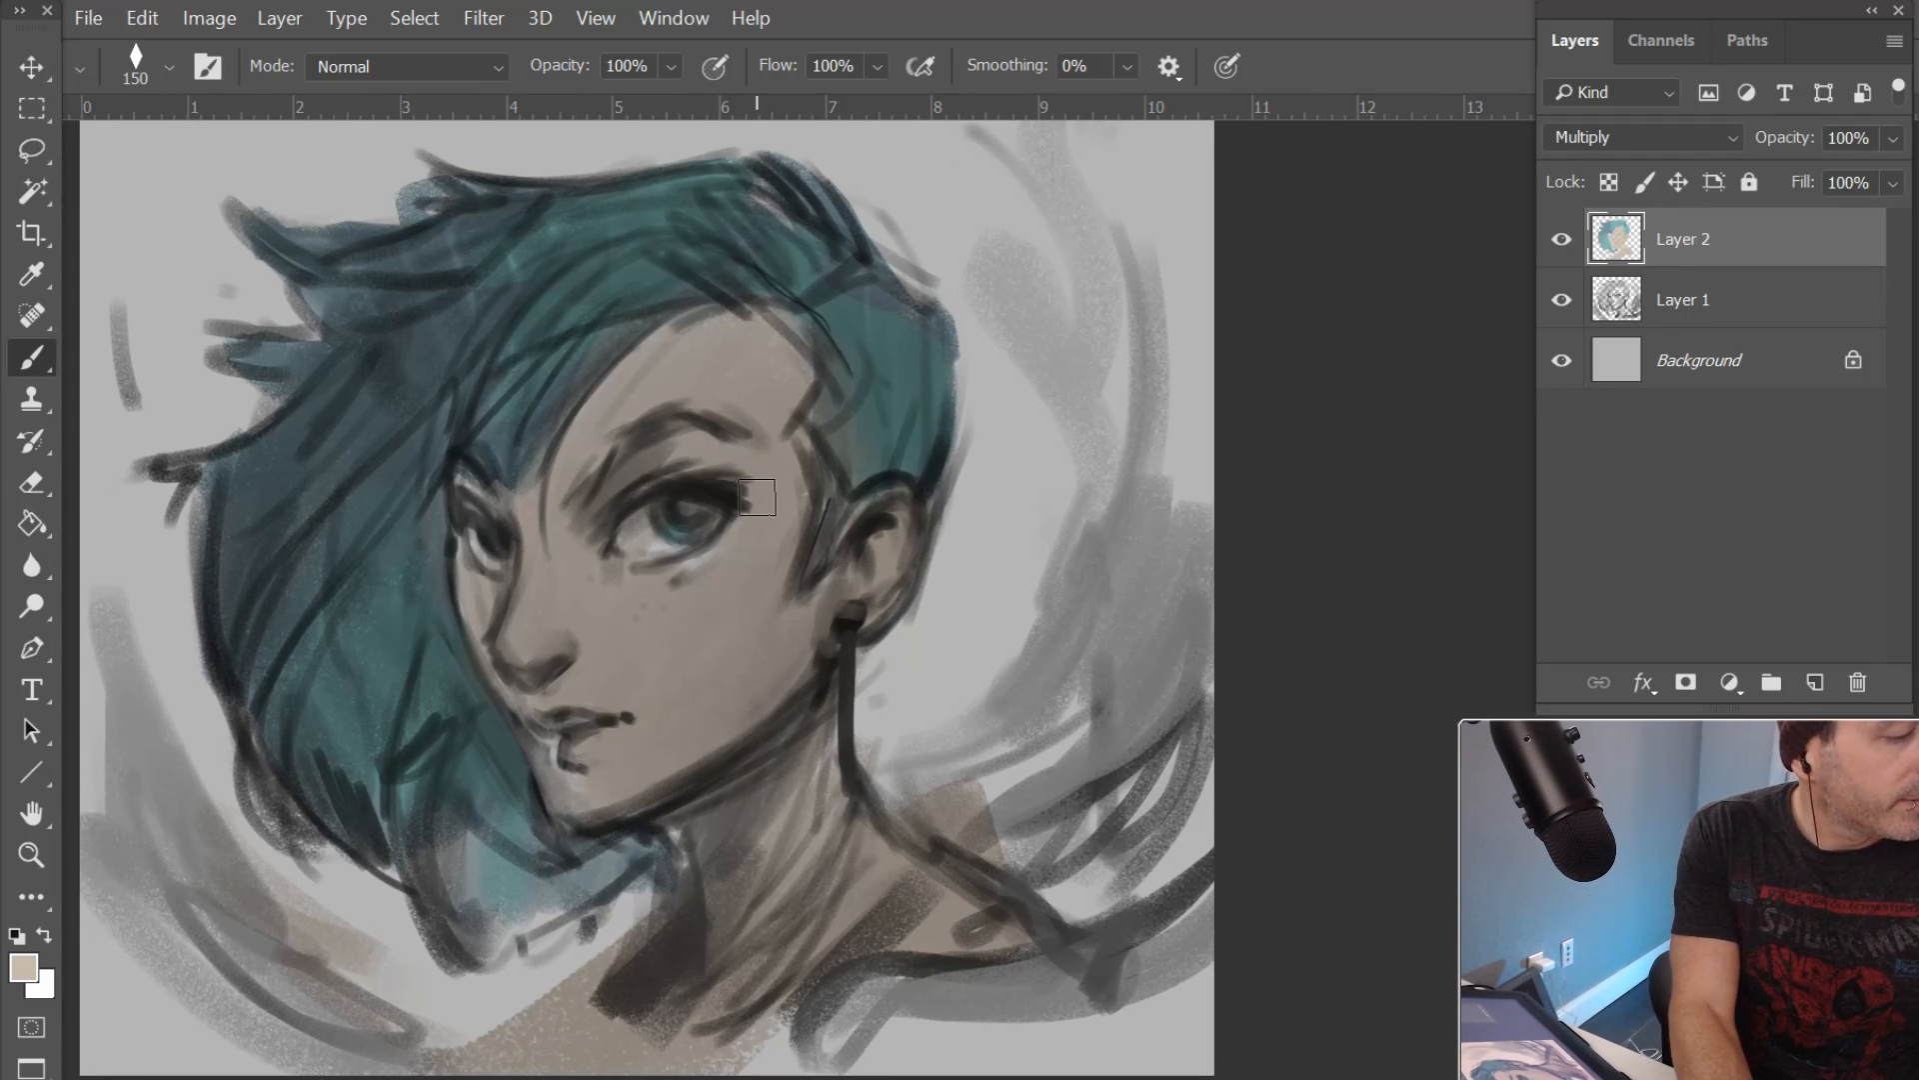
click(208, 18)
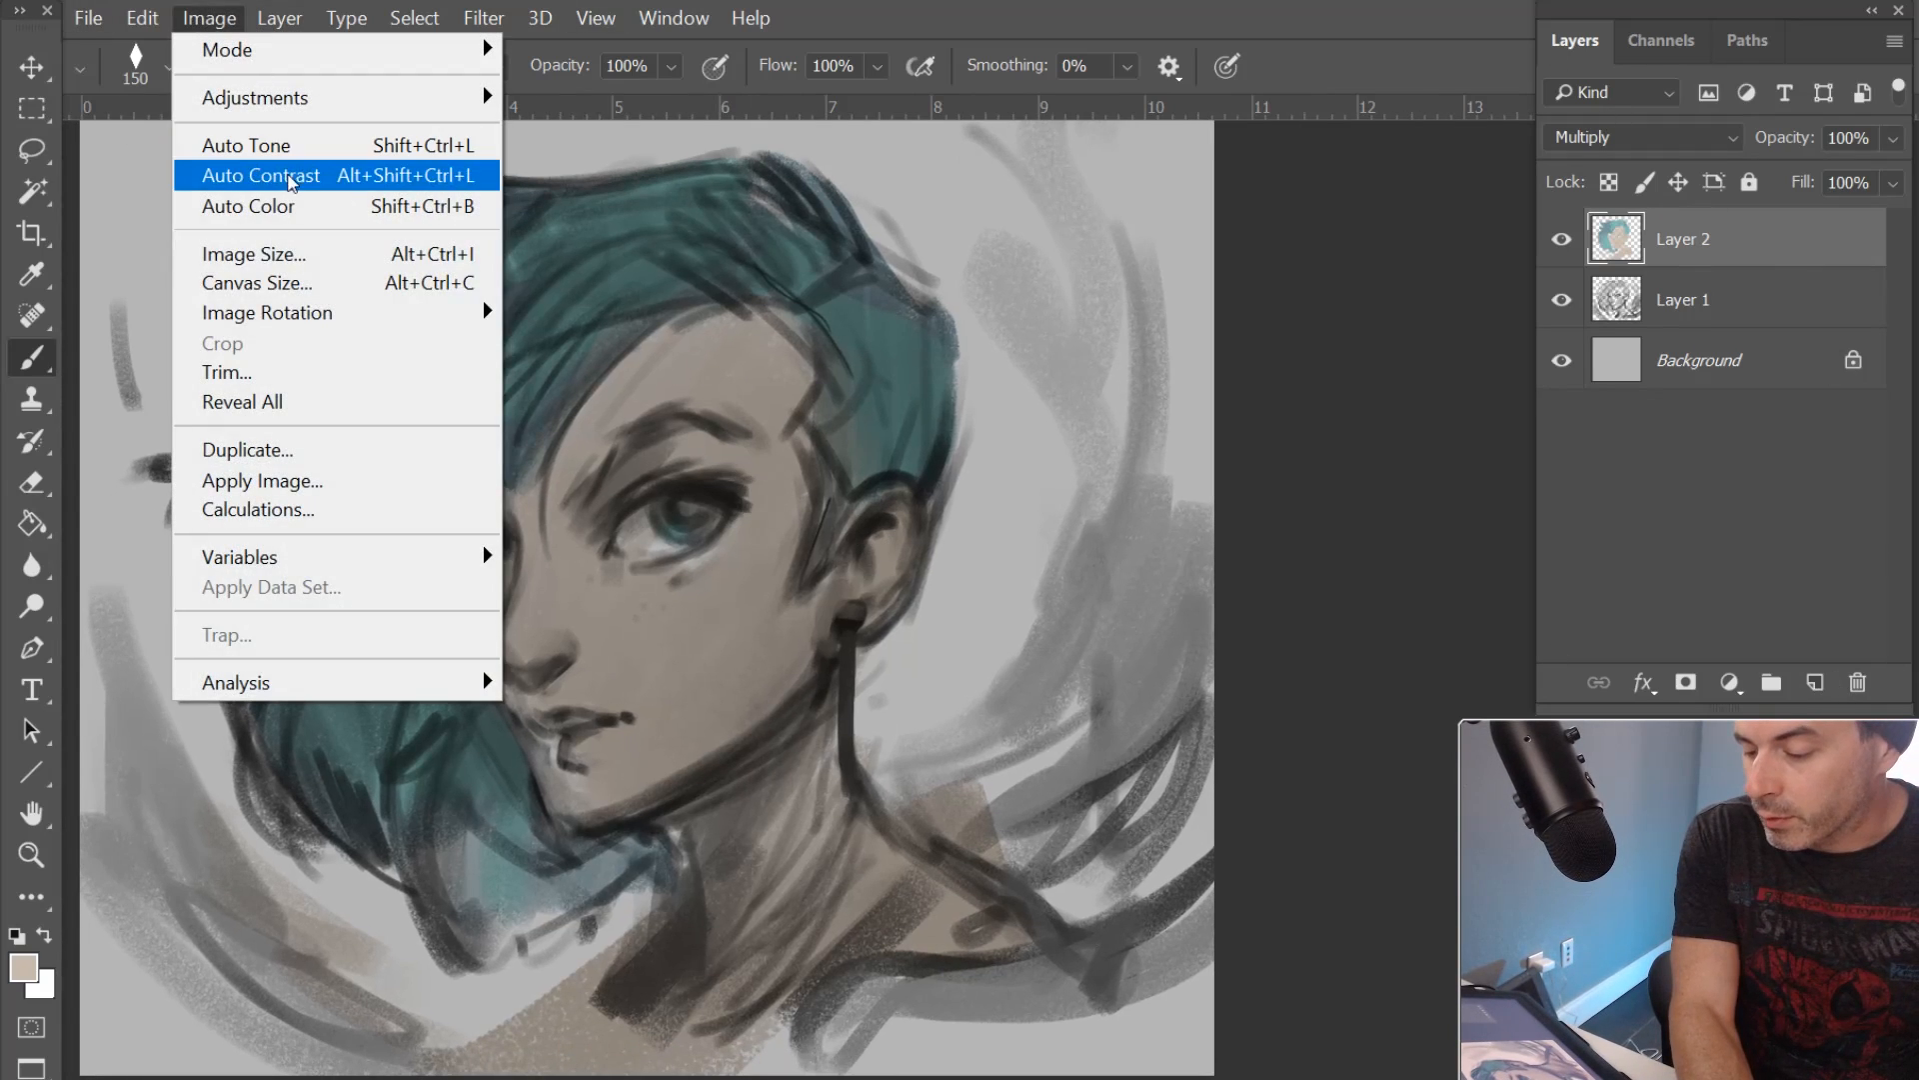
click(254, 254)
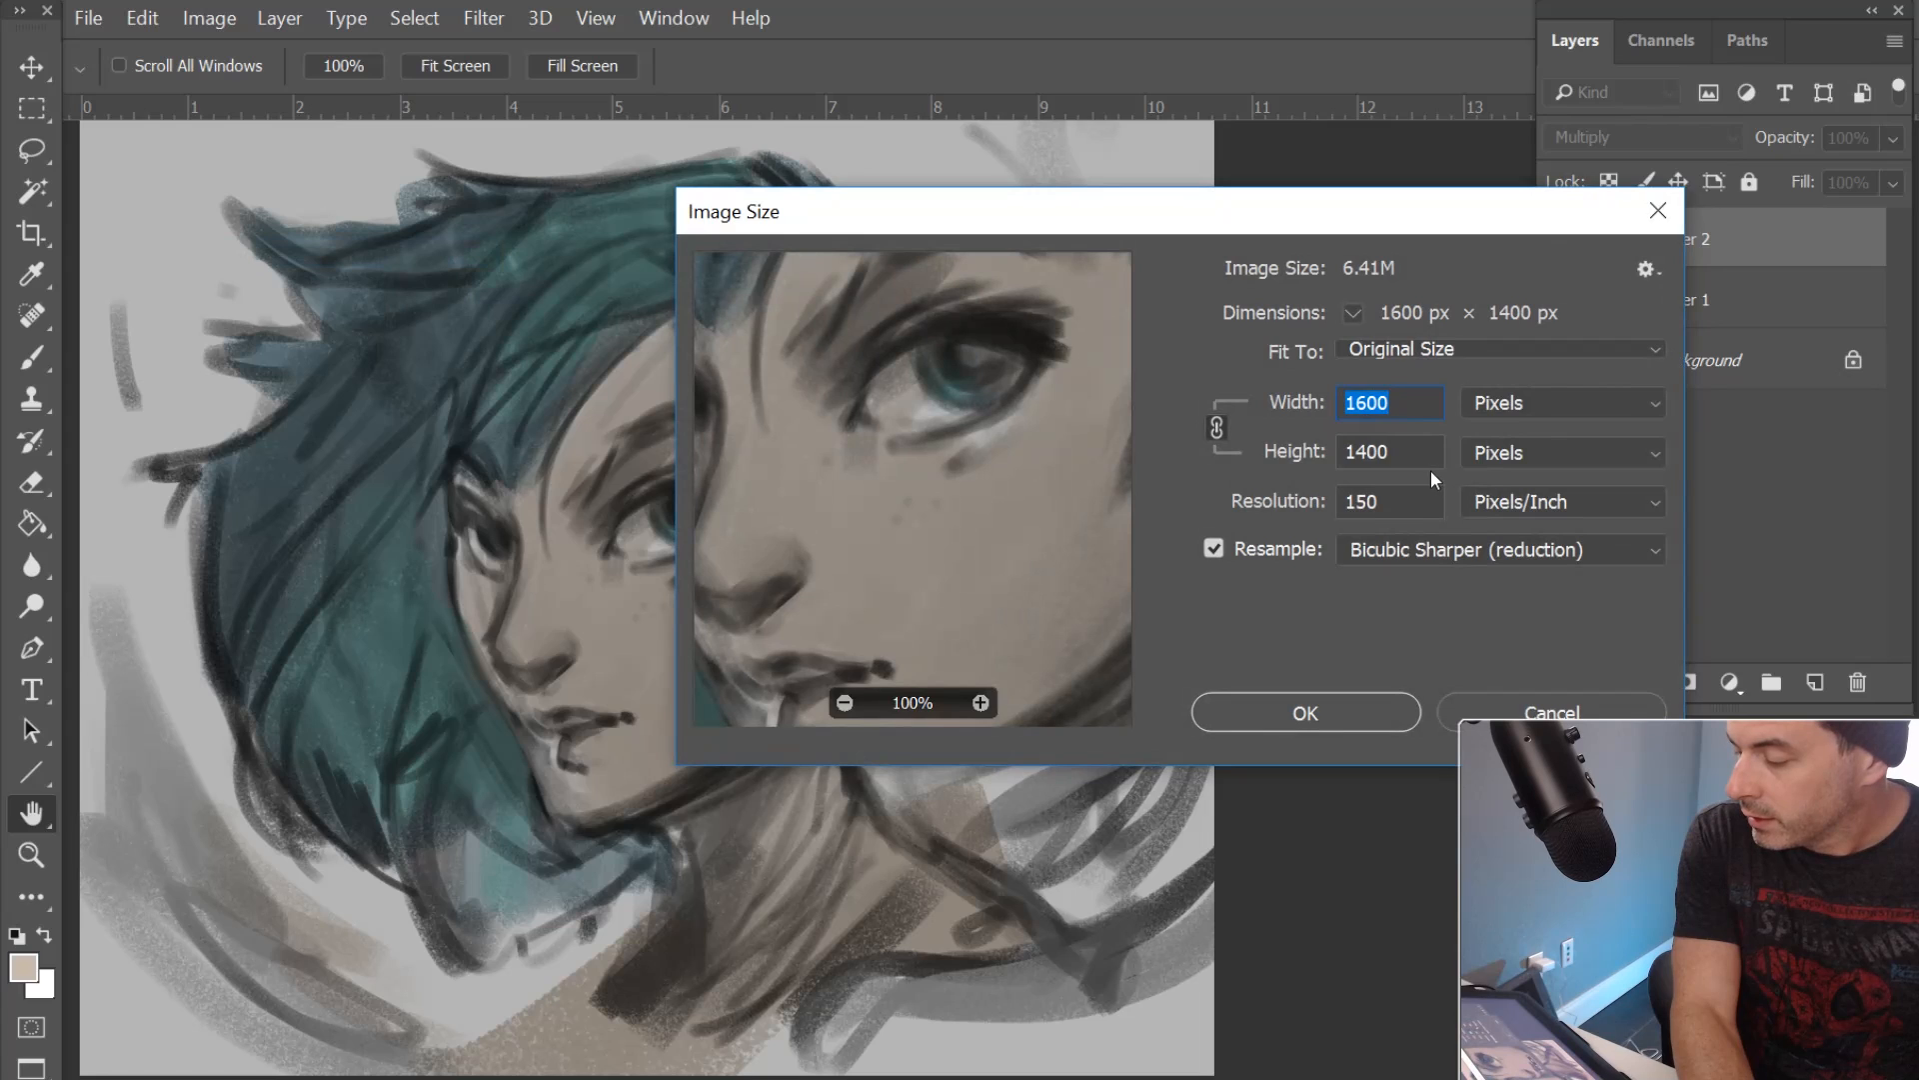
click(1389, 500)
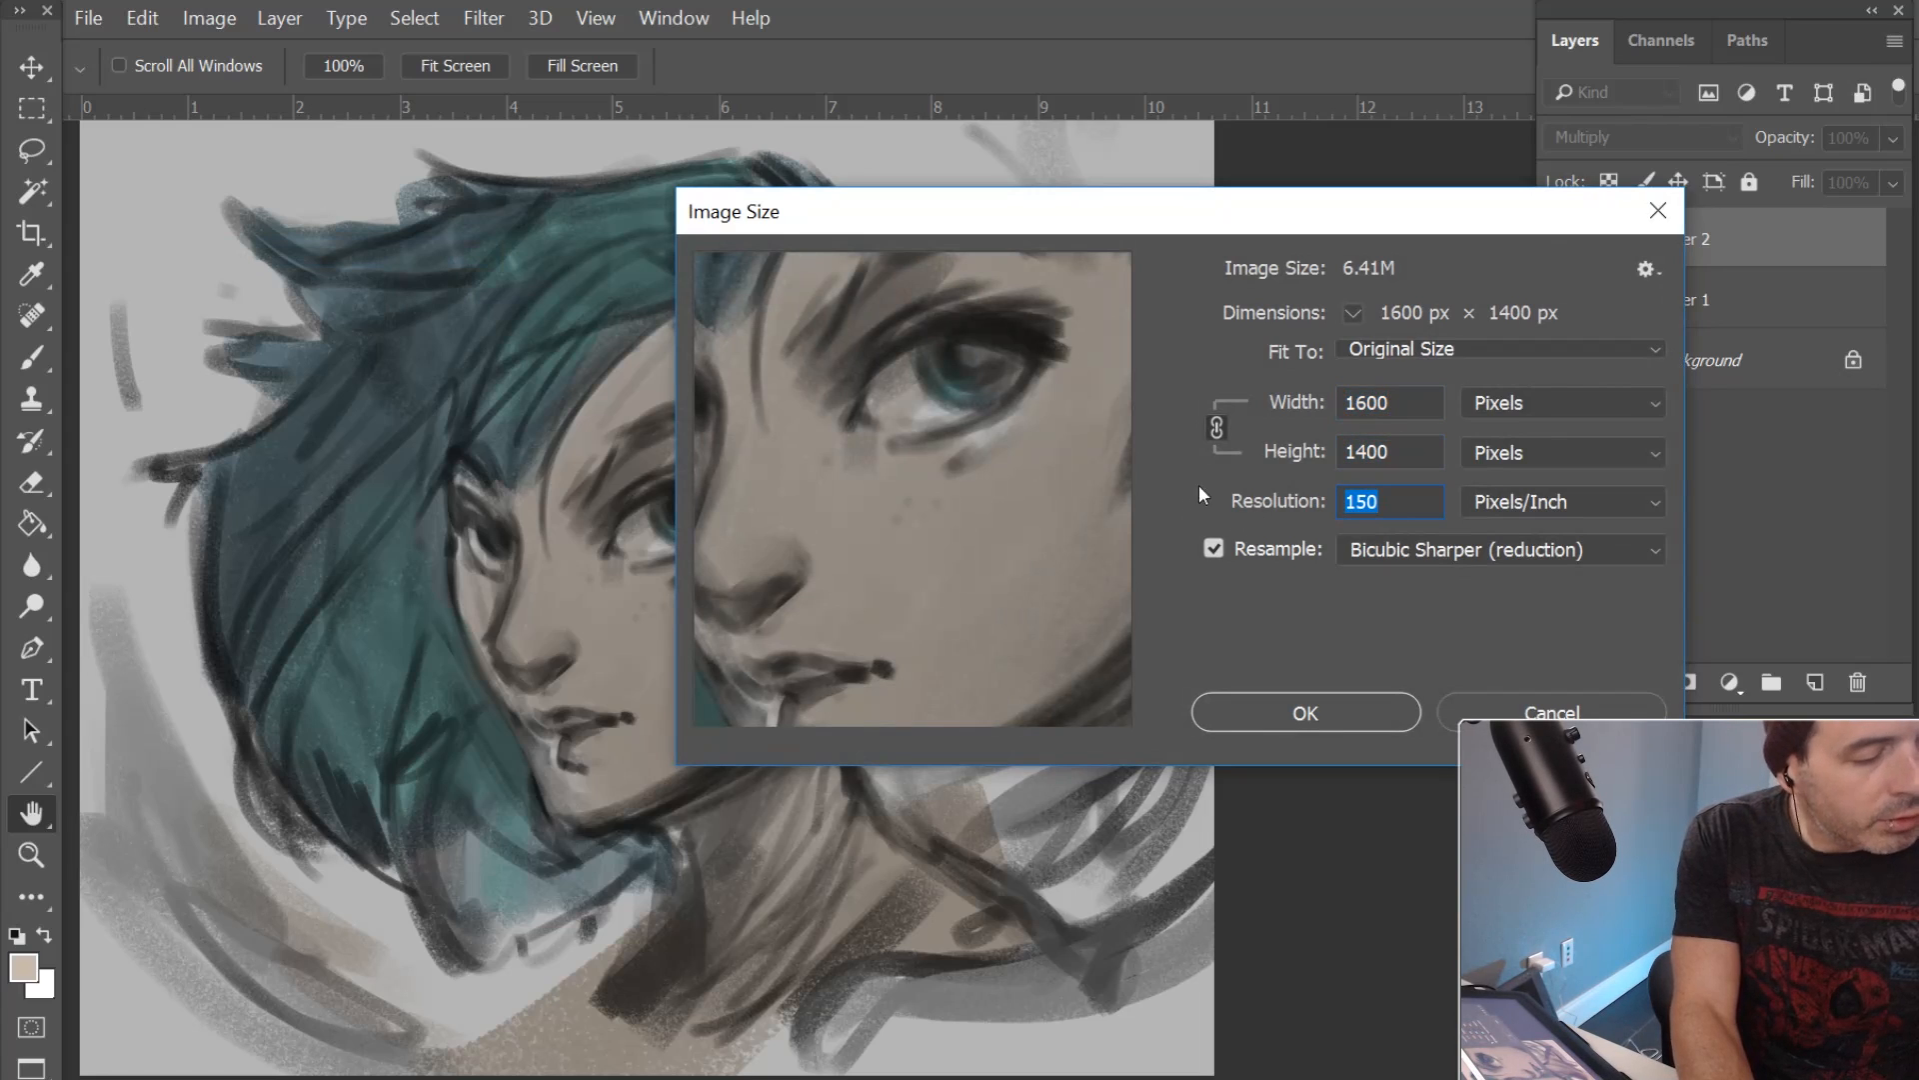
text(3)
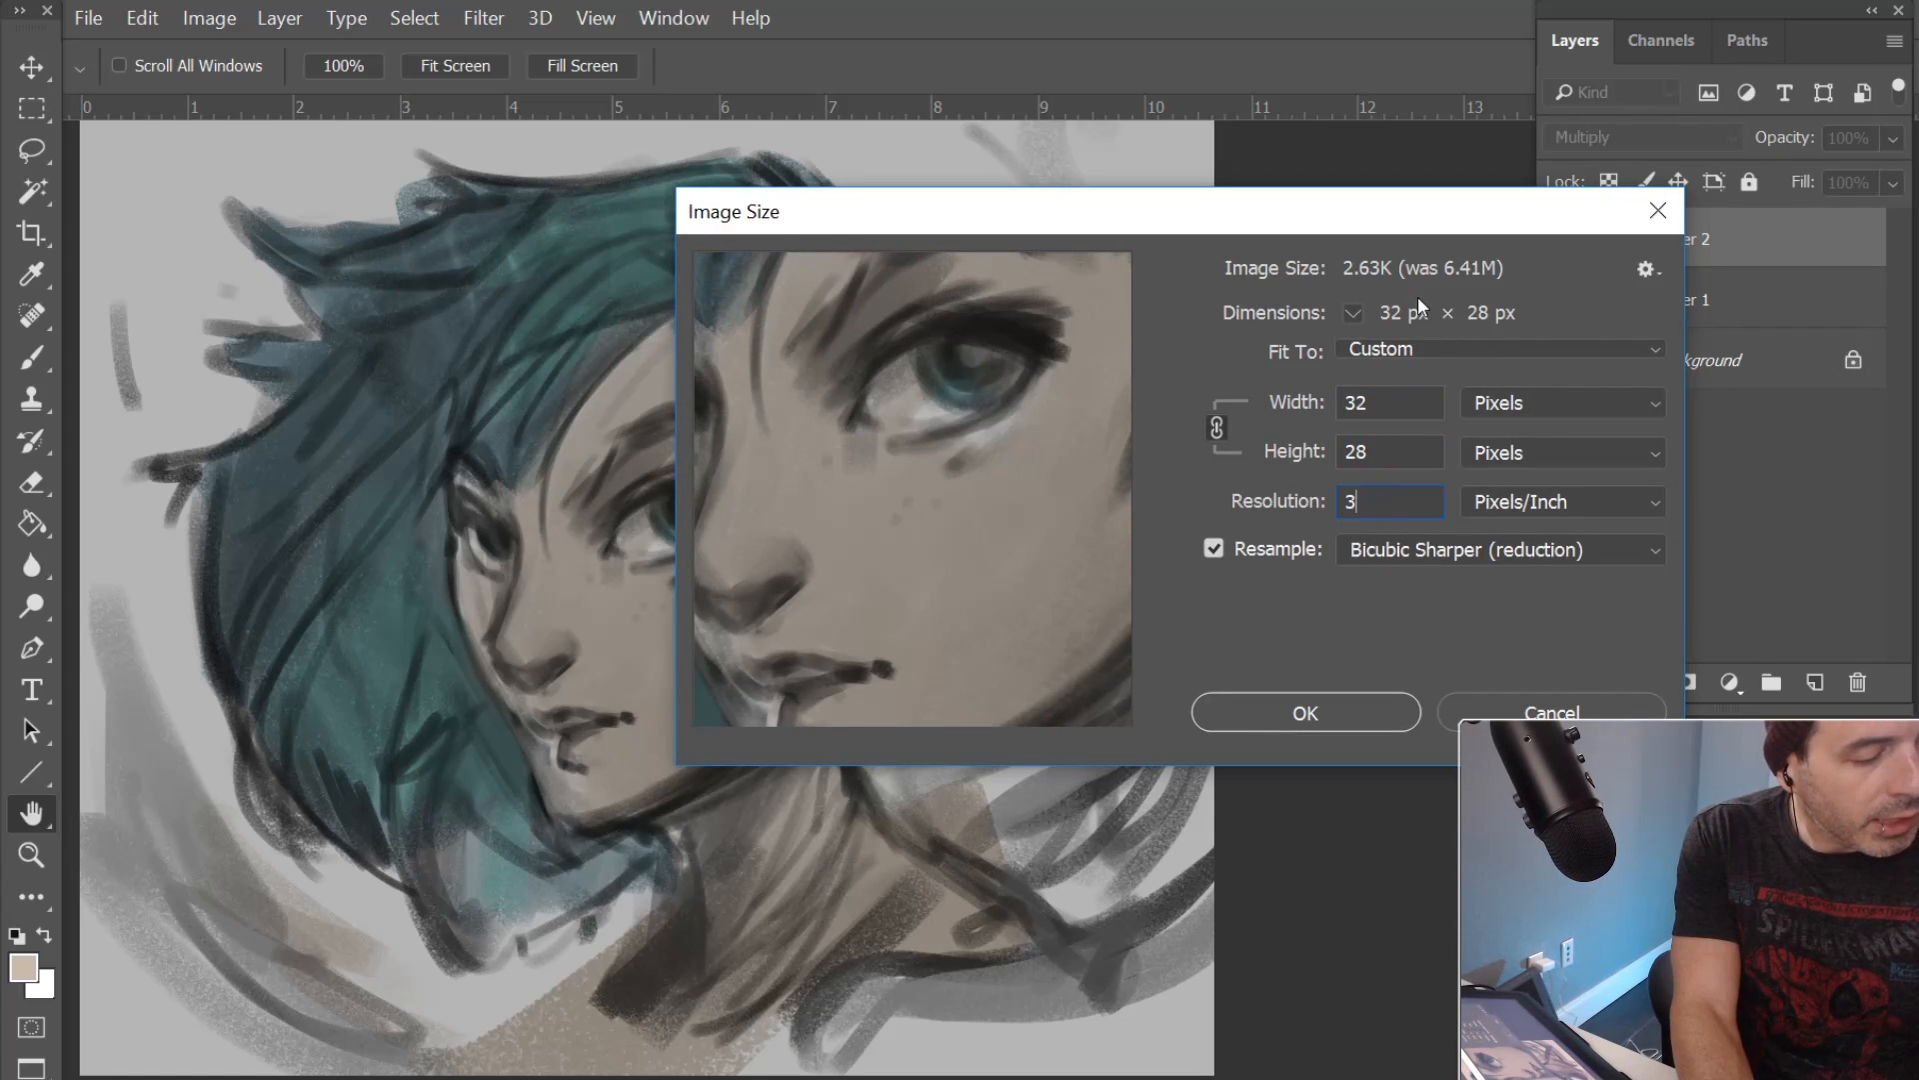
click(1552, 712)
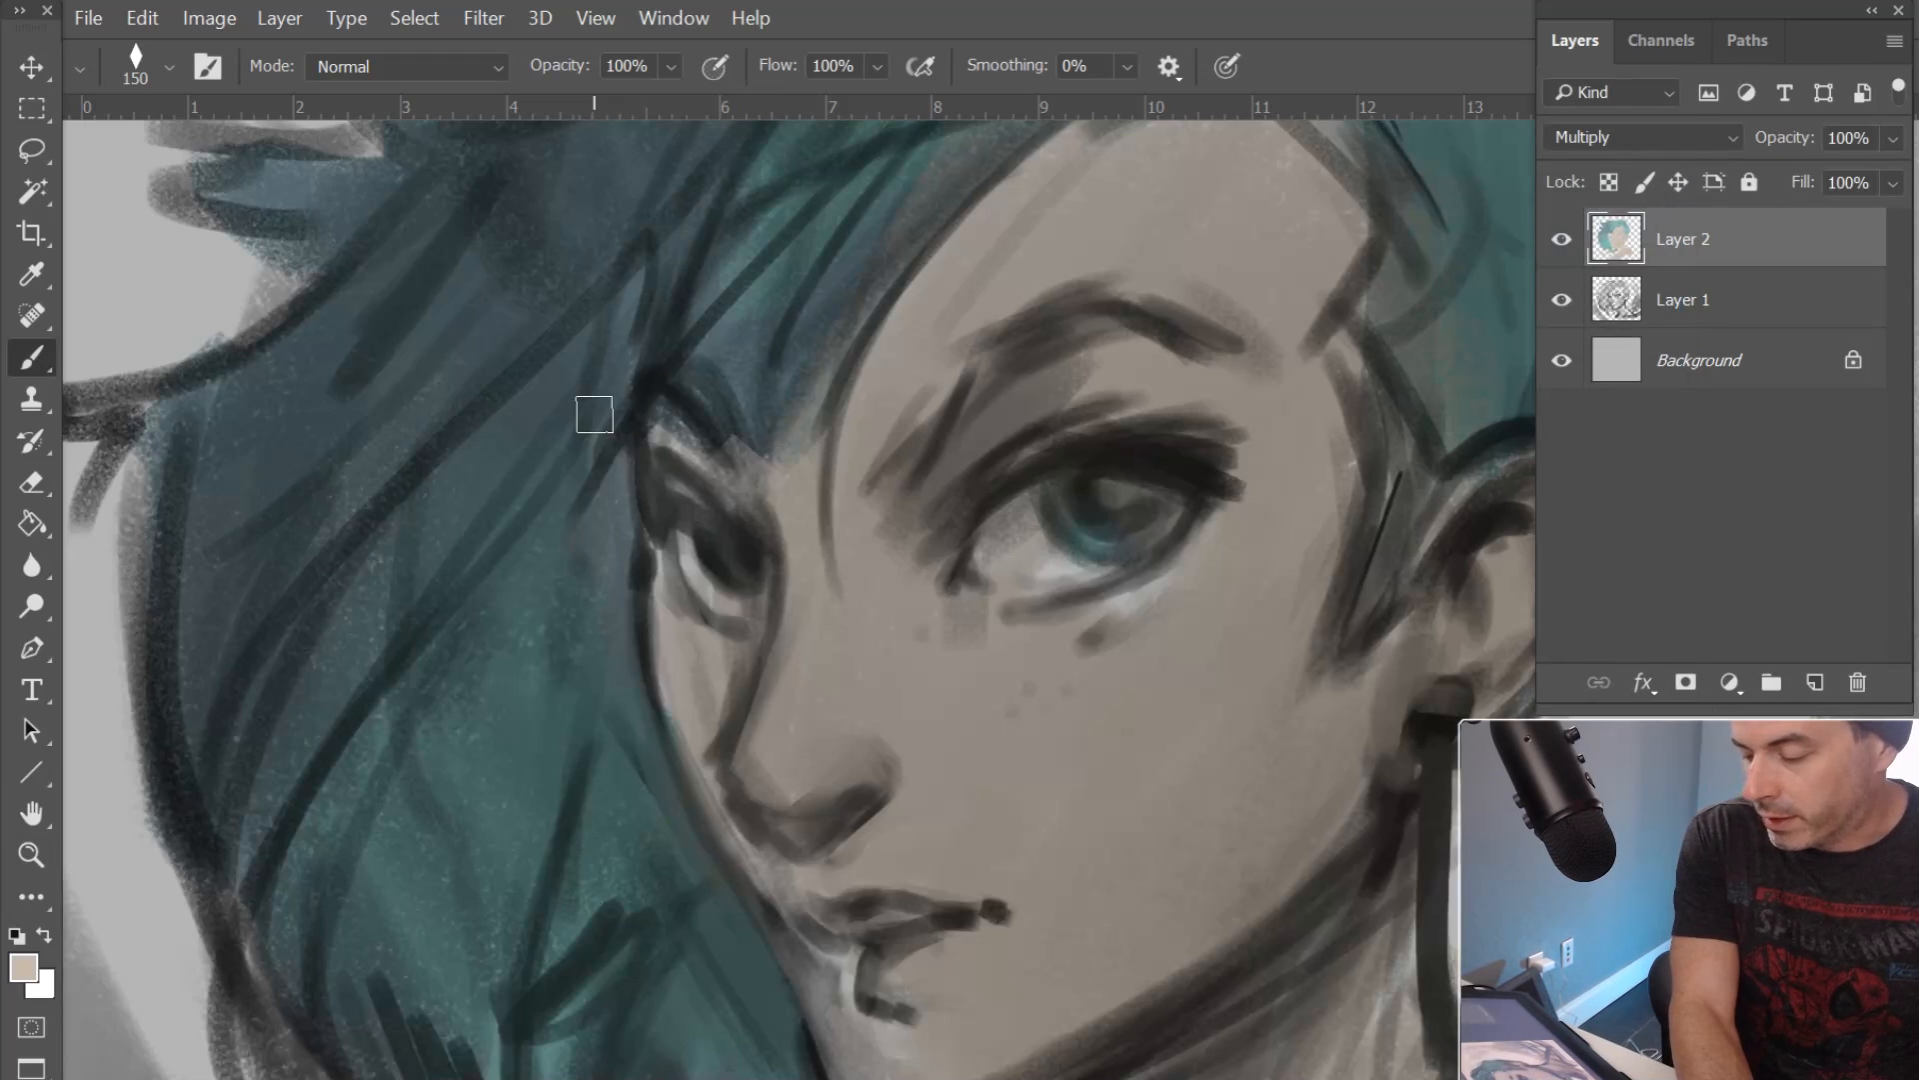
click(32, 854)
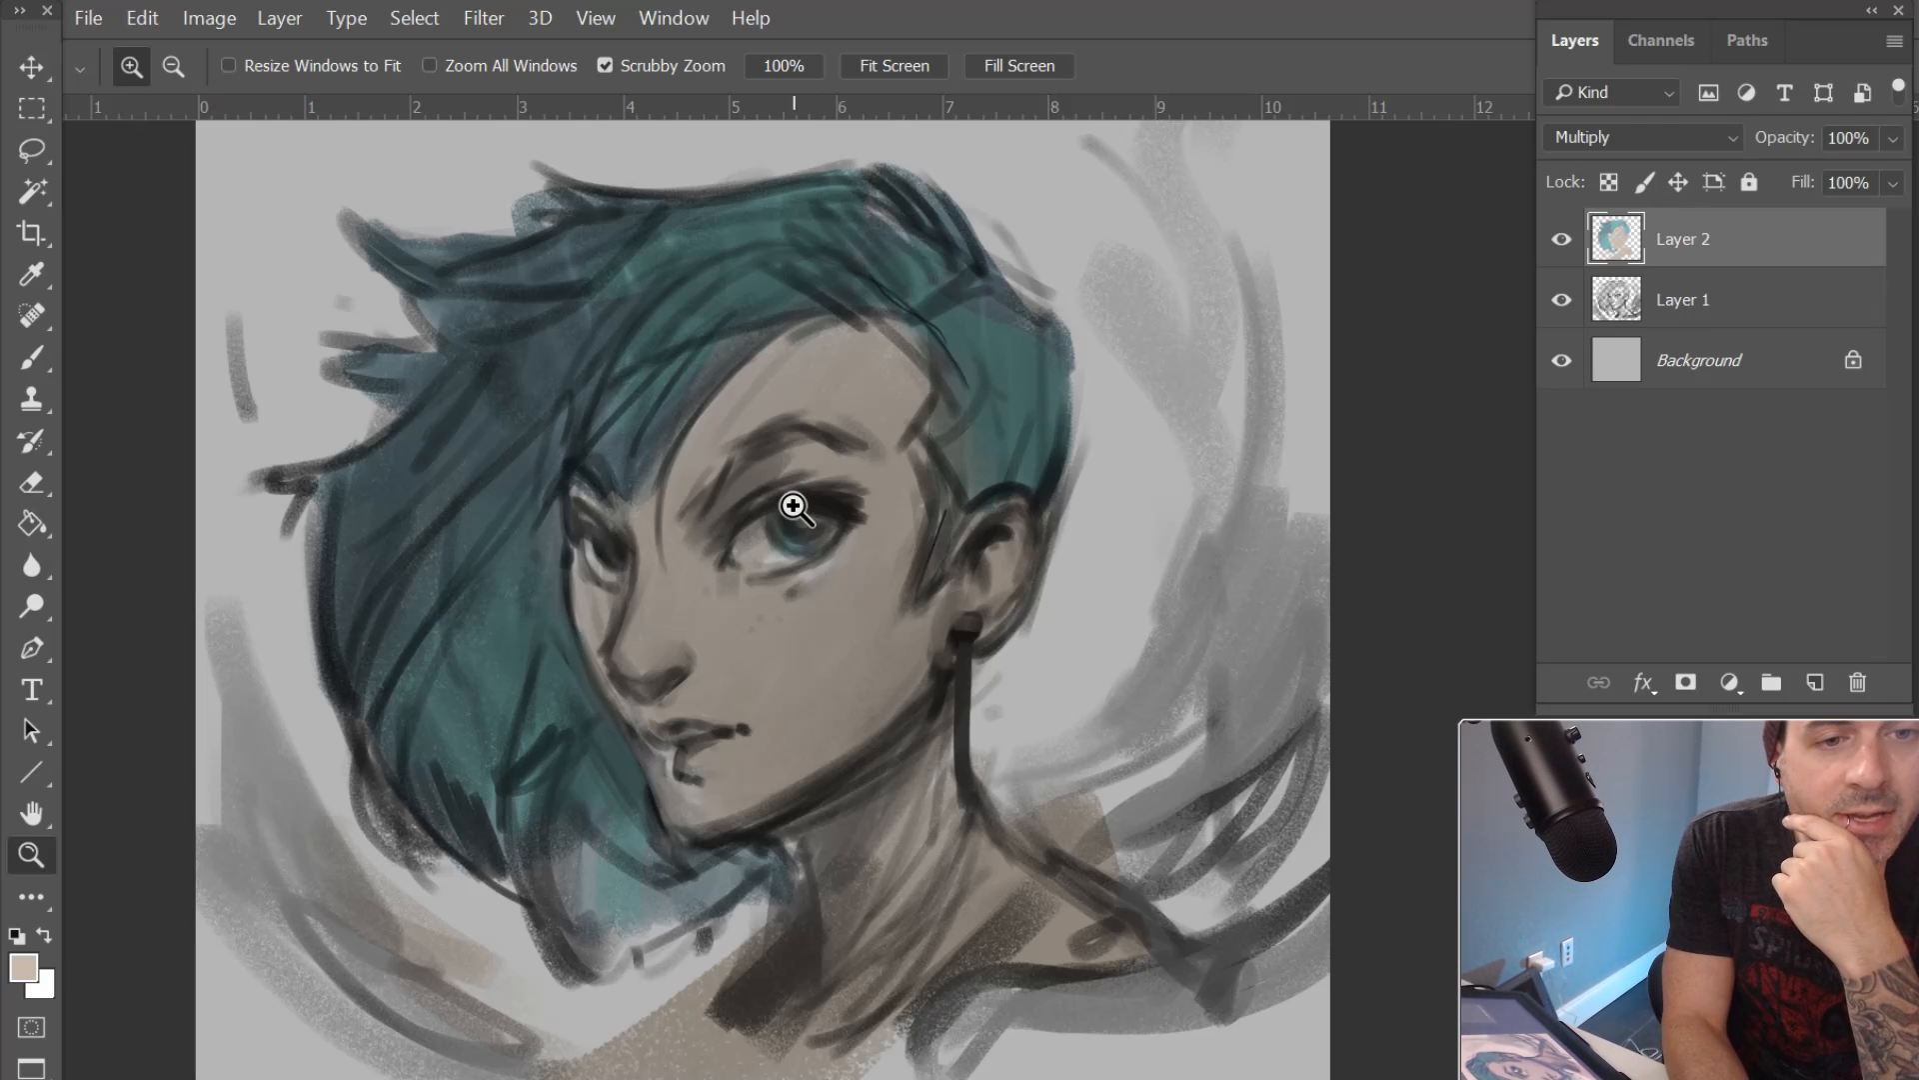
mouse_move(760, 442)
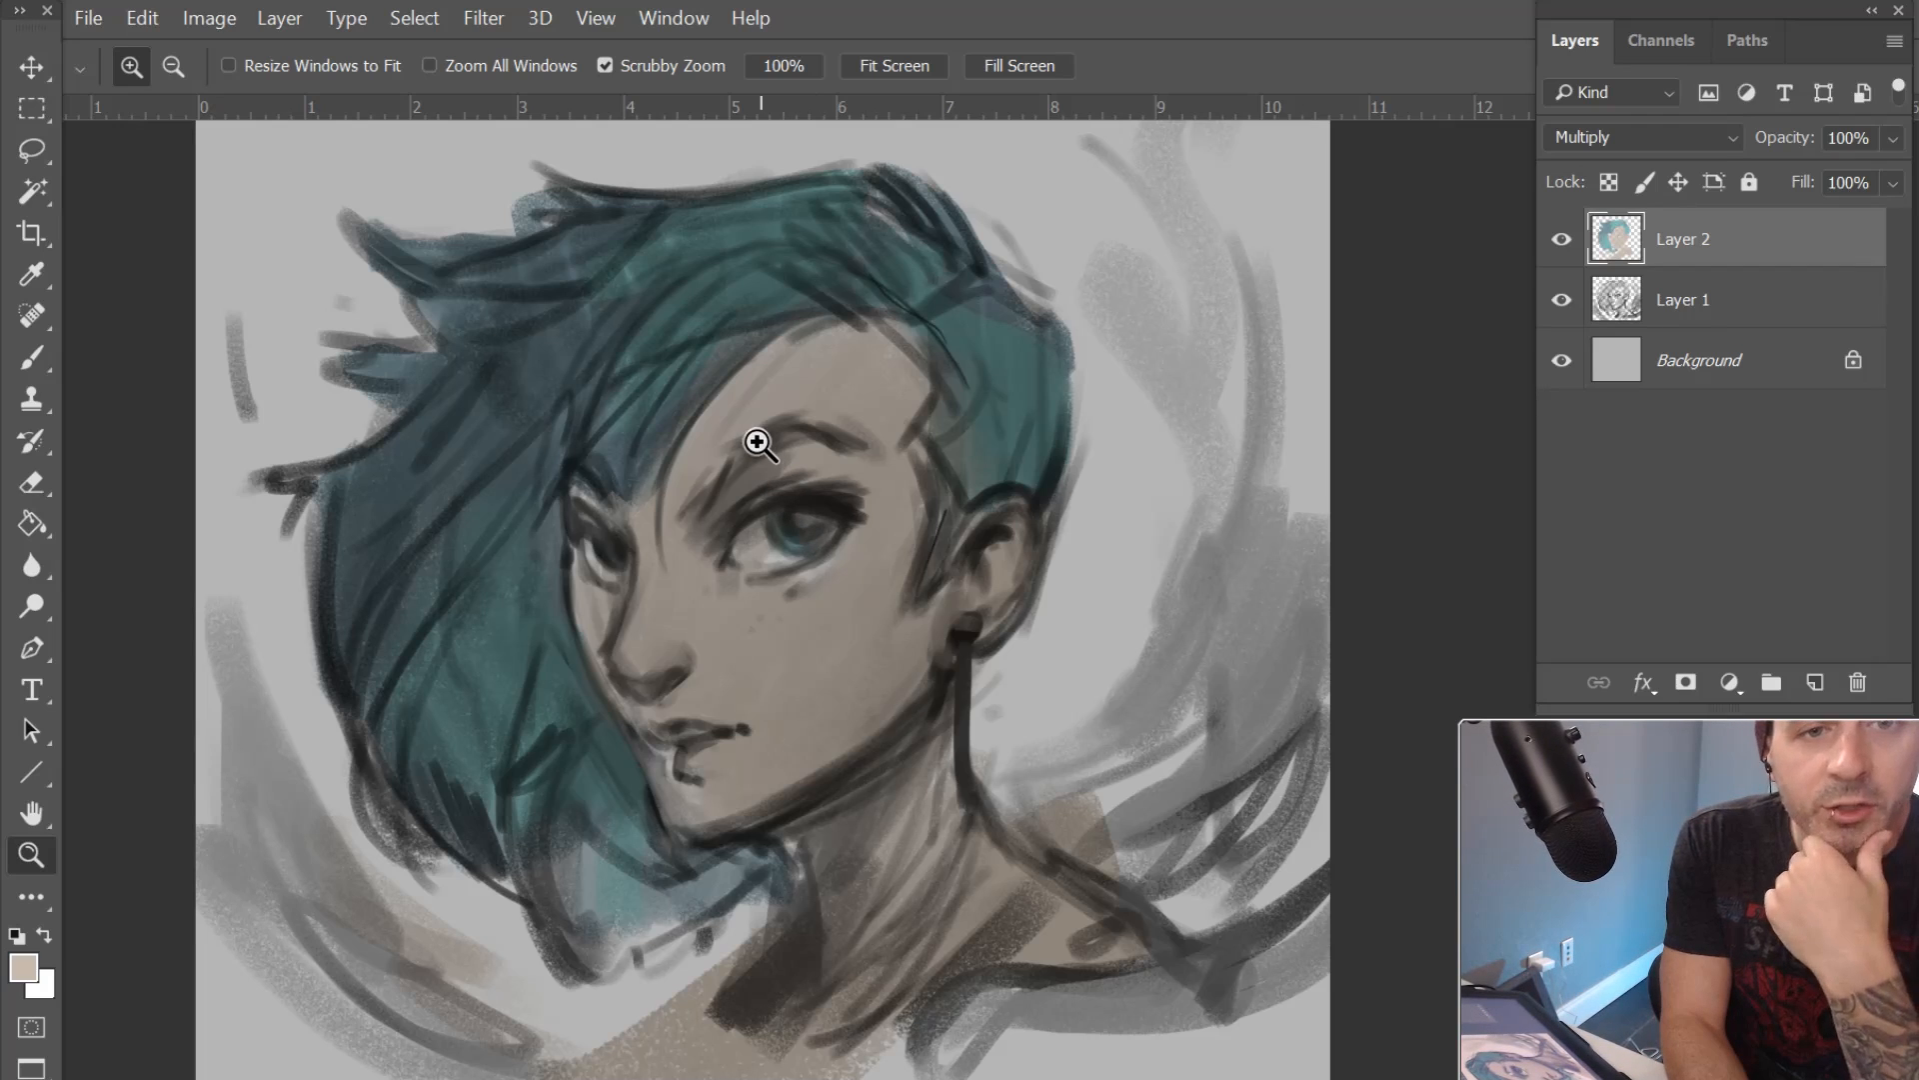
mouse_move(564, 438)
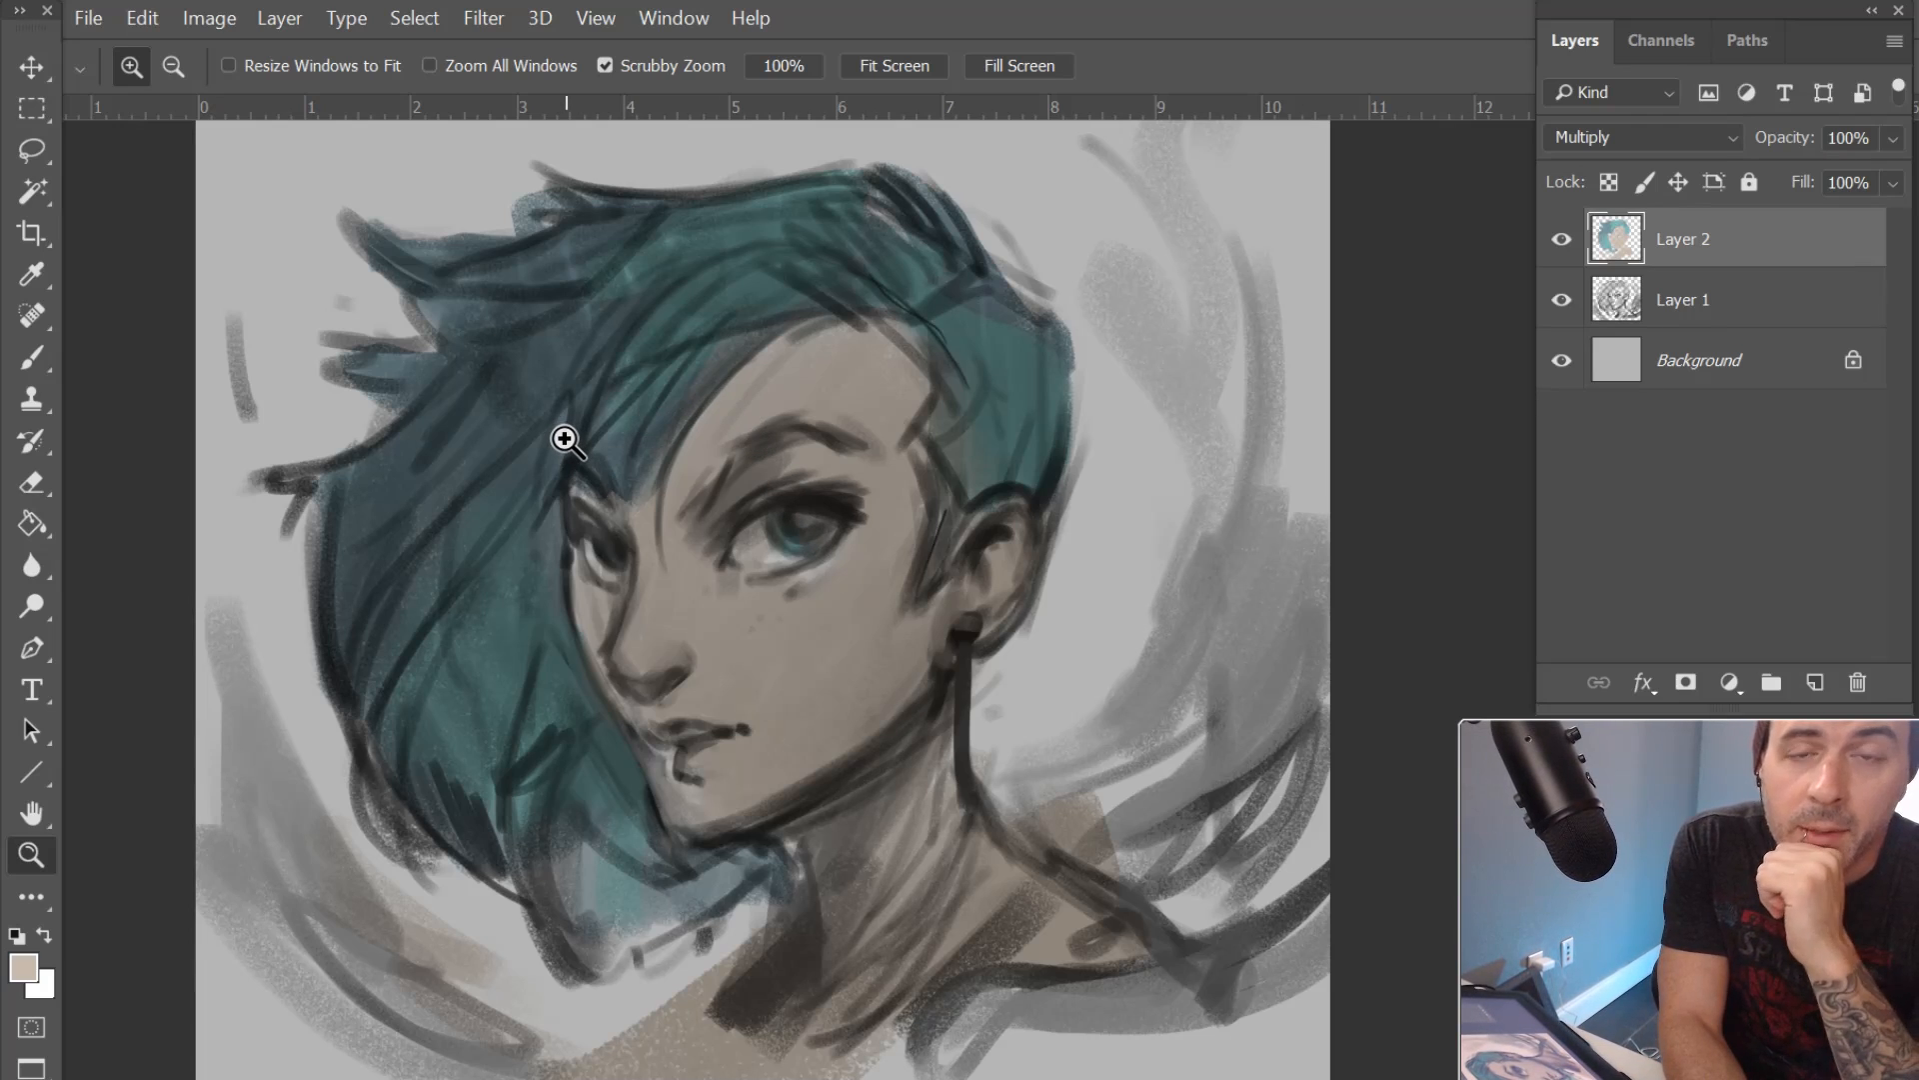
mouse_move(560, 422)
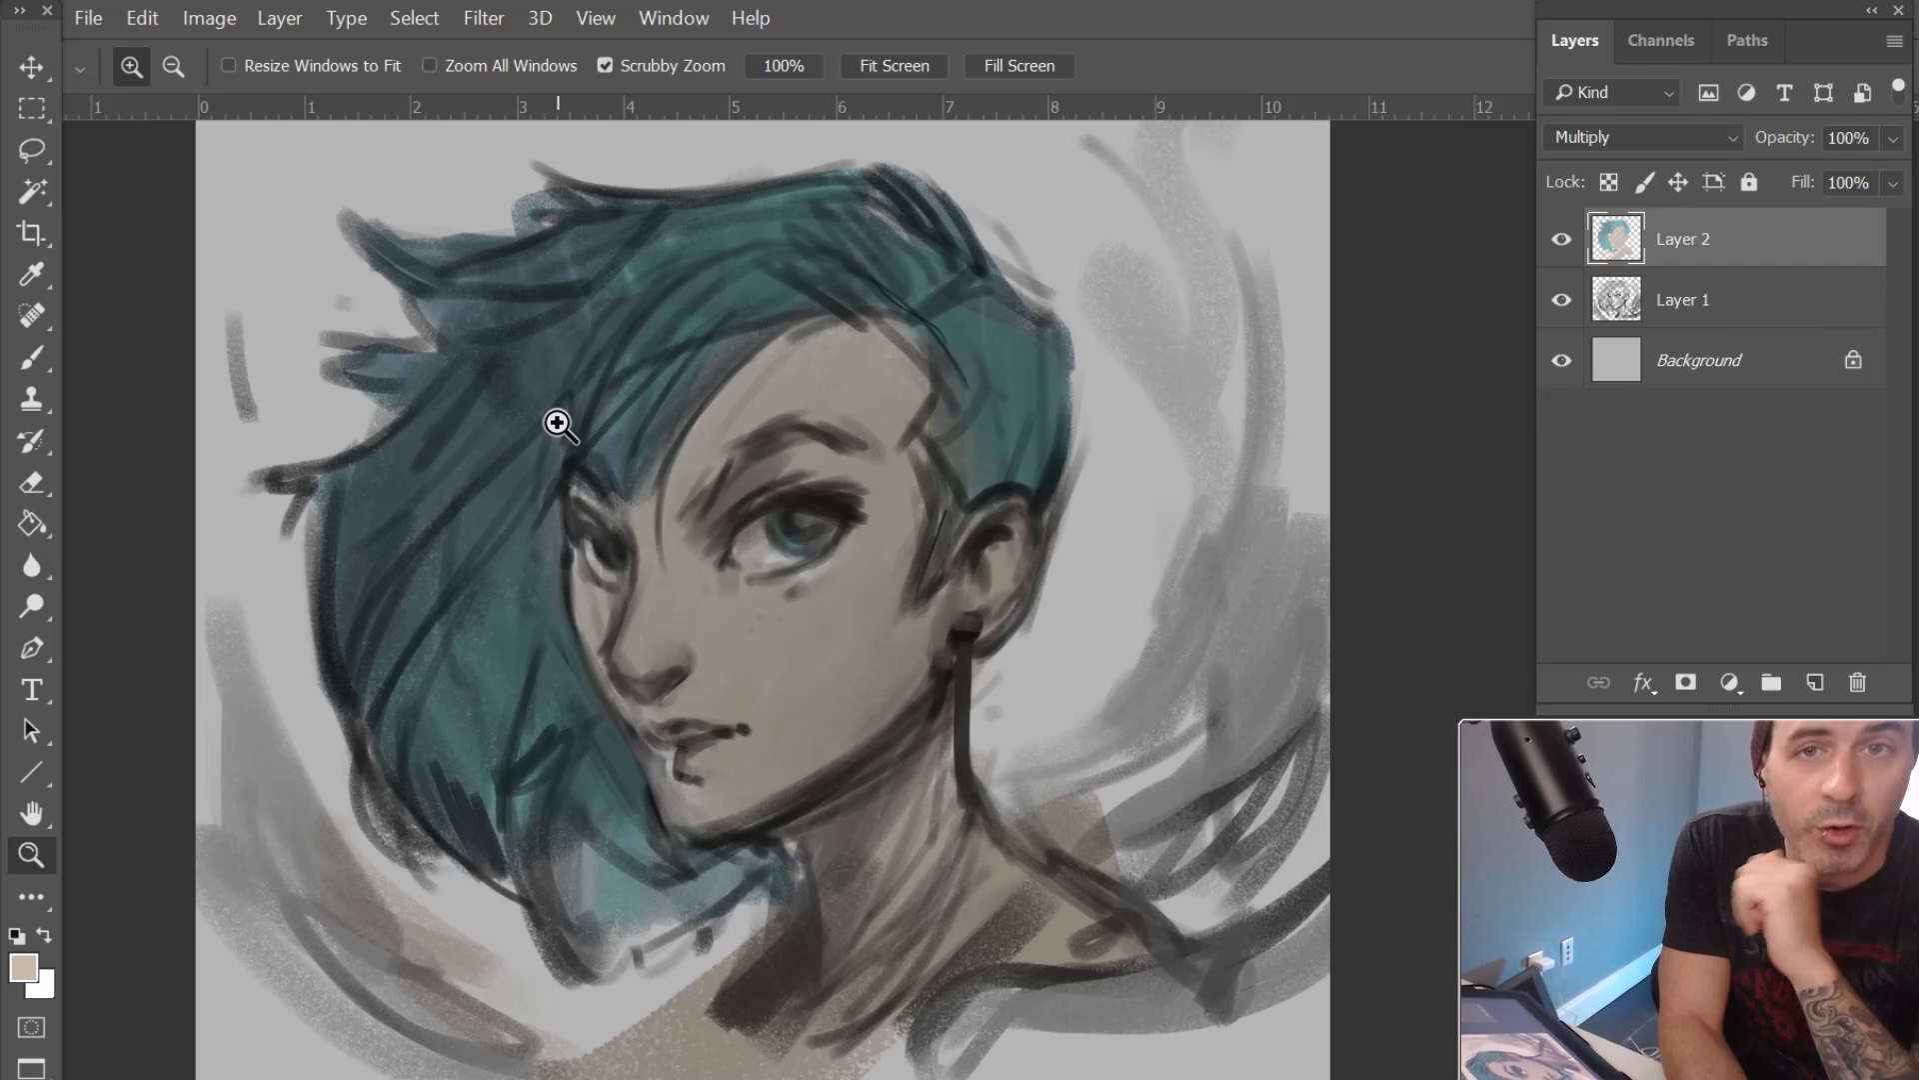
mouse_move(708, 432)
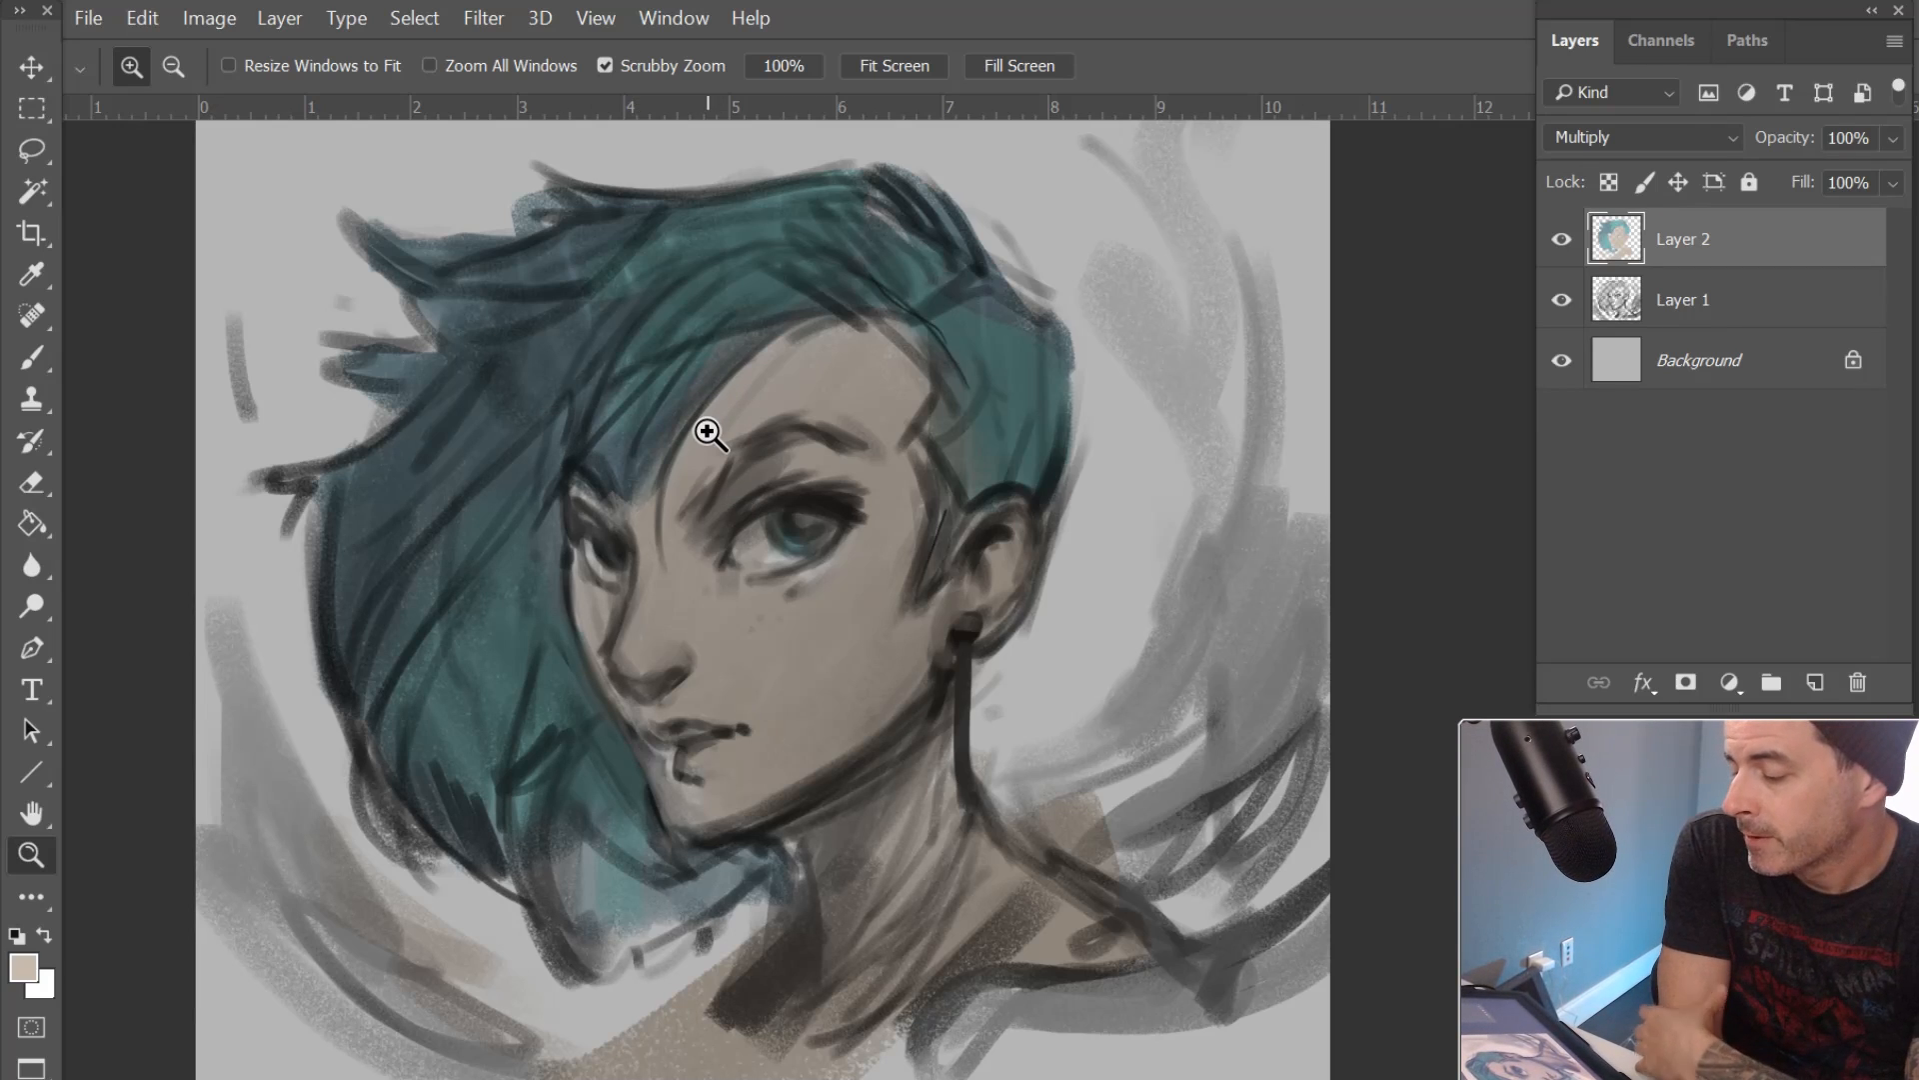
mouse_move(711, 405)
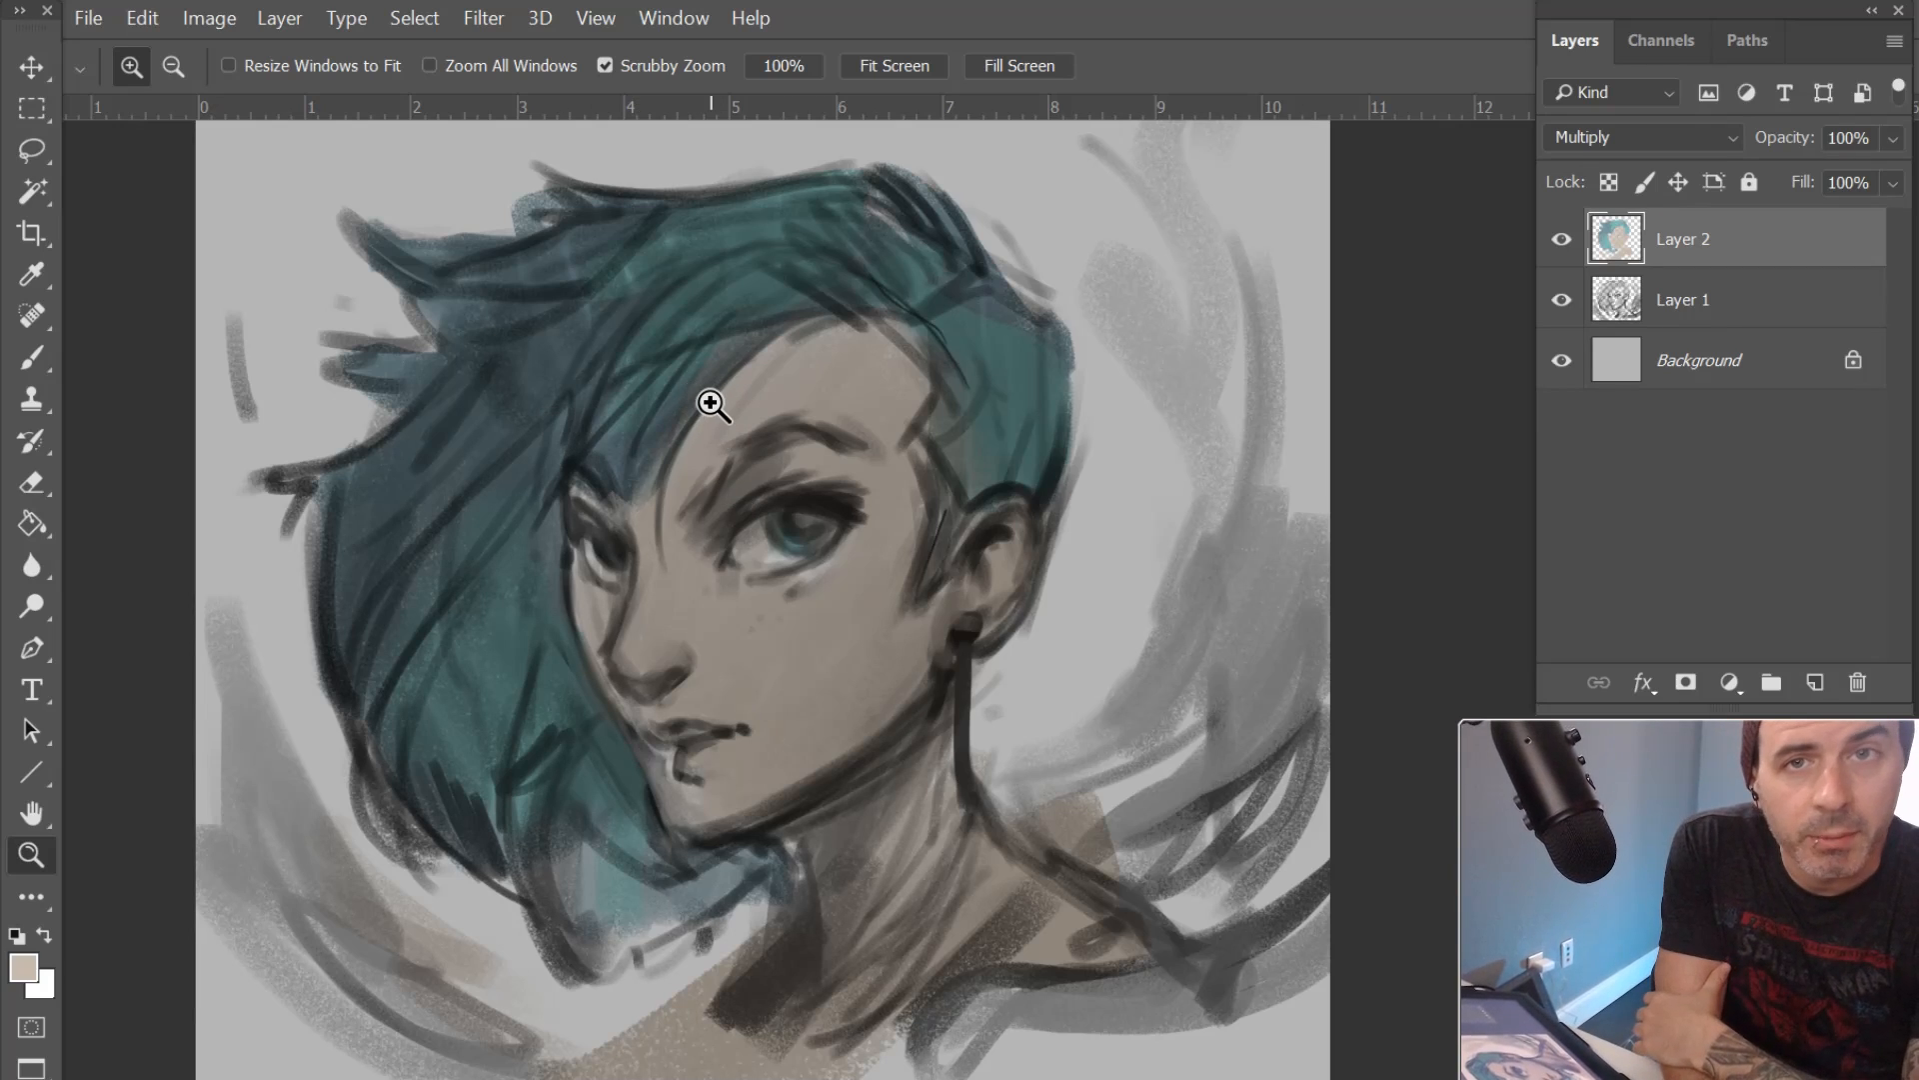
mouse_move(720, 426)
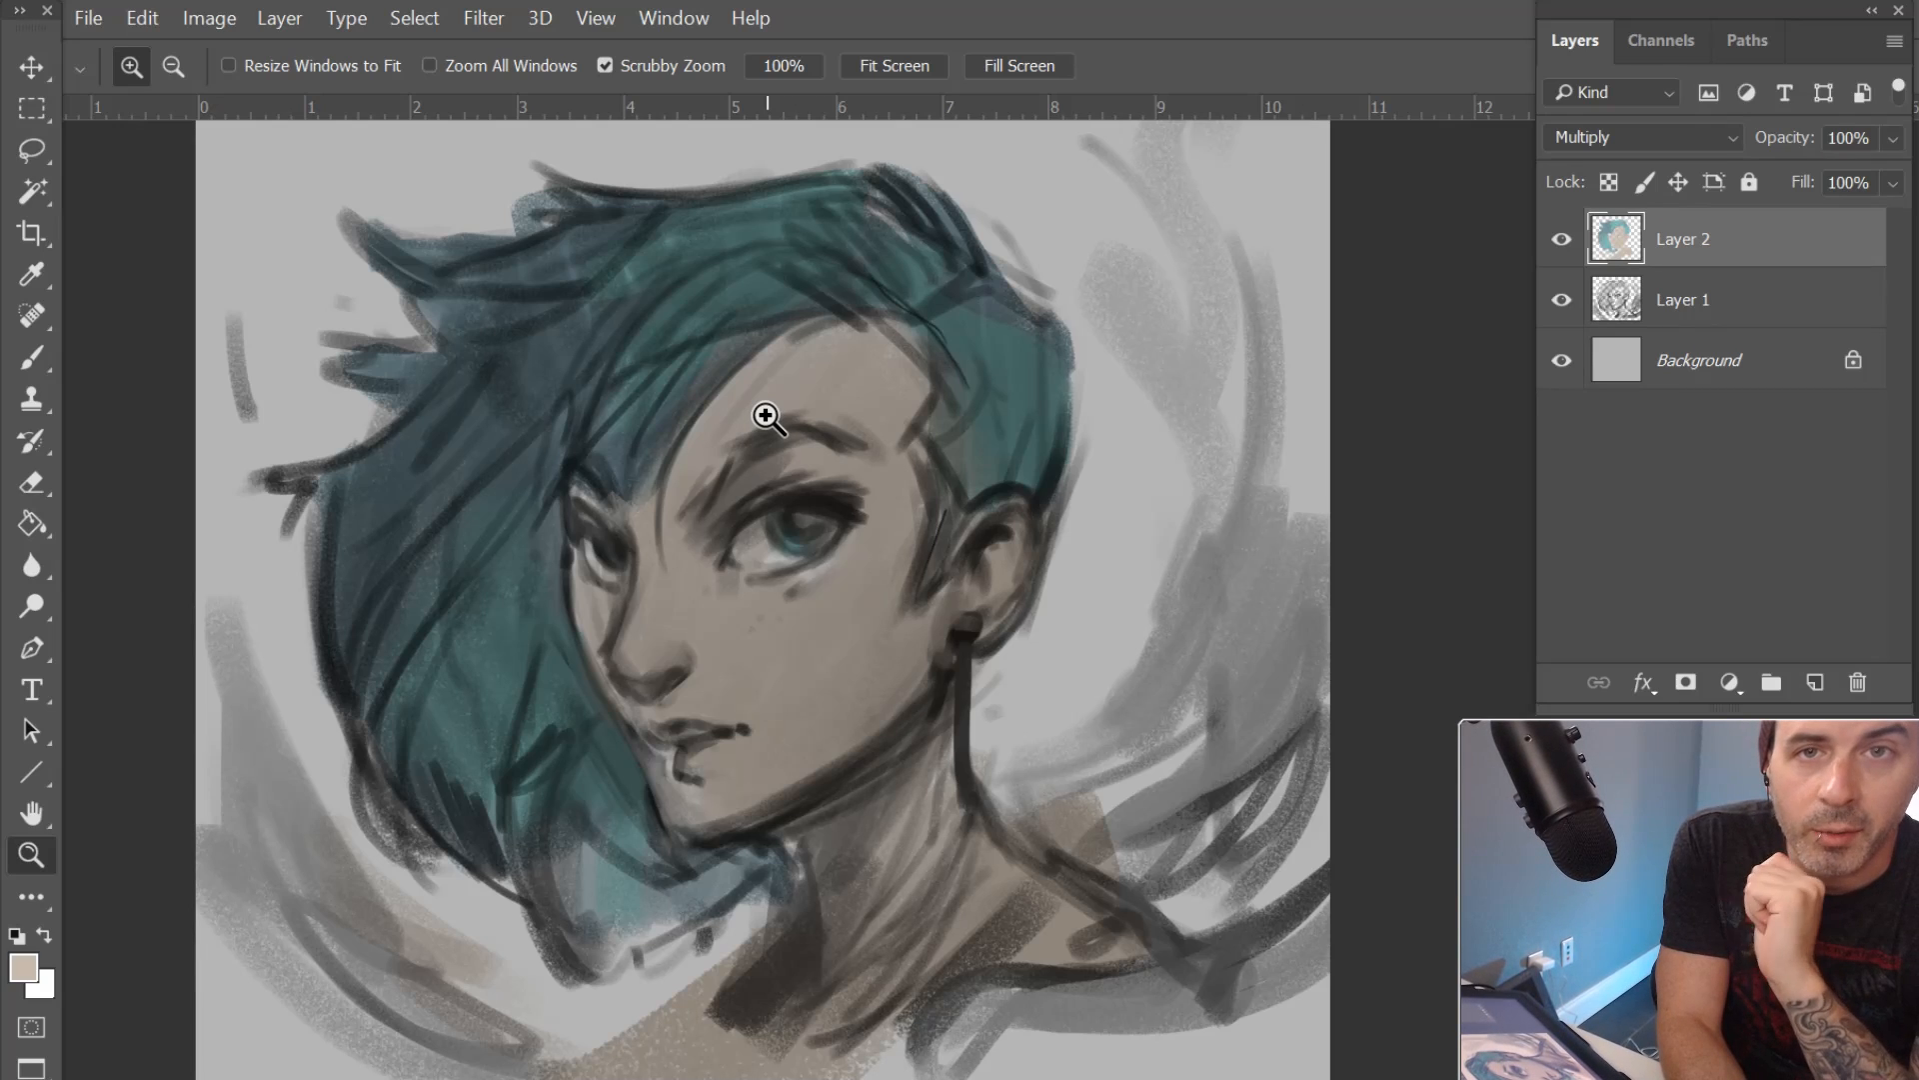
mouse_move(772, 406)
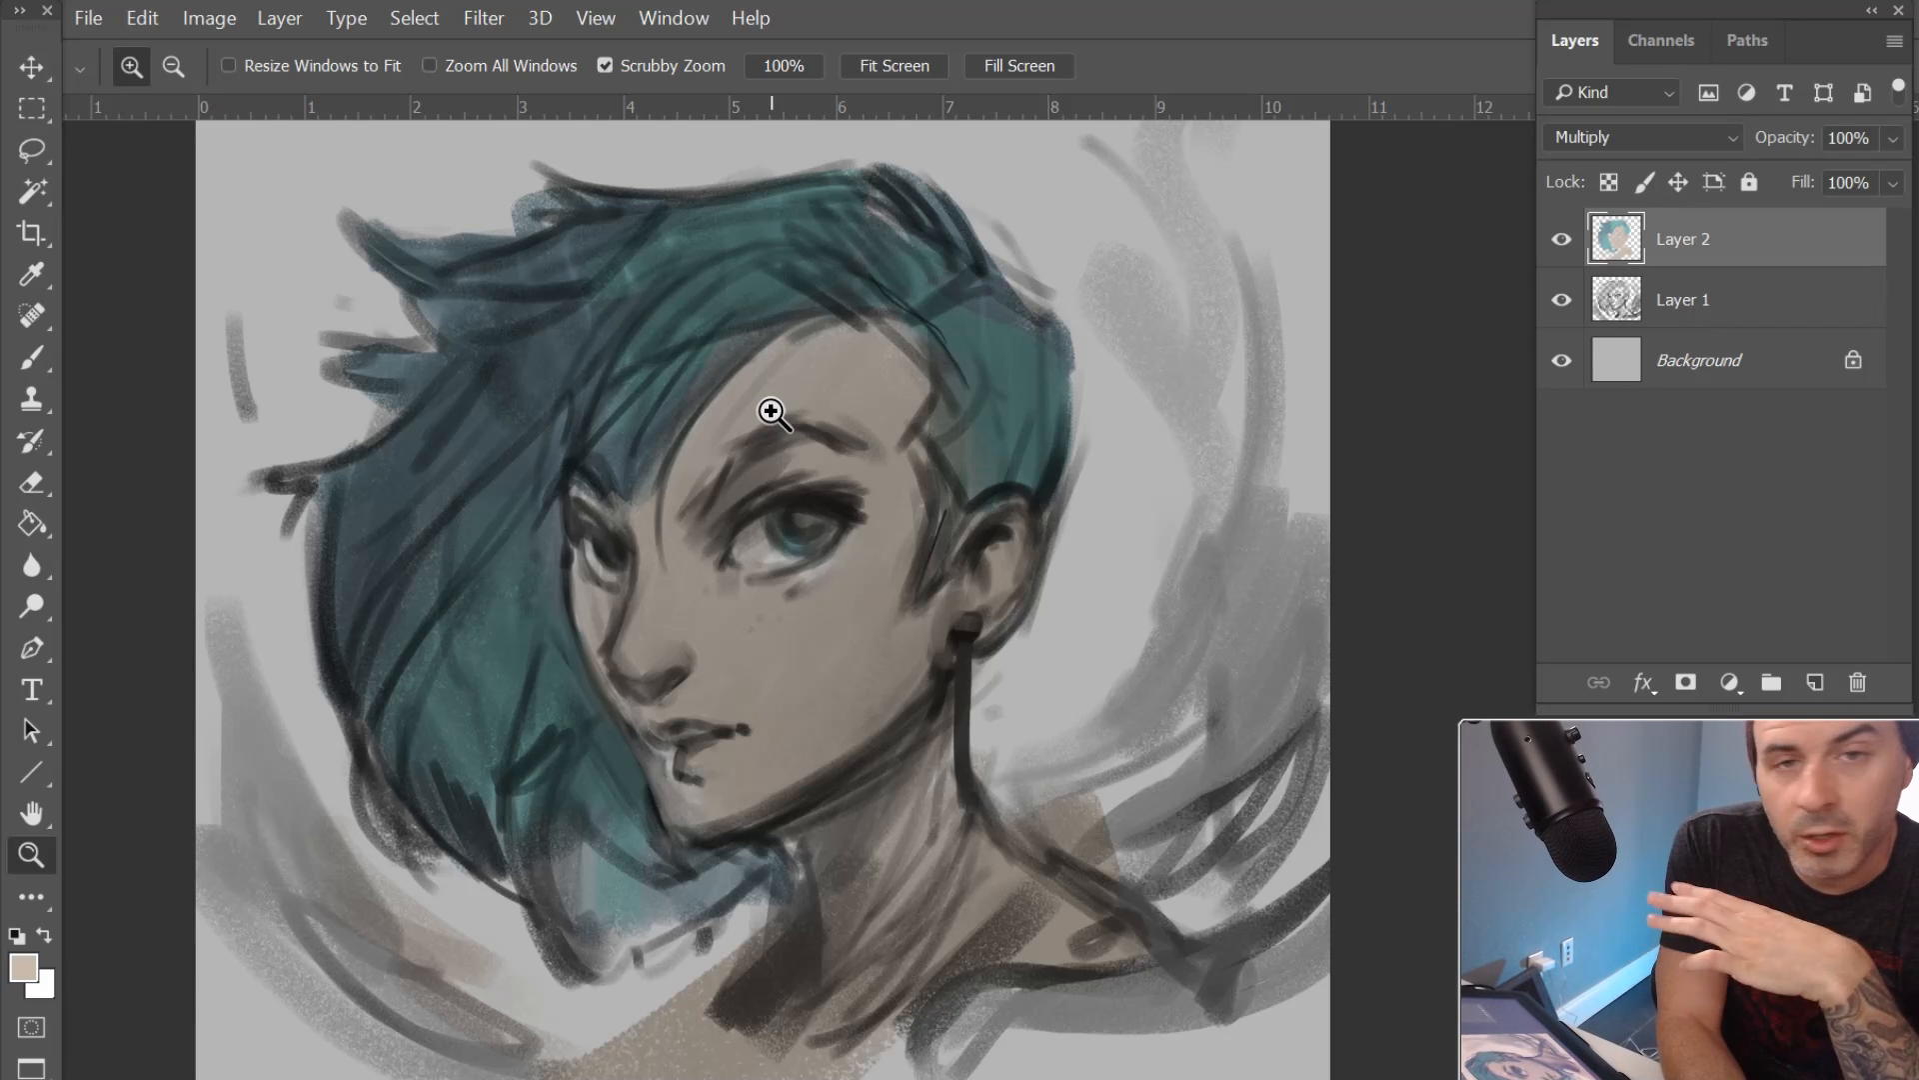
mouse_move(810, 474)
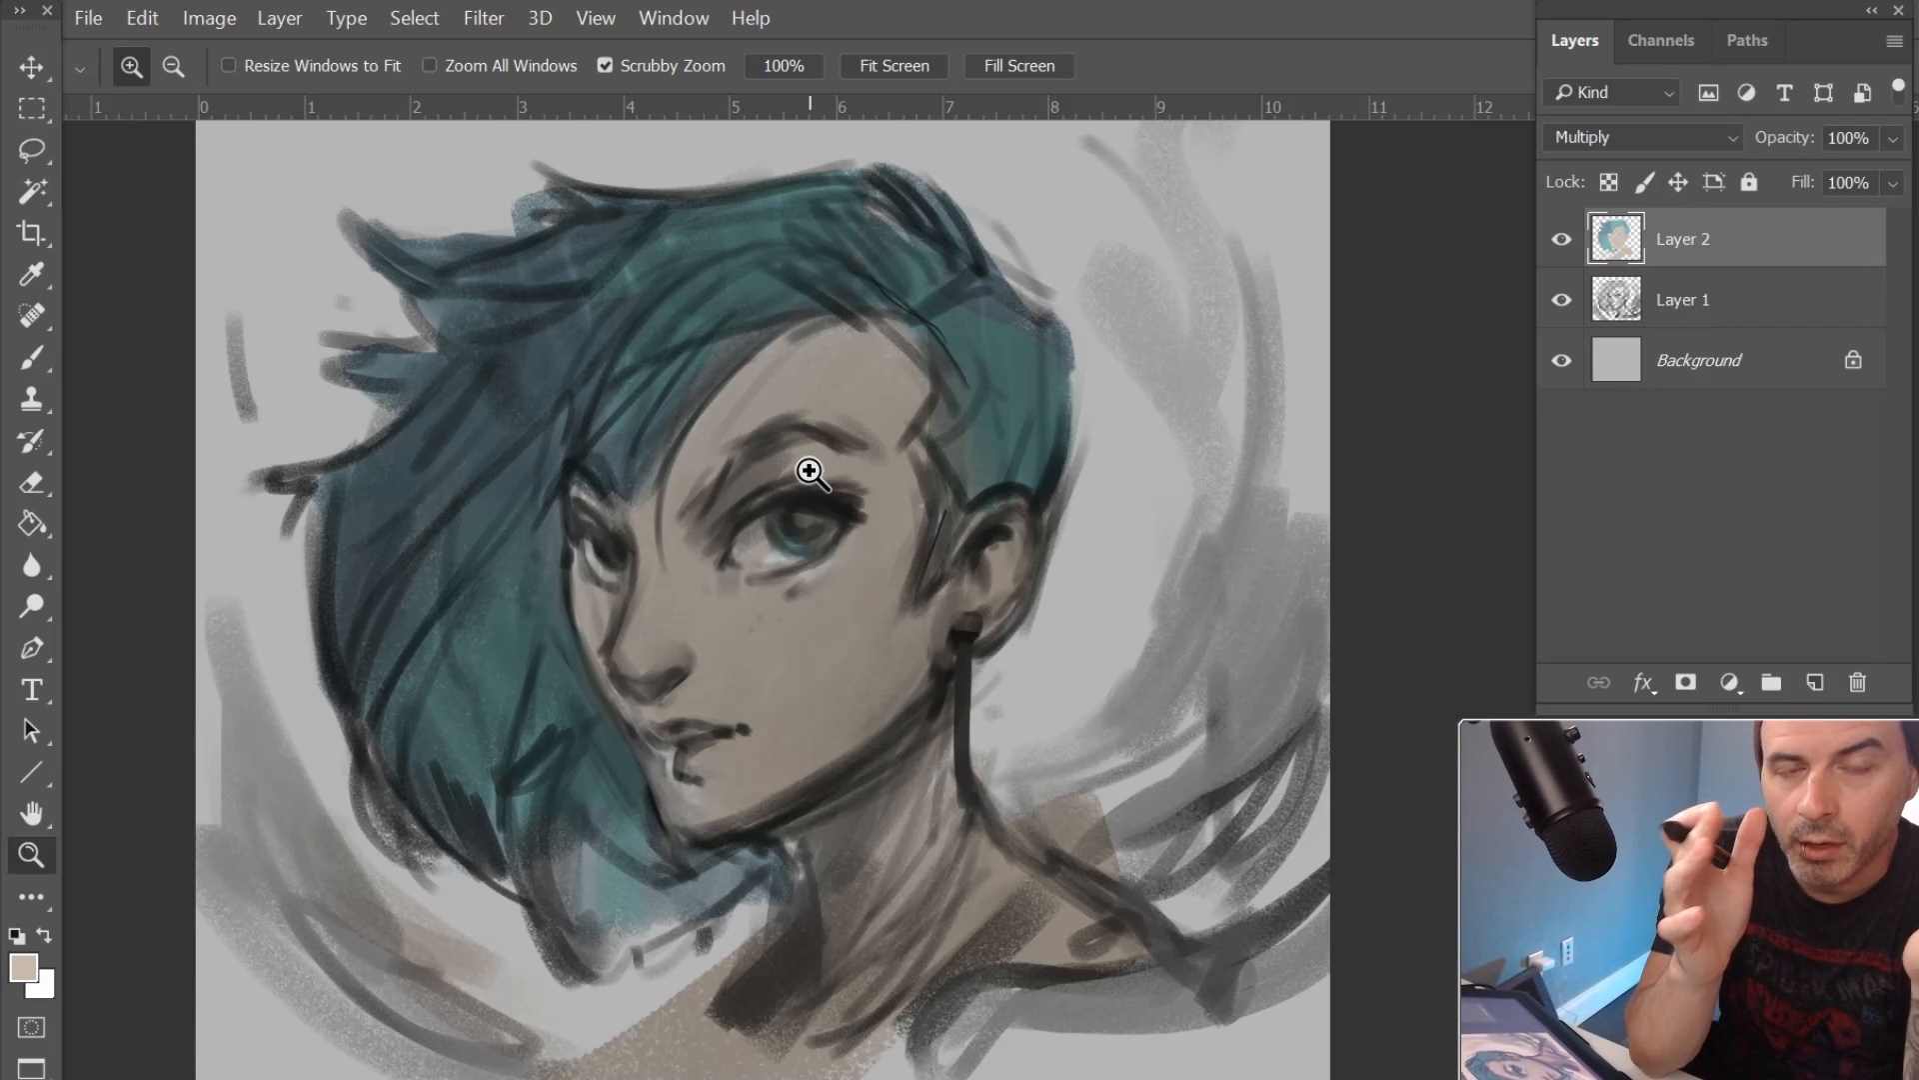